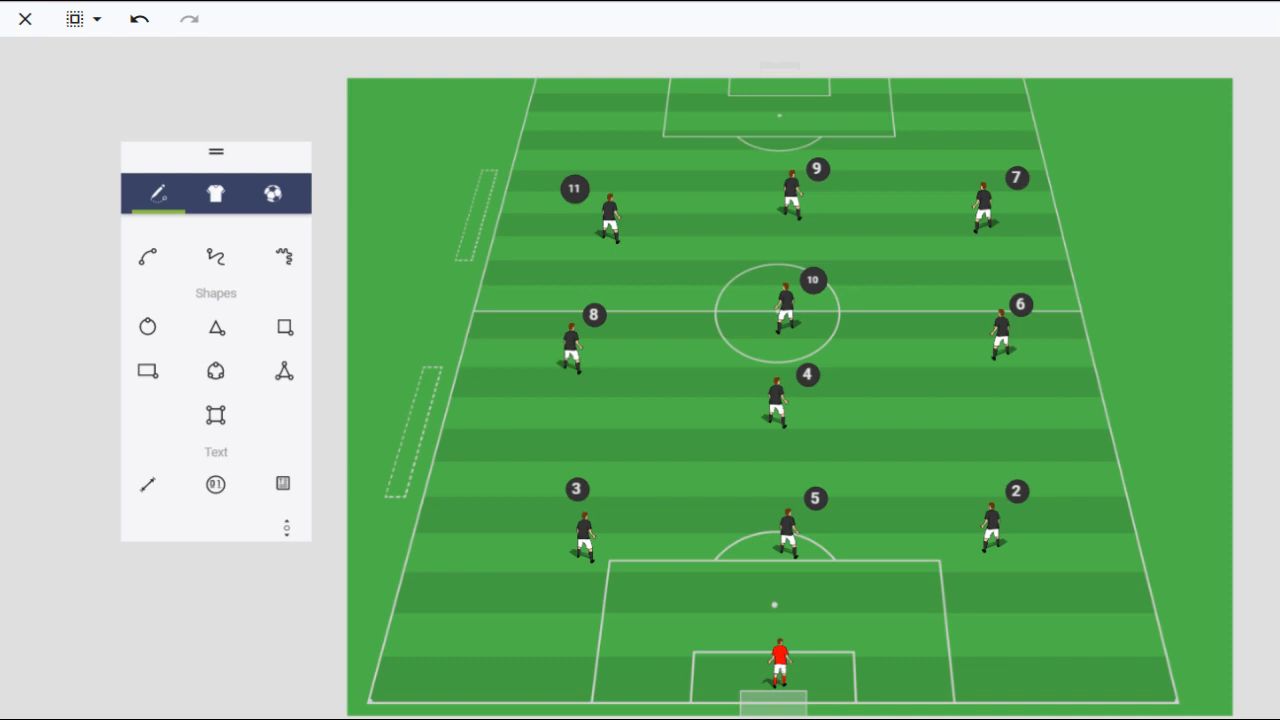
{"action": "mouse_move", "coordinate": [808, 283]}
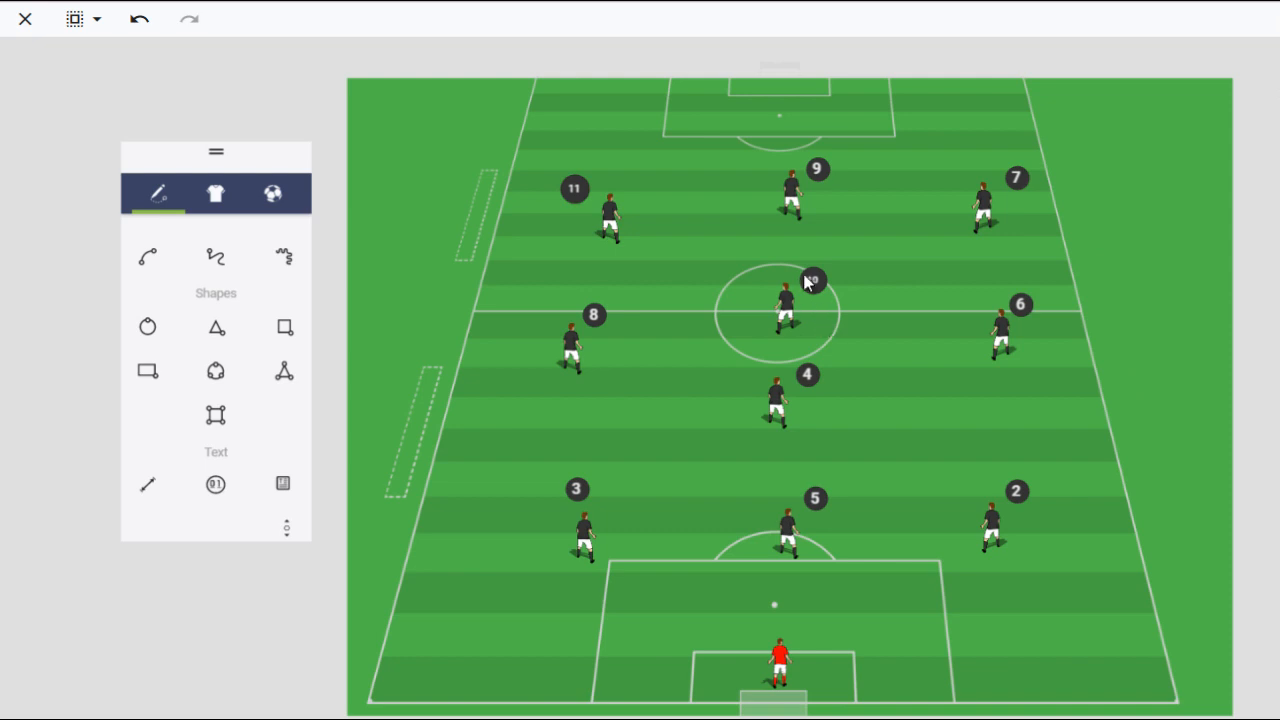
{"action": "mouse_move", "coordinate": [910, 438]}
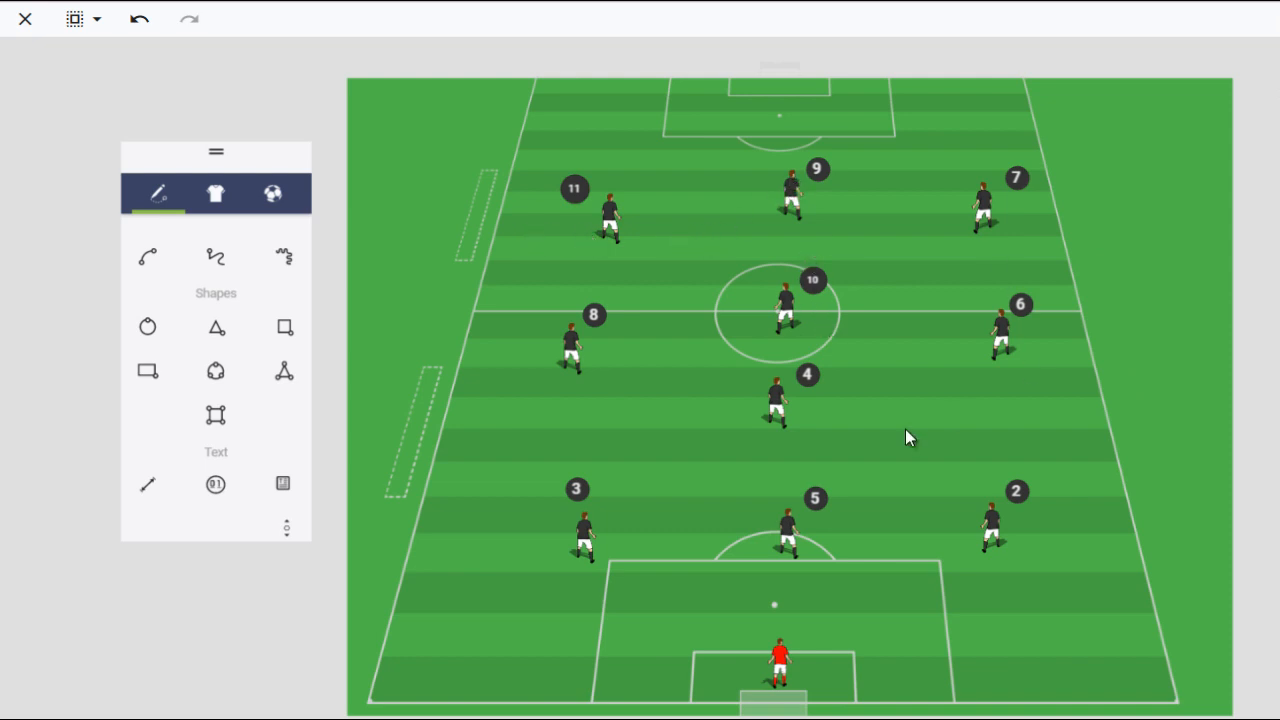
{"action": "mouse_move", "coordinate": [750, 327]}
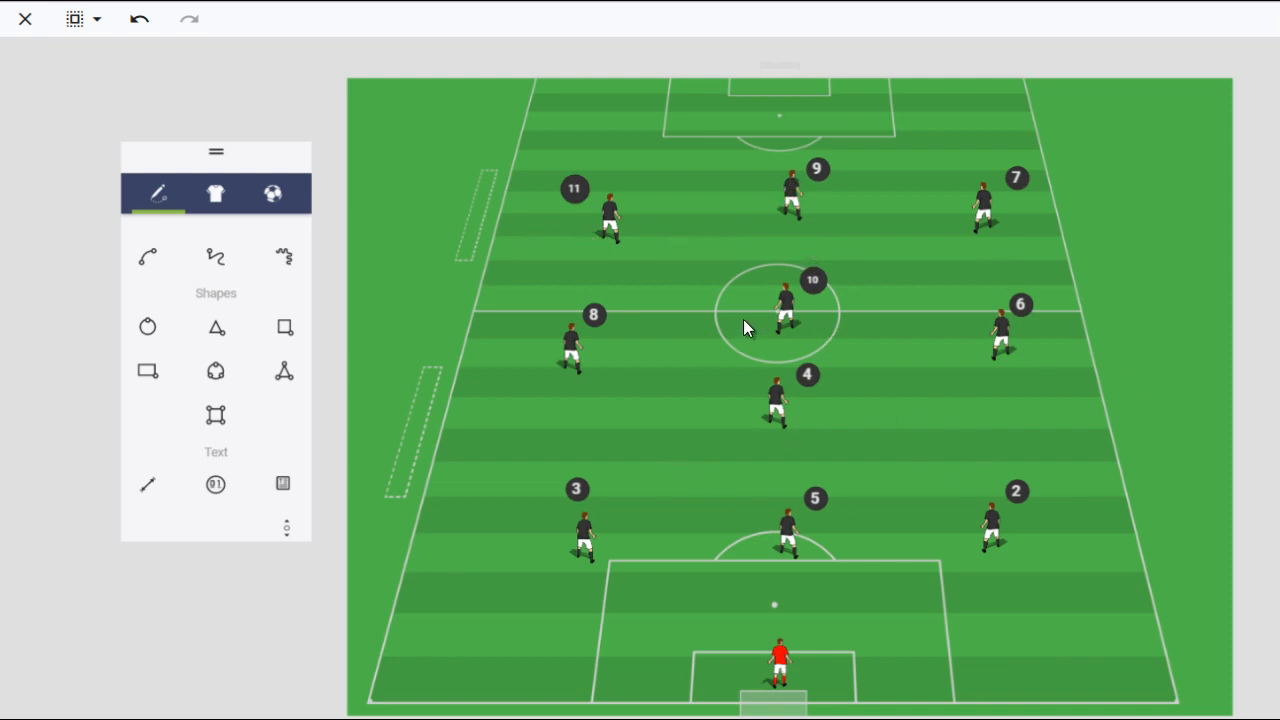
{"action": "mouse_move", "coordinate": [847, 448]}
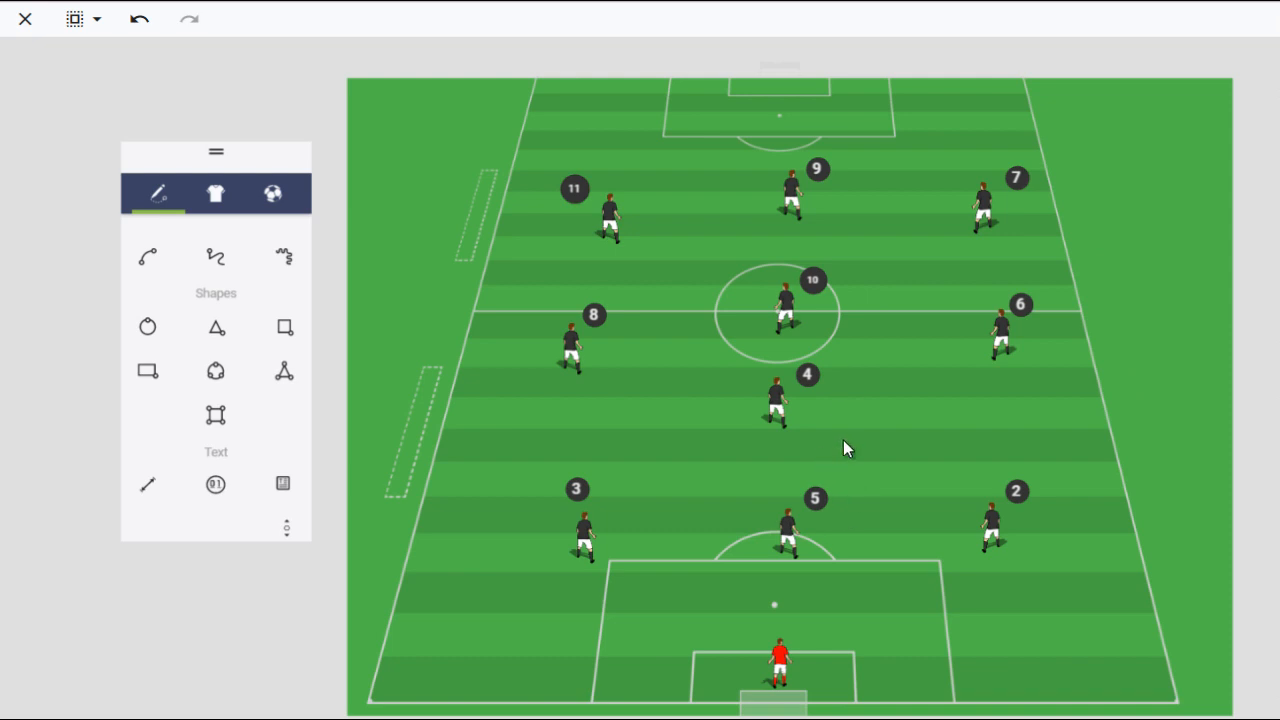
{"action": "mouse_move", "coordinate": [695, 503]}
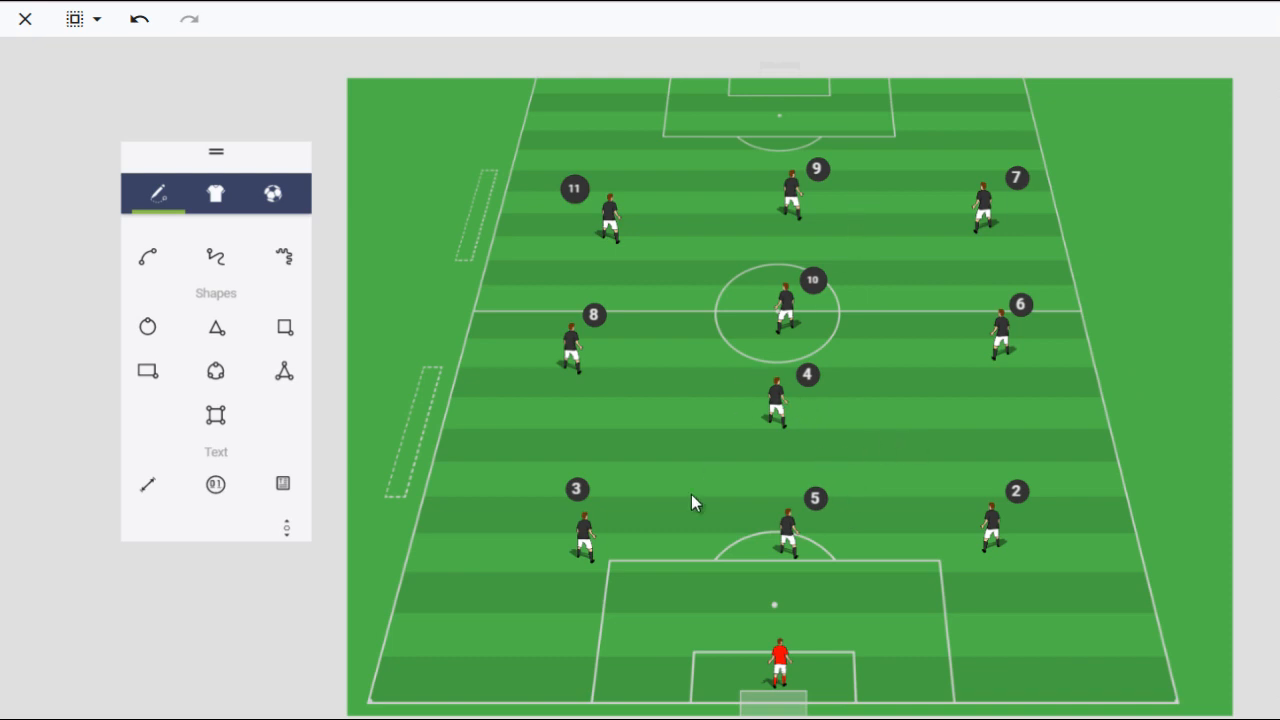
{"action": "mouse_move", "coordinate": [508, 481]}
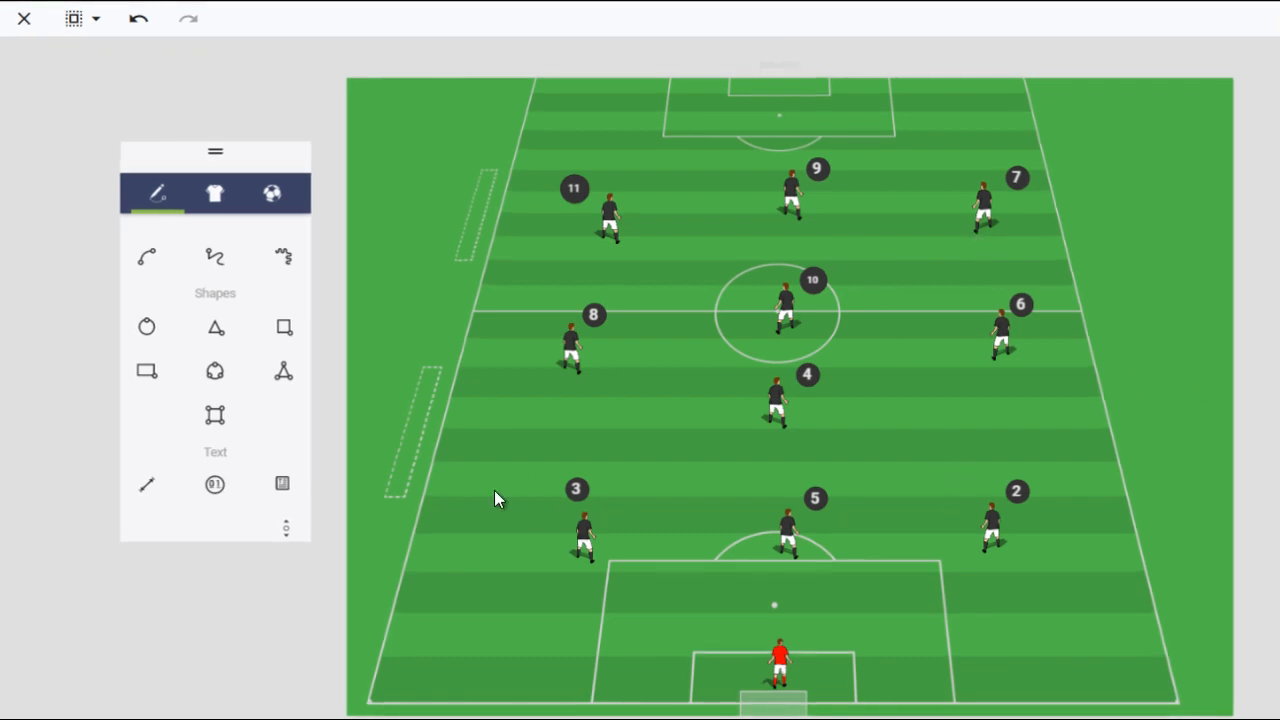
Box-select back three 3, 5 and 2 and drag them upfield to the right
{"action": "left_click_drag", "start_coordinate": [510, 460], "coordinate": [1110, 595]}
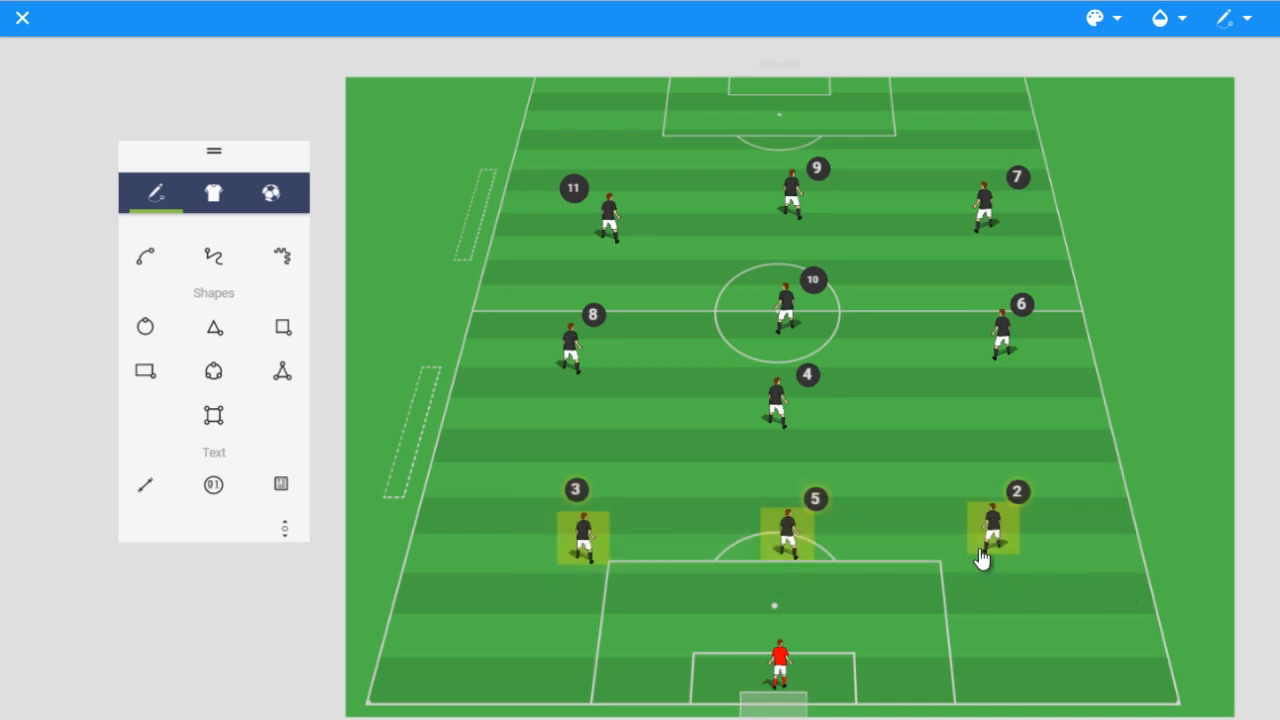
{"action": "mouse_move", "coordinate": [713, 359]}
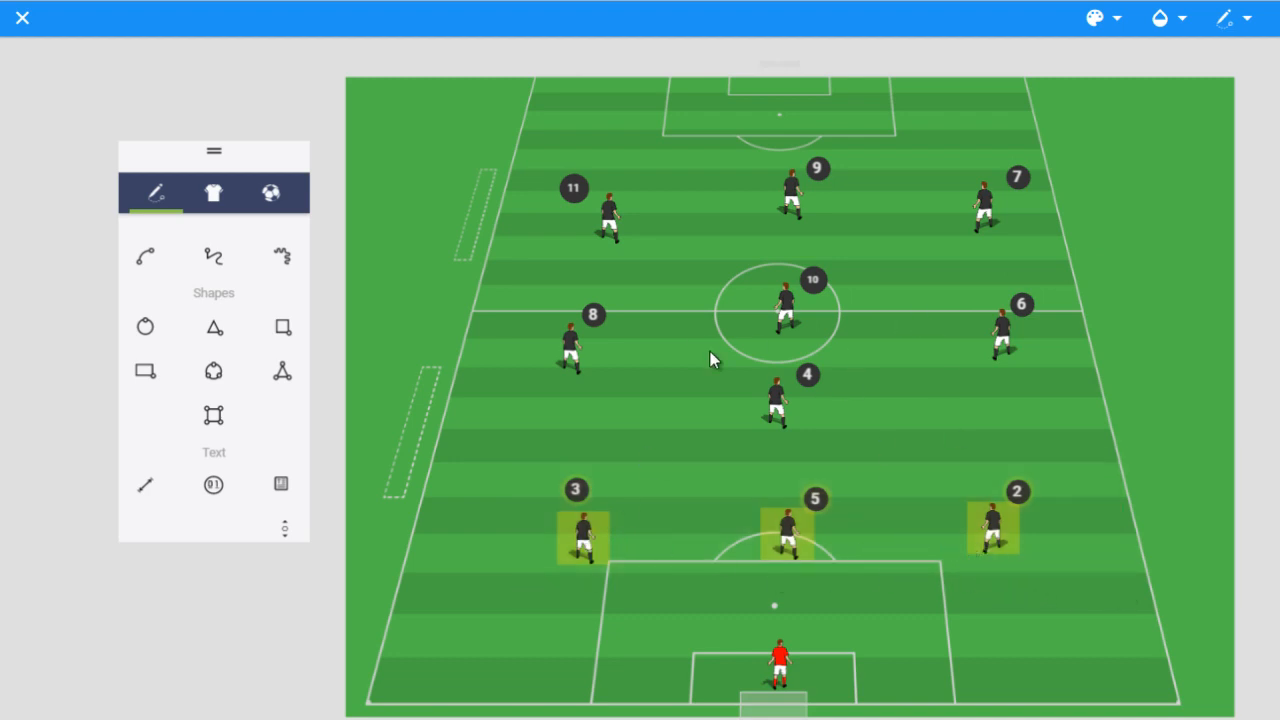
{"action": "mouse_move", "coordinate": [872, 332]}
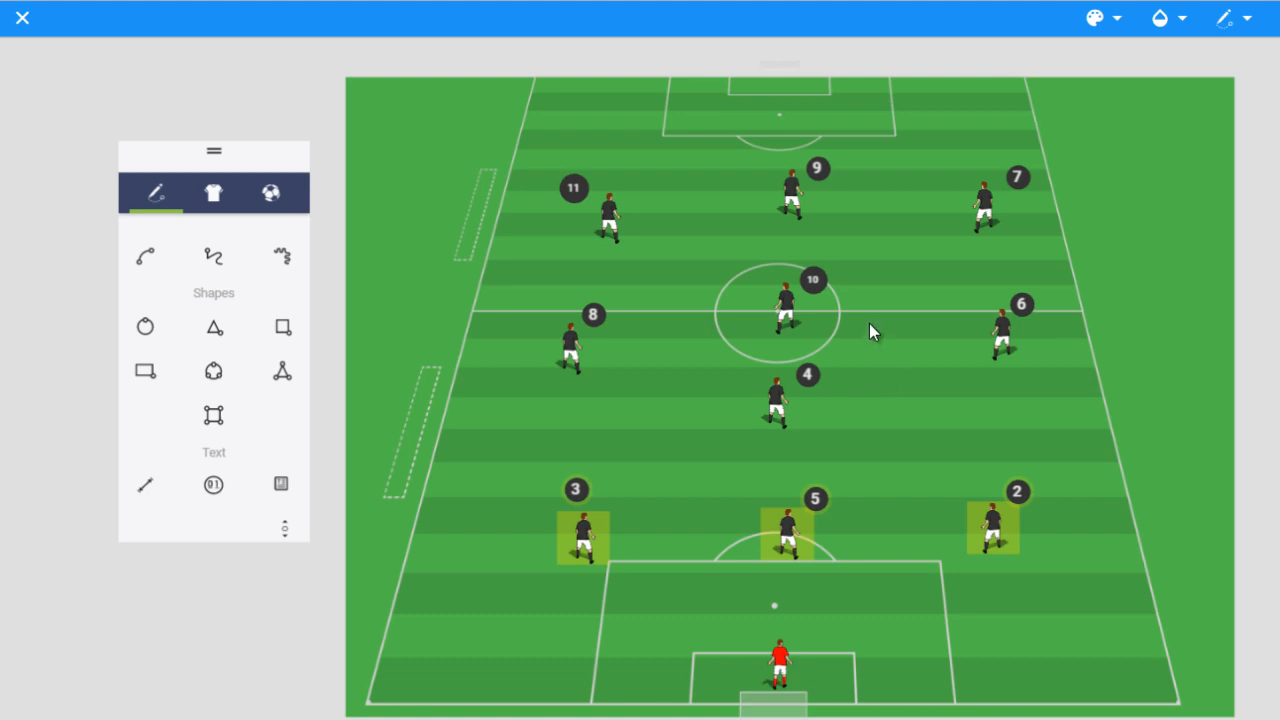
{"action": "mouse_move", "coordinate": [988, 535]}
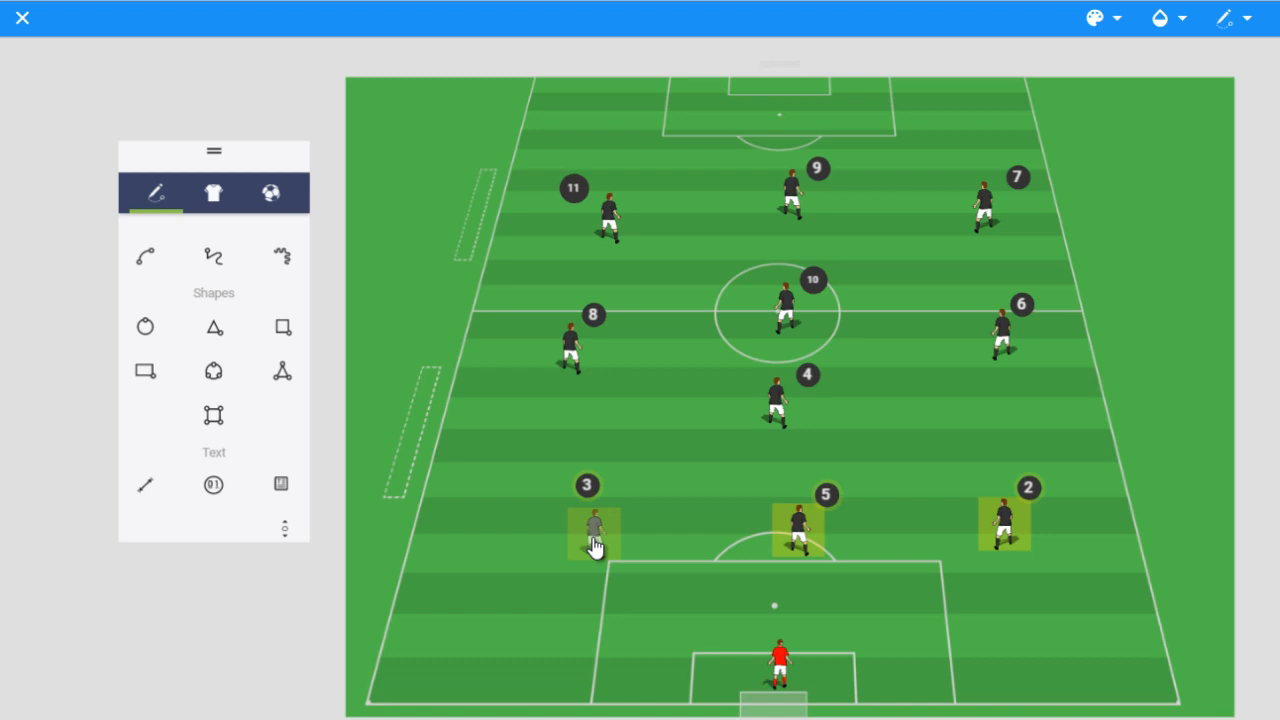
{"action": "left_click_drag", "start_coordinate": [593, 540], "coordinate": [678, 530]}
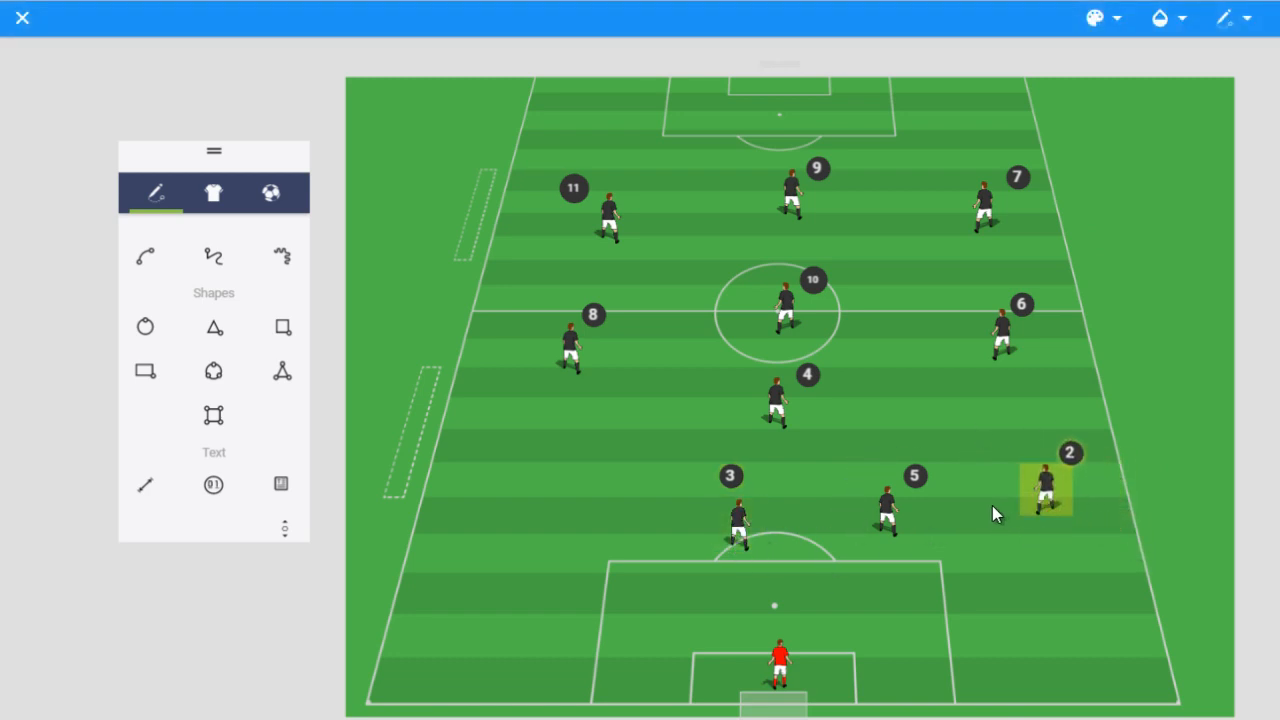
{"action": "mouse_move", "coordinate": [622, 503]}
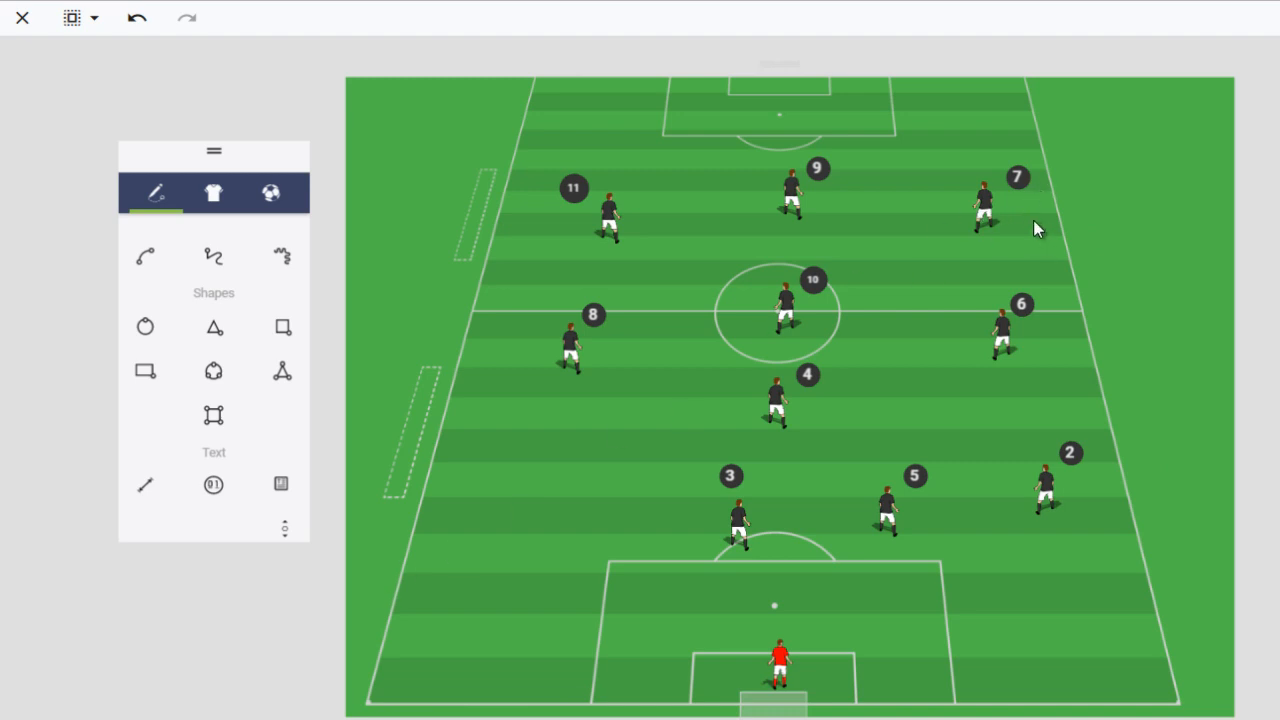
{"action": "mouse_move", "coordinate": [745, 420]}
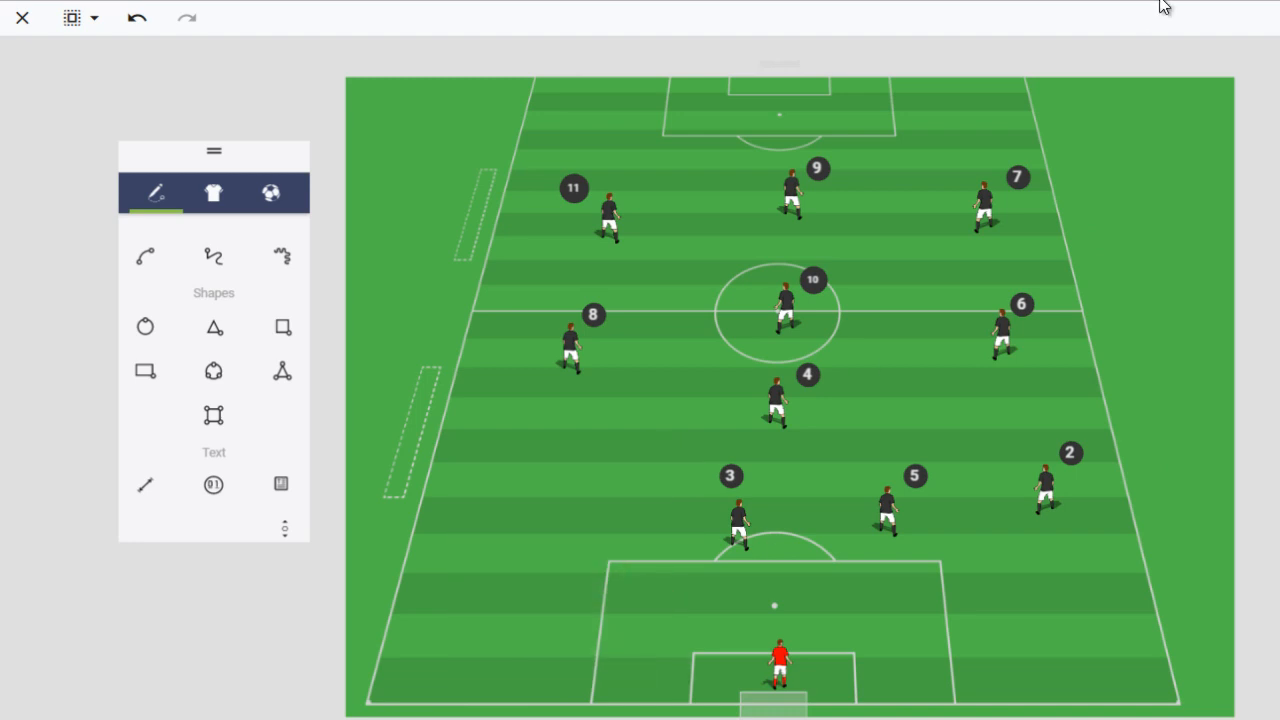
{"action": "mouse_move", "coordinate": [1087, 417]}
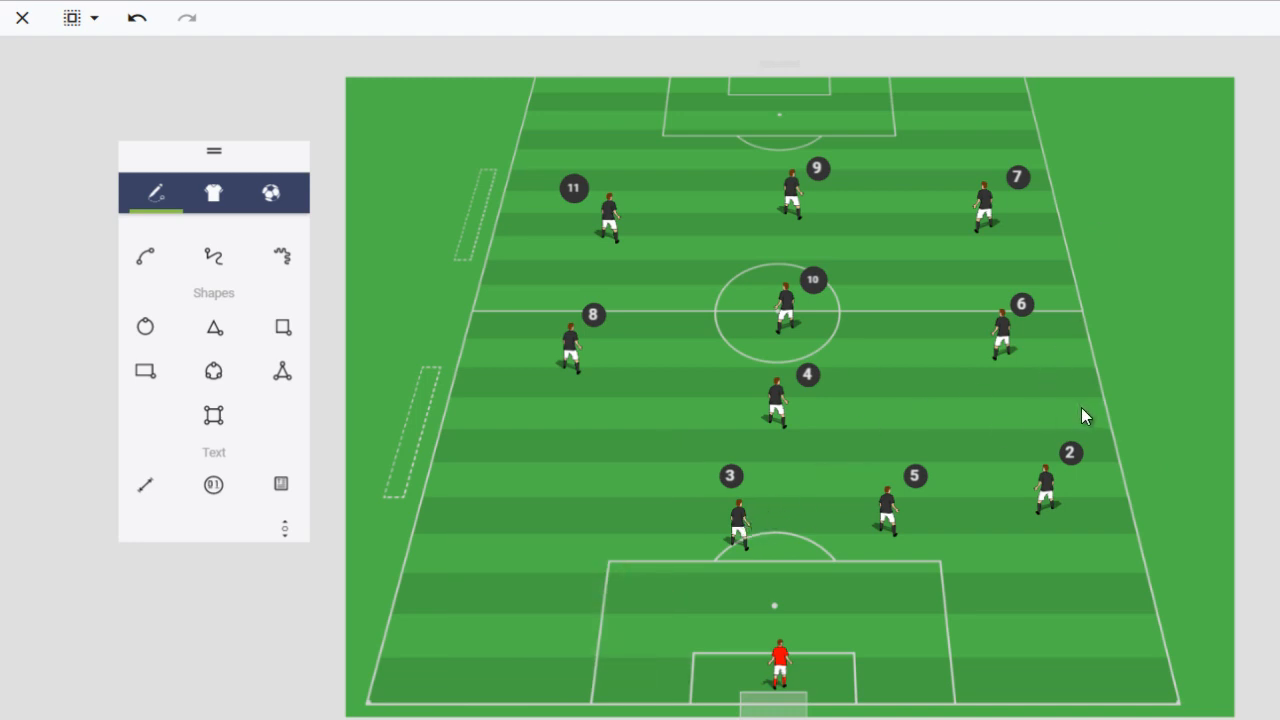
{"action": "mouse_move", "coordinate": [693, 525]}
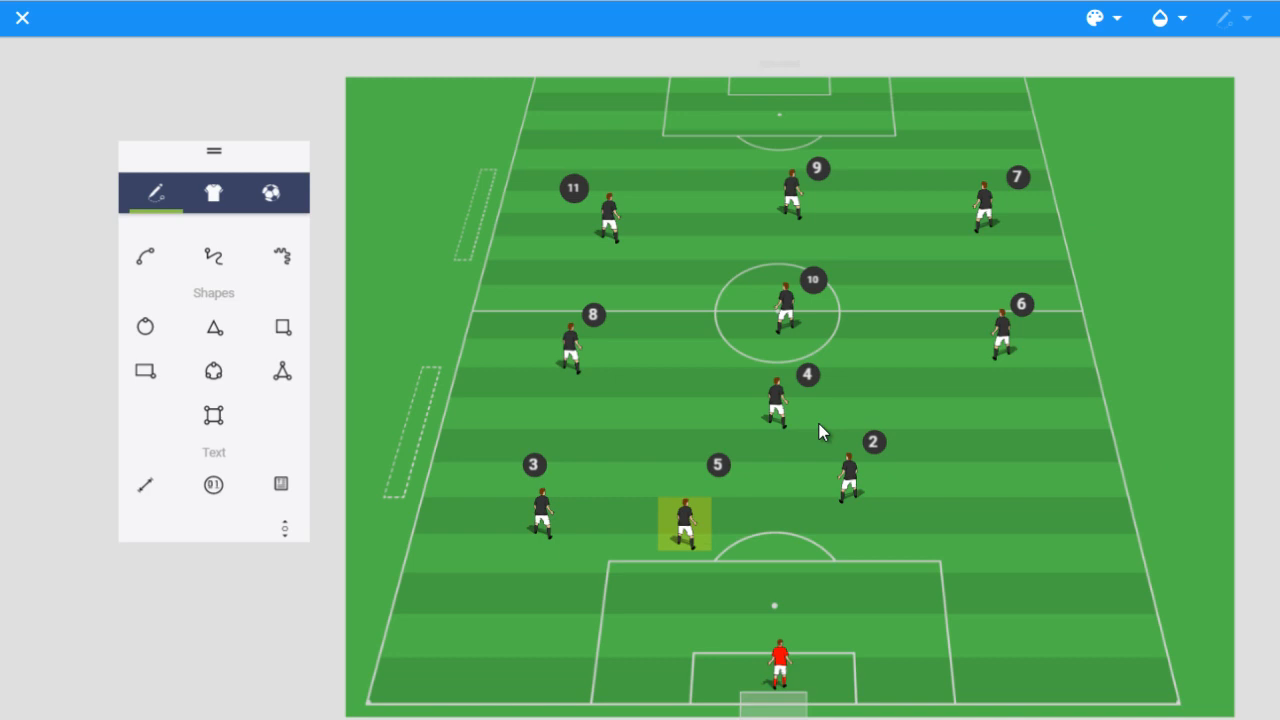
Drag players 3, 5 and 2 into a tight central line before the penalty area
{"action": "left_click_drag", "start_coordinate": [850, 480], "coordinate": [850, 535]}
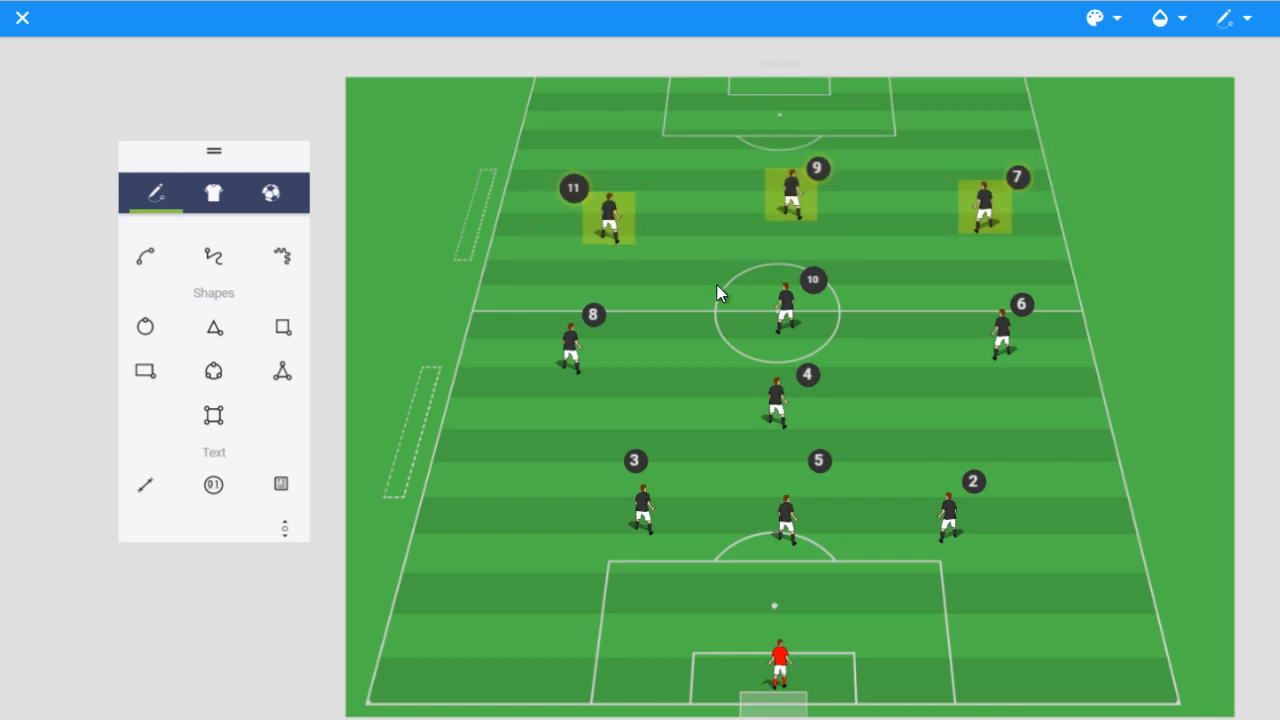
{"action": "mouse_move", "coordinate": [770, 216]}
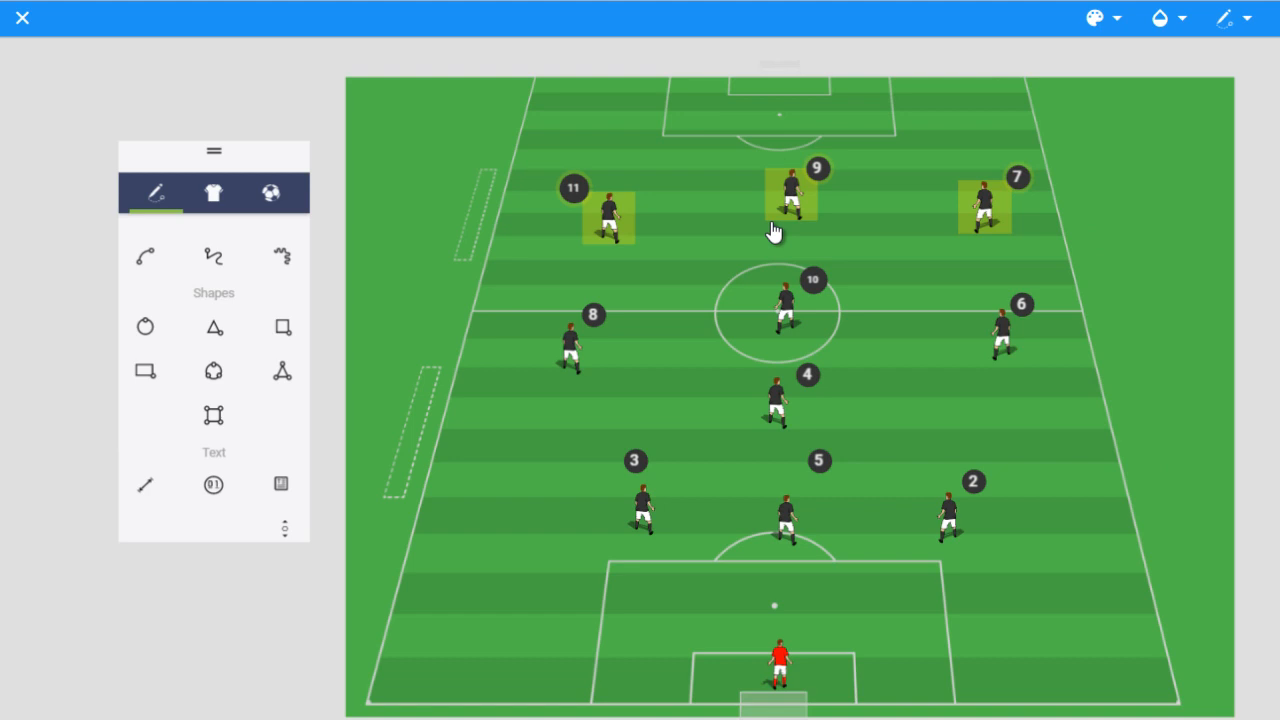
{"action": "mouse_move", "coordinate": [925, 113]}
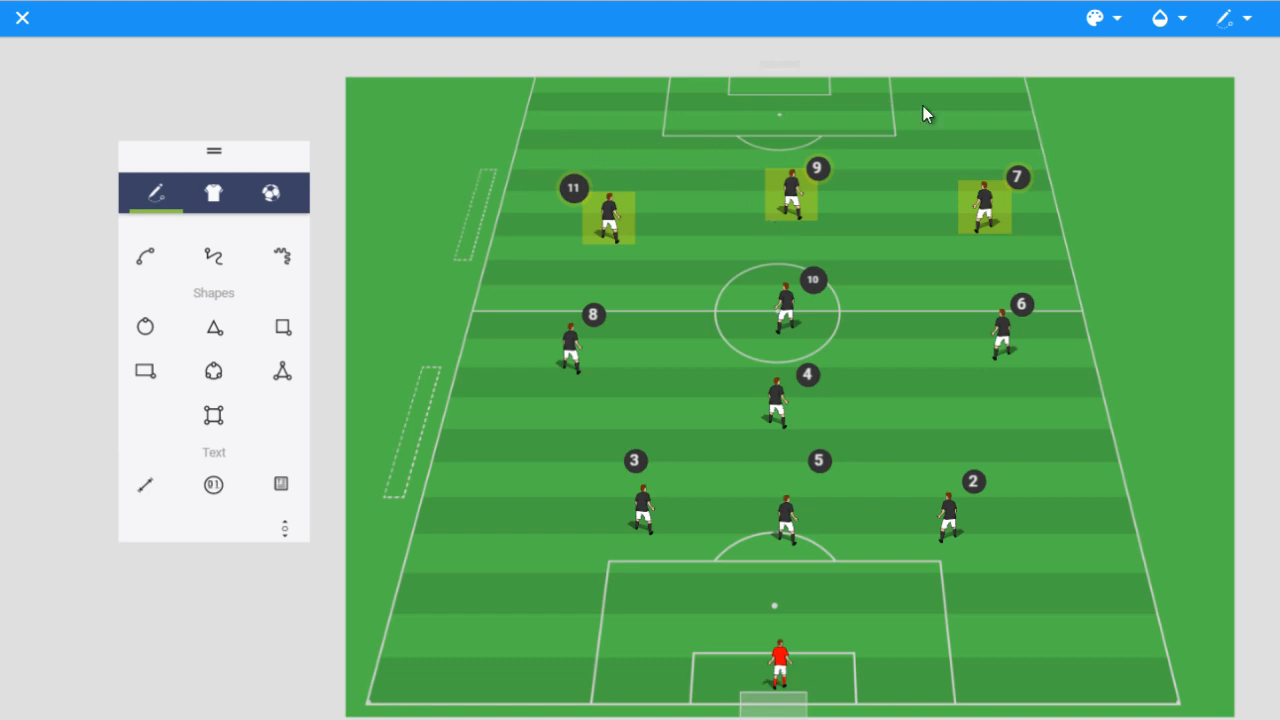
{"action": "mouse_move", "coordinate": [850, 162]}
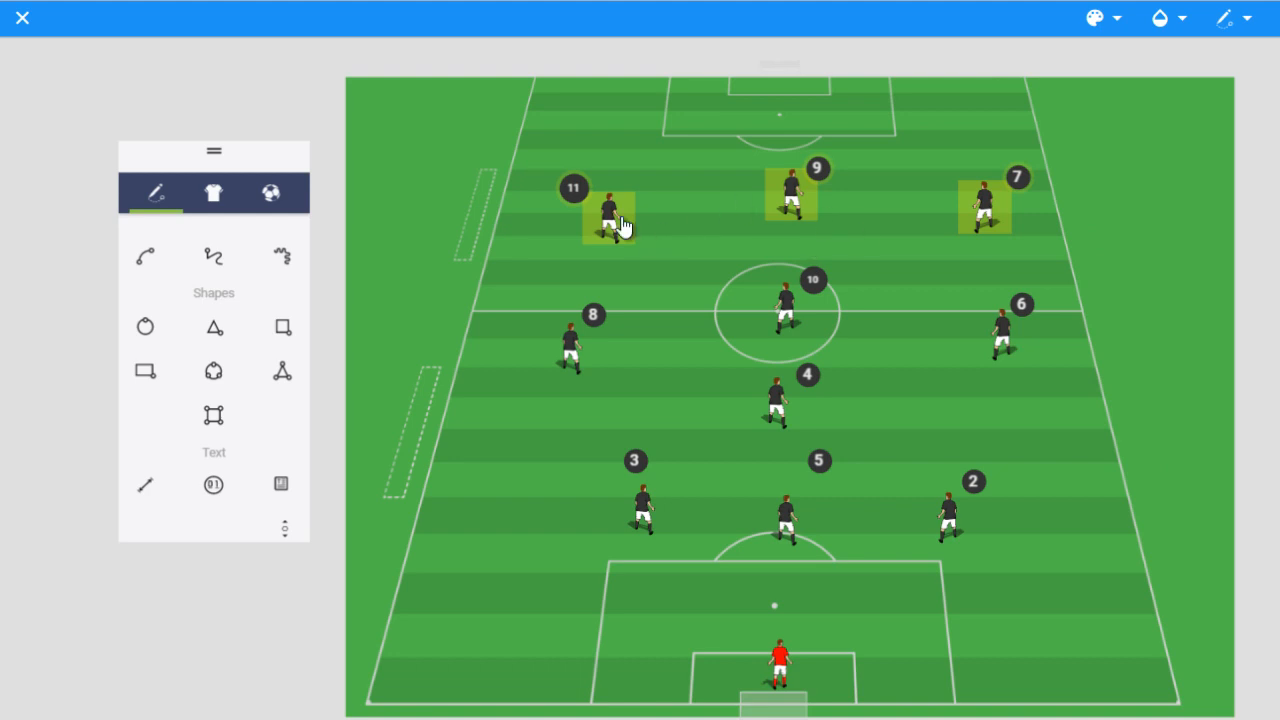
{"action": "mouse_move", "coordinate": [675, 235]}
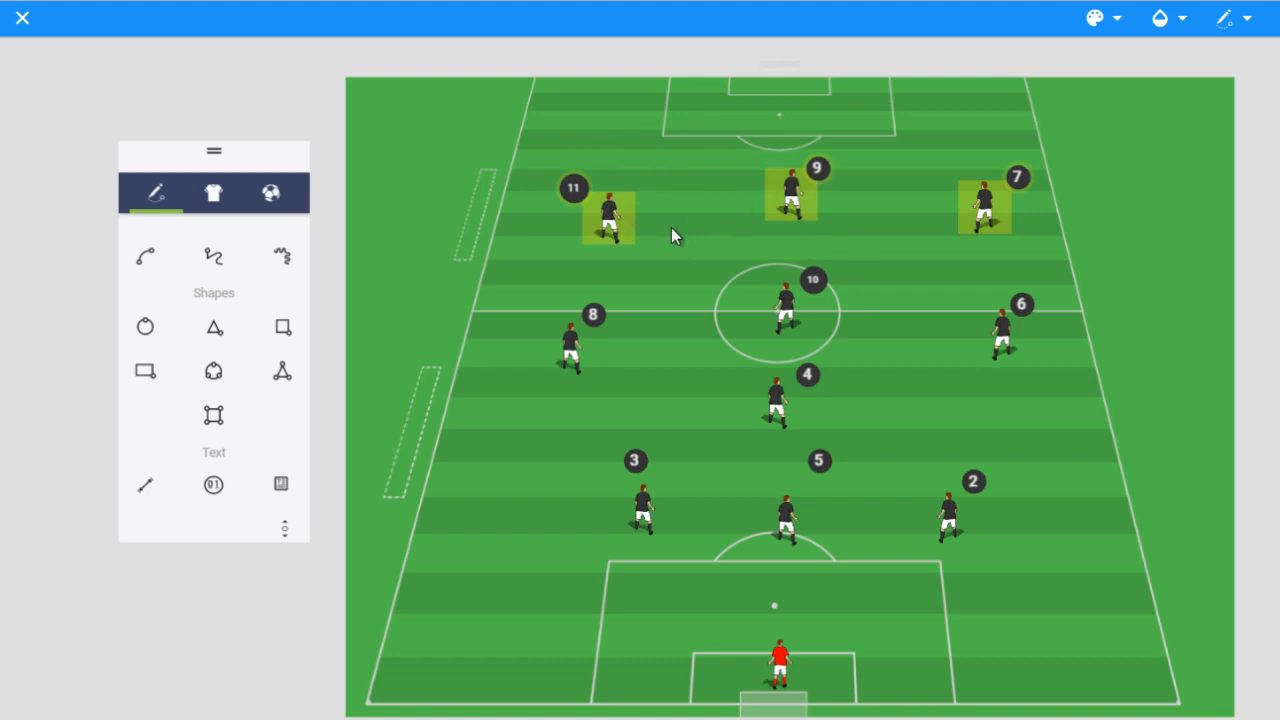
{"action": "mouse_move", "coordinate": [750, 153]}
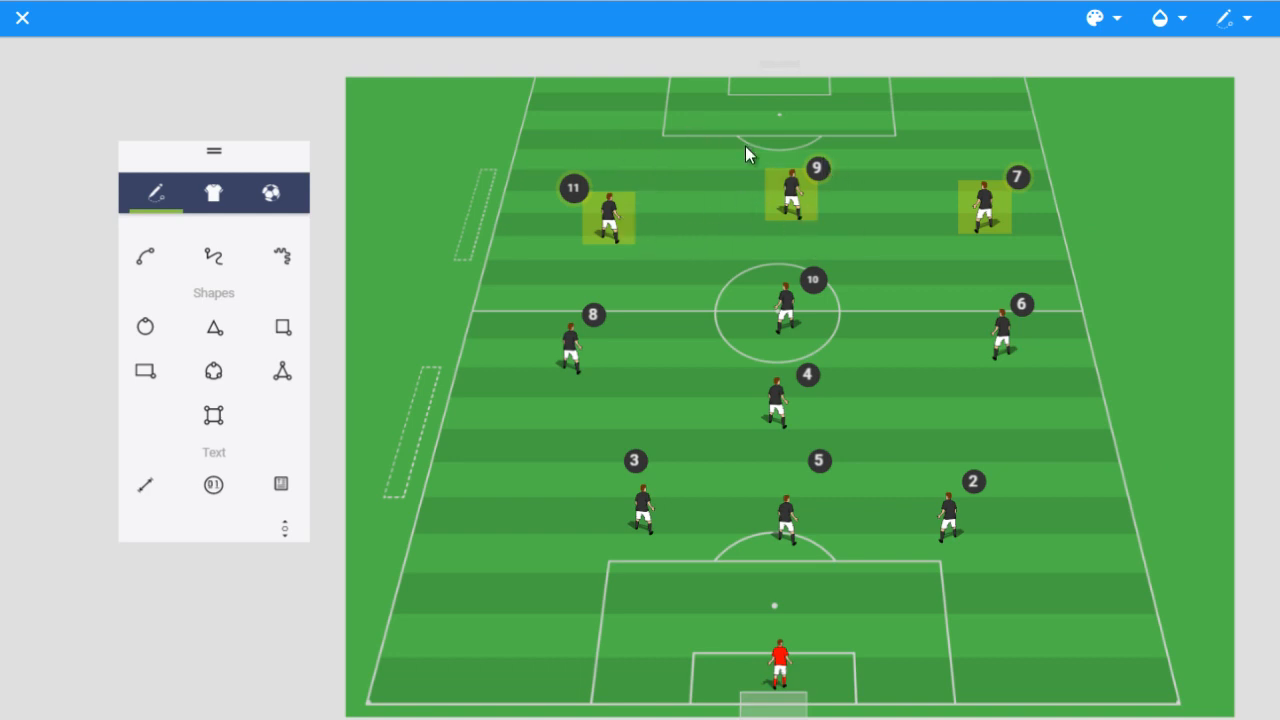
{"action": "mouse_move", "coordinate": [1178, 207]}
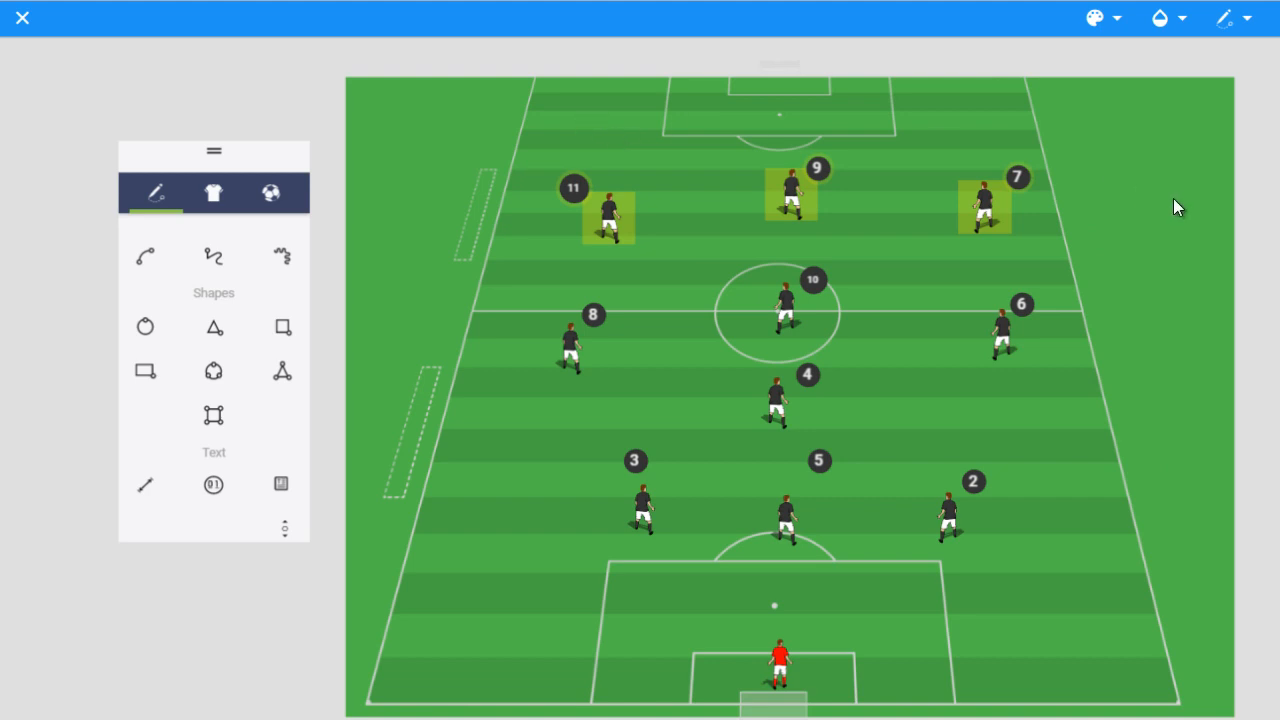
{"action": "mouse_move", "coordinate": [588, 253]}
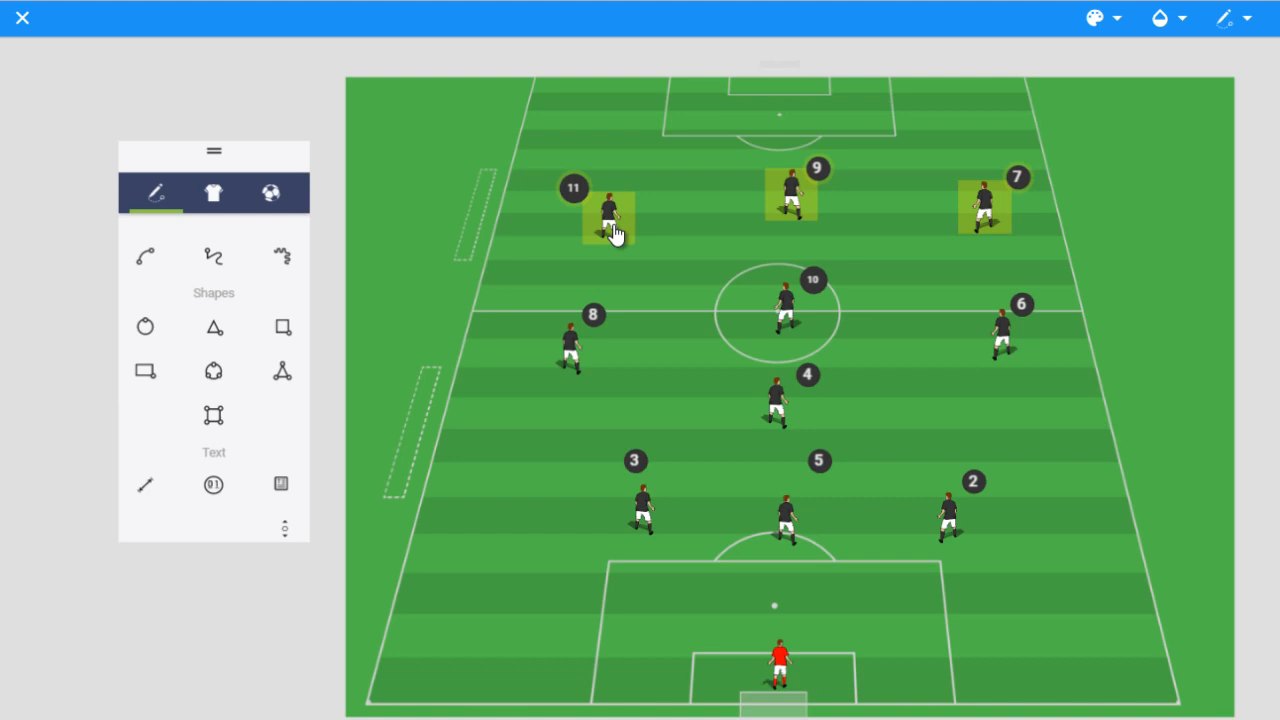
{"action": "mouse_move", "coordinate": [730, 181]}
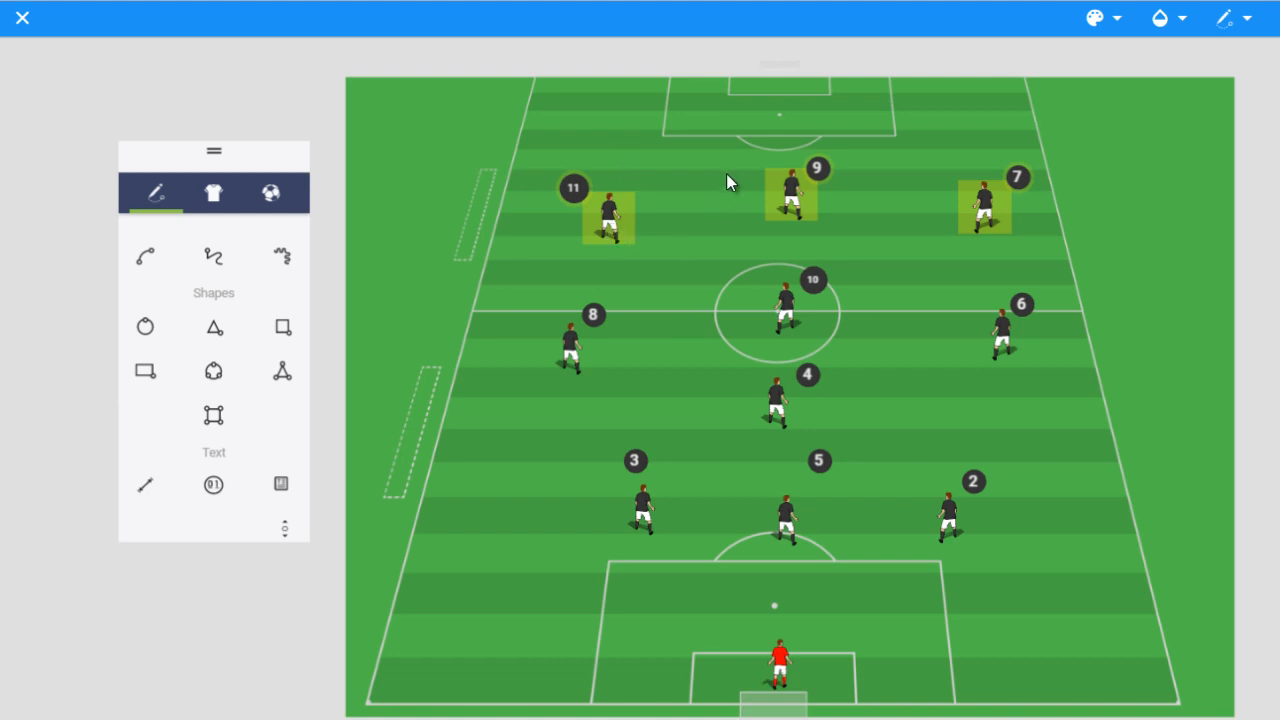
{"action": "mouse_move", "coordinate": [1120, 272]}
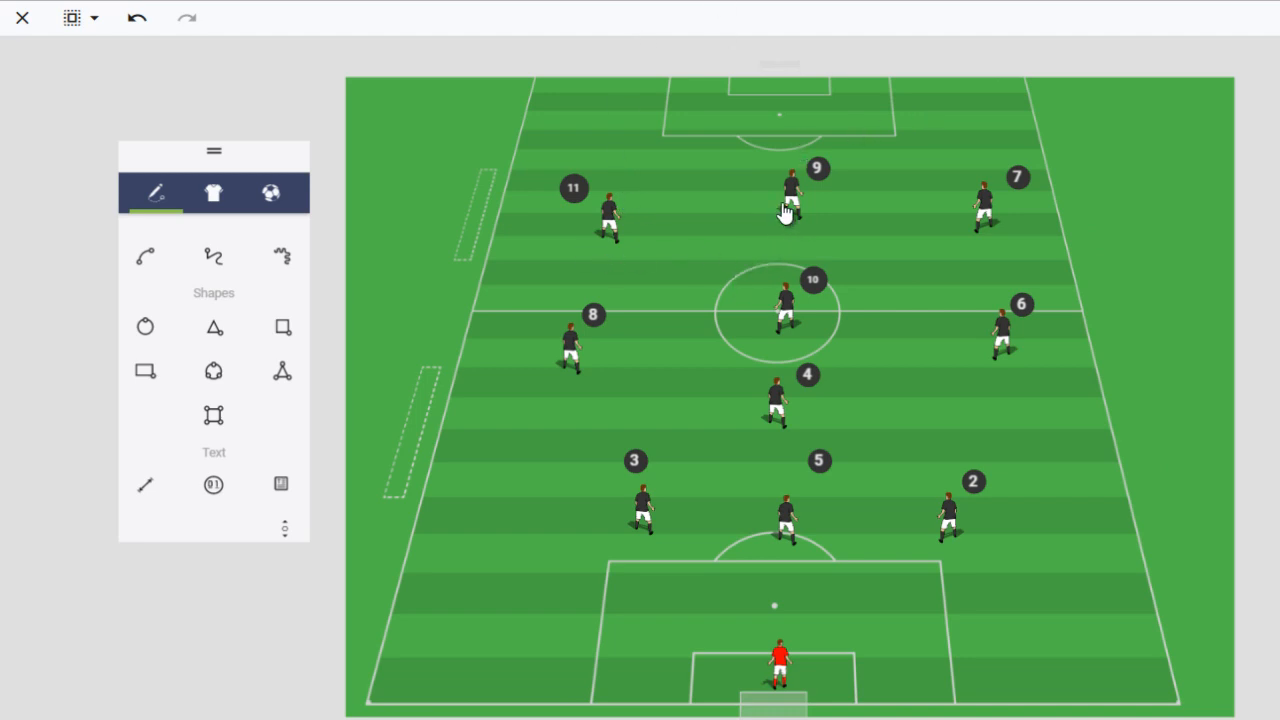
{"action": "mouse_move", "coordinate": [780, 100]}
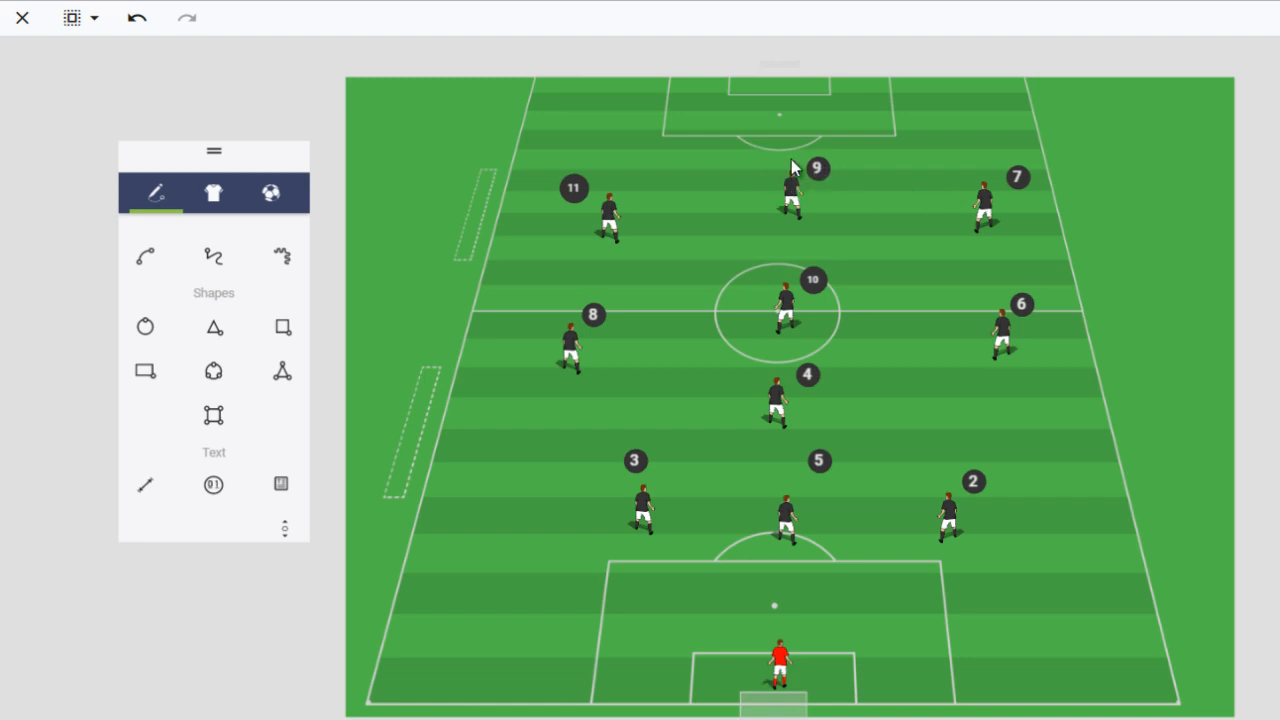
{"action": "mouse_move", "coordinate": [760, 158]}
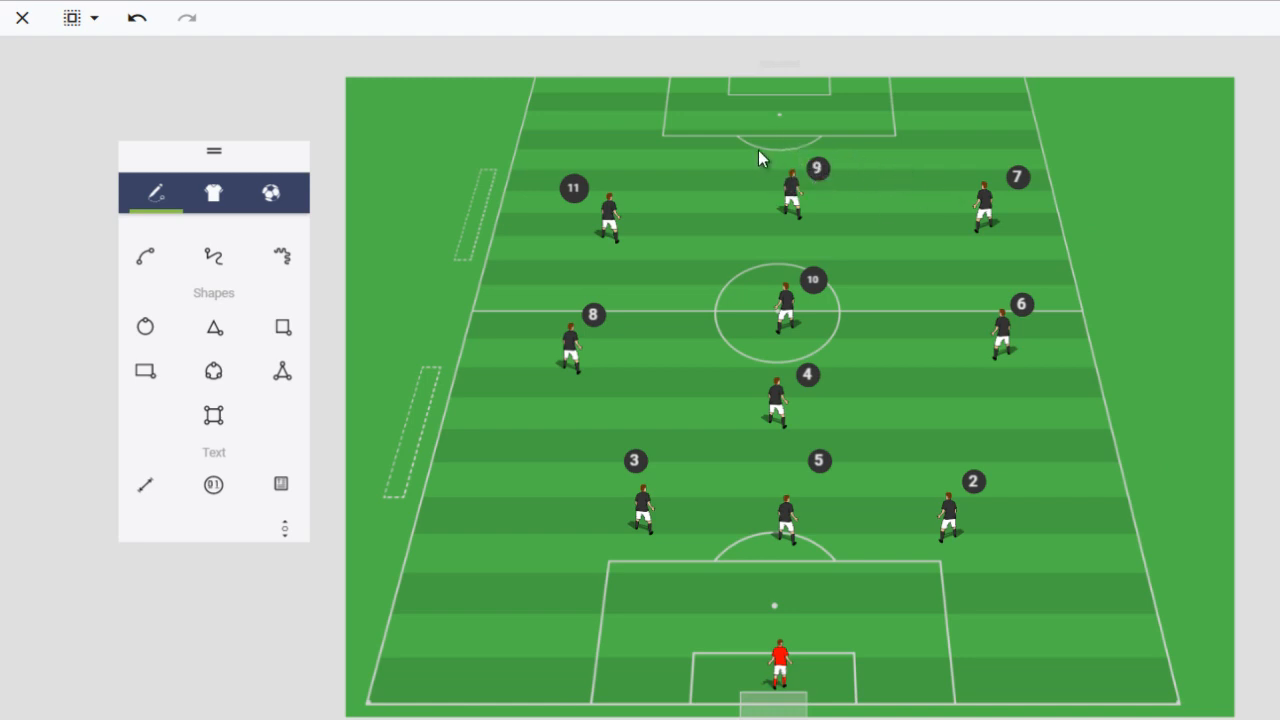
Reposition forwards 9 toward 7 and 11 inward toward the centre
{"action": "left_click", "coordinate": [985, 195]}
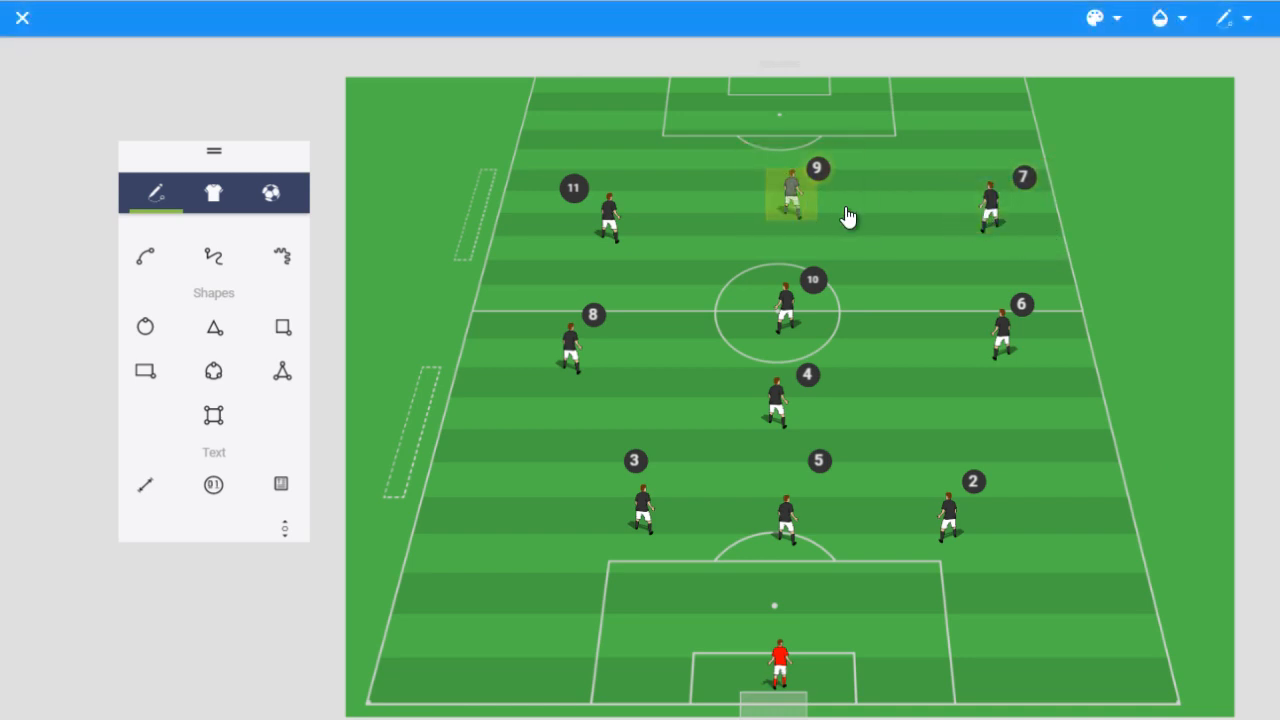
{"action": "left_click_drag", "start_coordinate": [790, 200], "coordinate": [610, 215]}
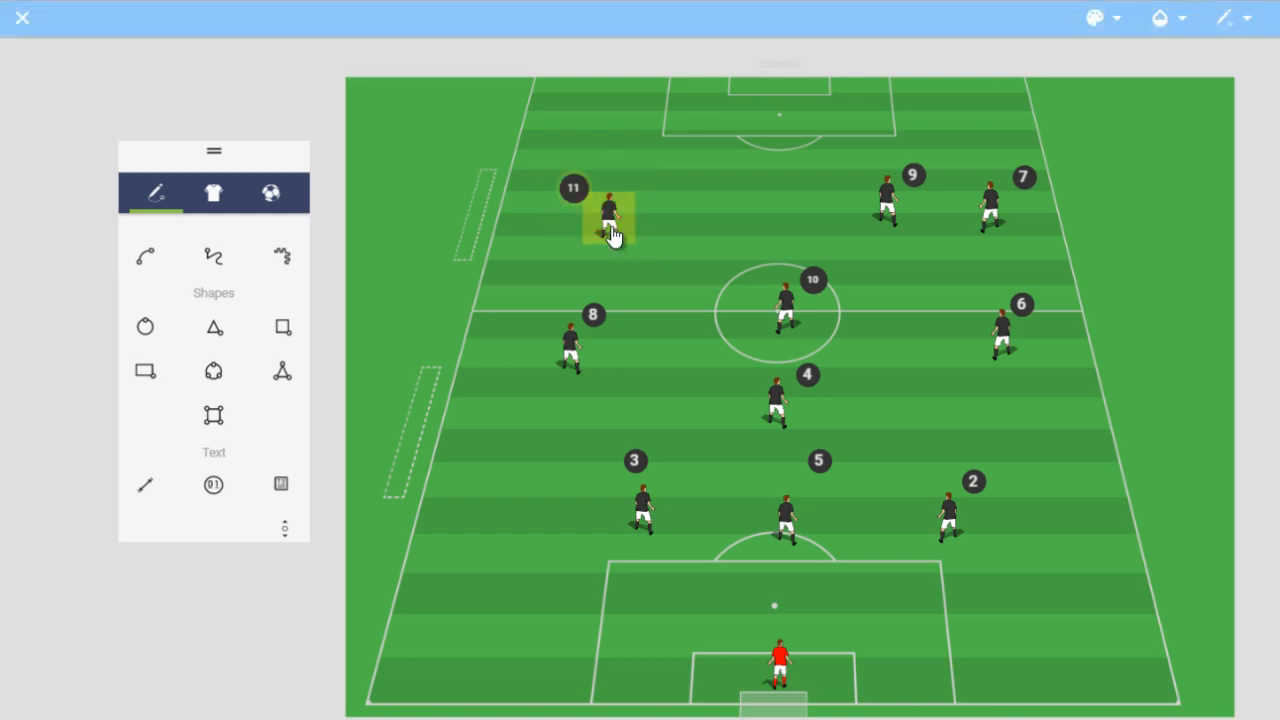
{"action": "left_click_drag", "start_coordinate": [610, 215], "coordinate": [755, 200]}
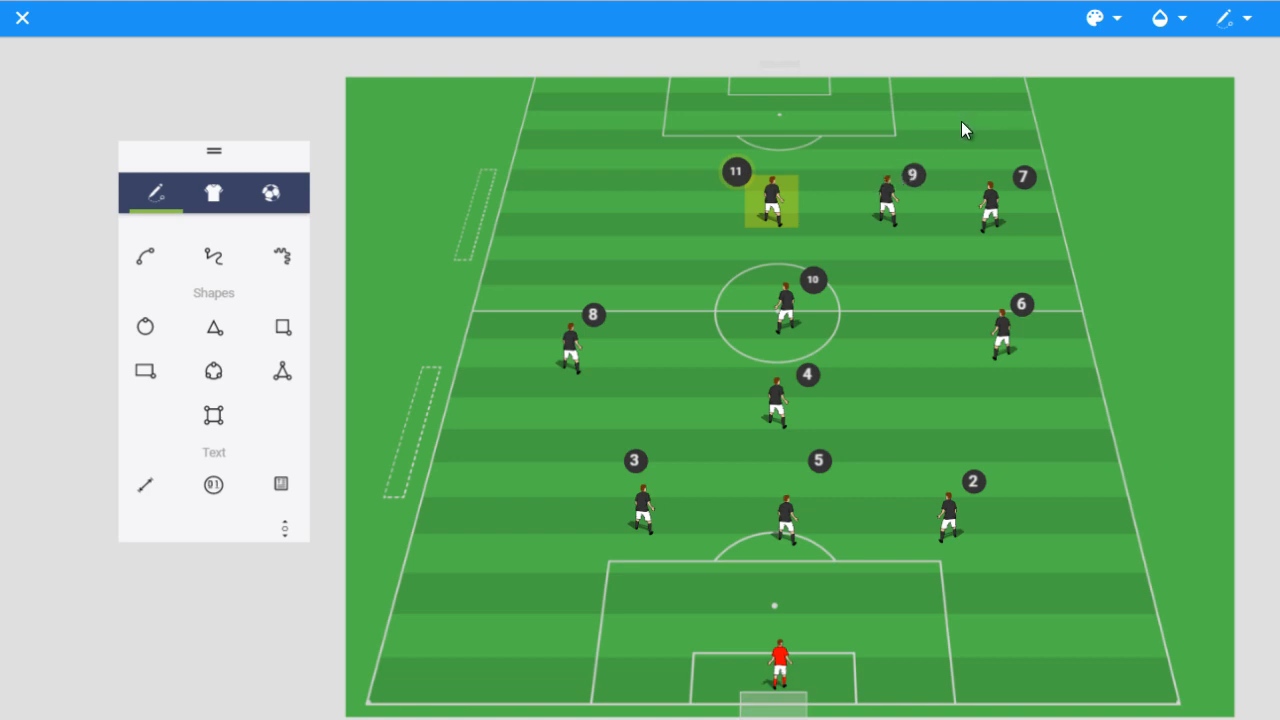
{"action": "mouse_move", "coordinate": [948, 218]}
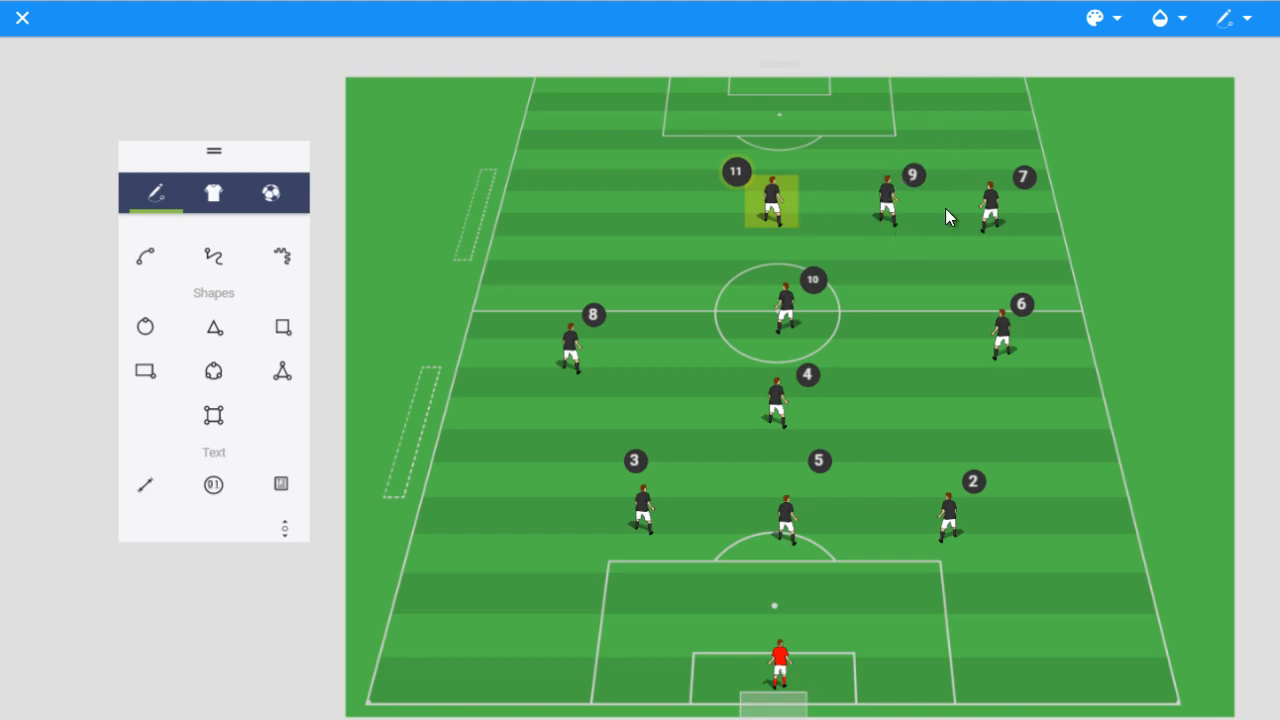
{"action": "mouse_move", "coordinate": [868, 103]}
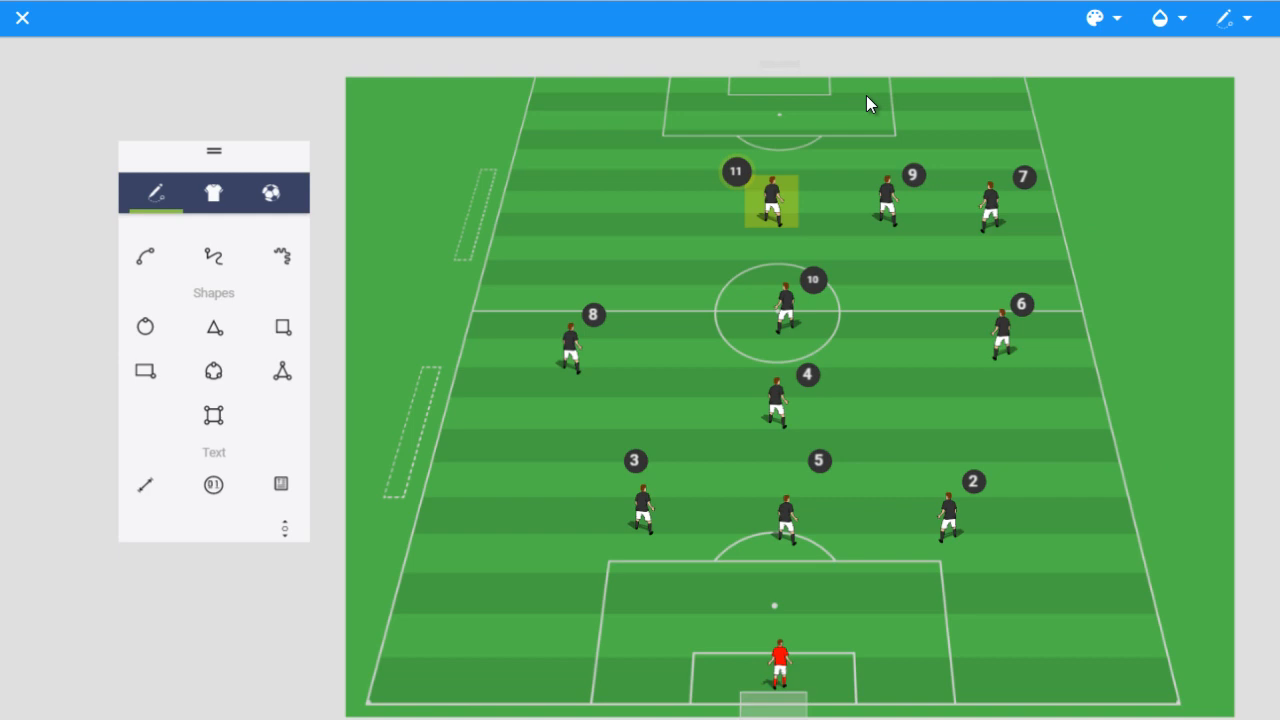
{"action": "mouse_move", "coordinate": [635, 272]}
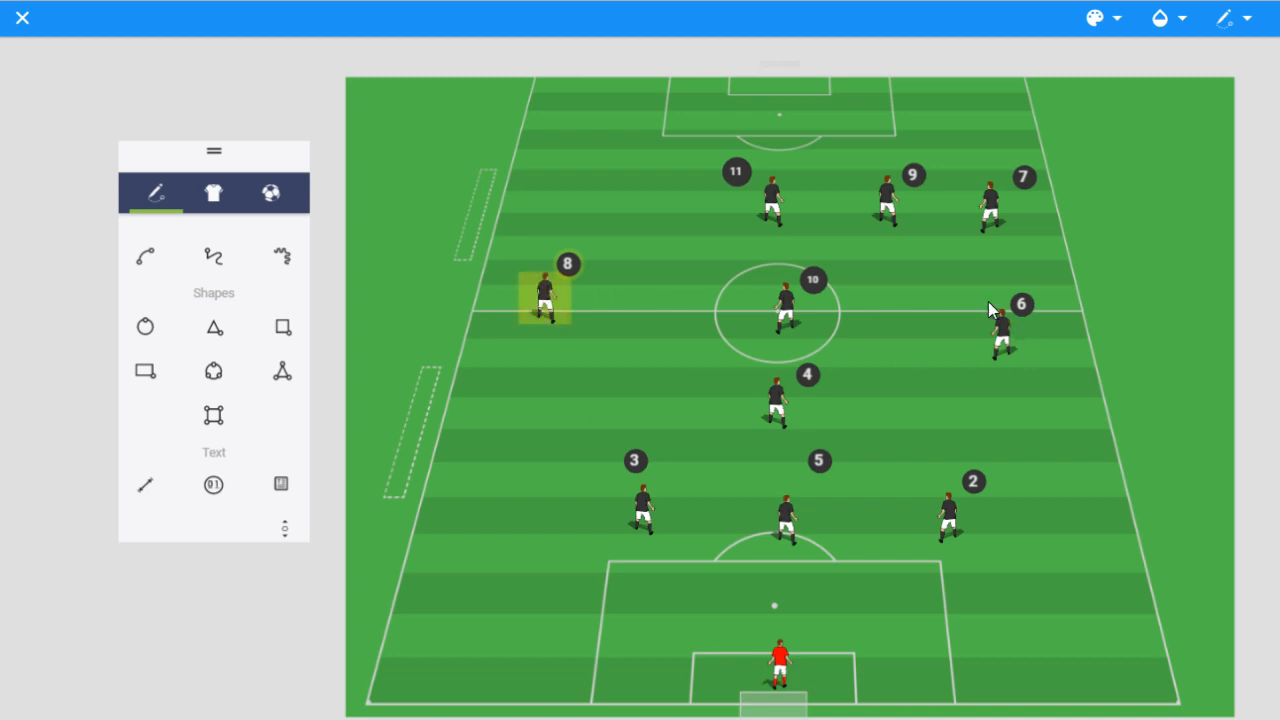
Slide the front three together centrally and push number 6 wide right
{"action": "left_click_drag", "start_coordinate": [1000, 325], "coordinate": [1020, 315]}
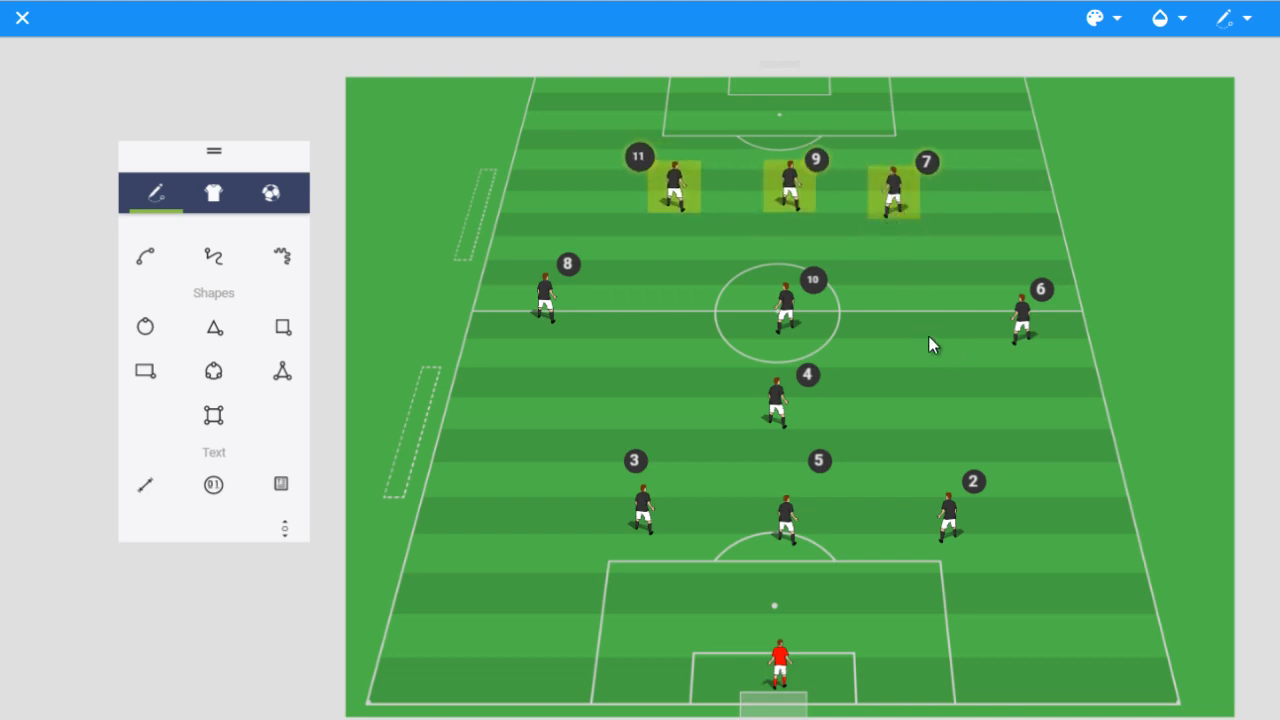
{"action": "mouse_move", "coordinate": [893, 208]}
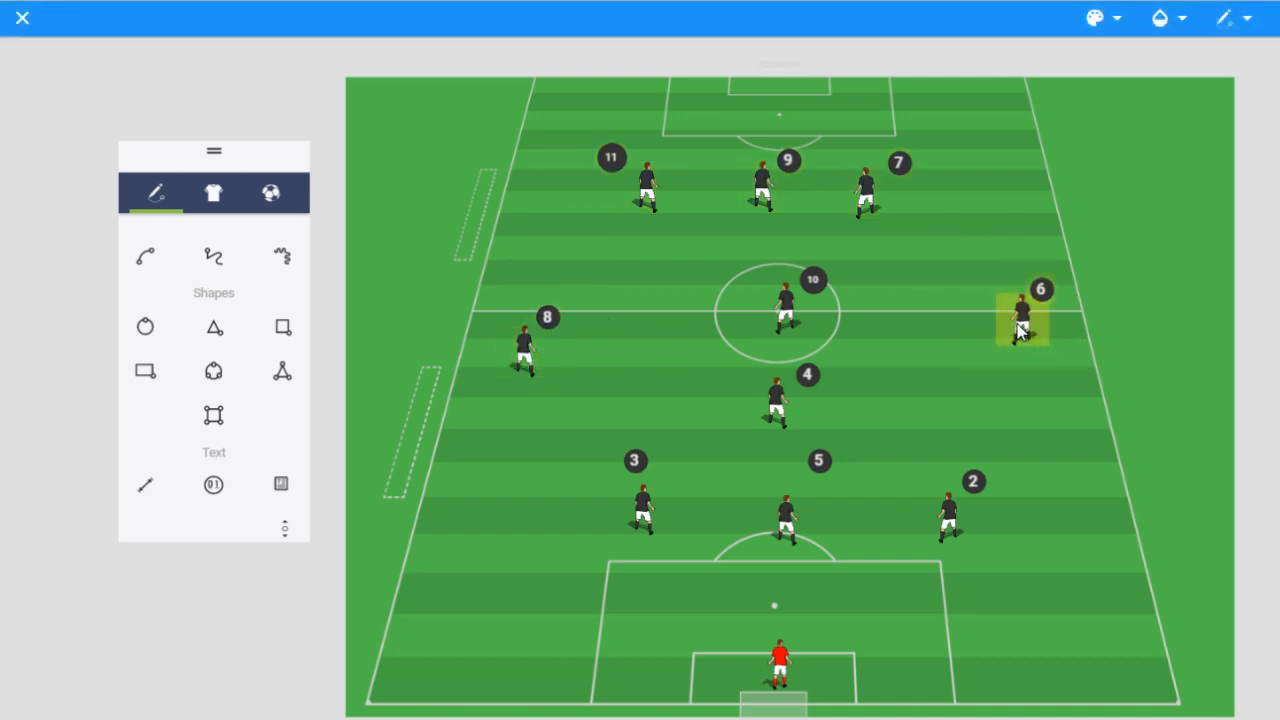
{"action": "left_click_drag", "start_coordinate": [1020, 320], "coordinate": [1045, 340]}
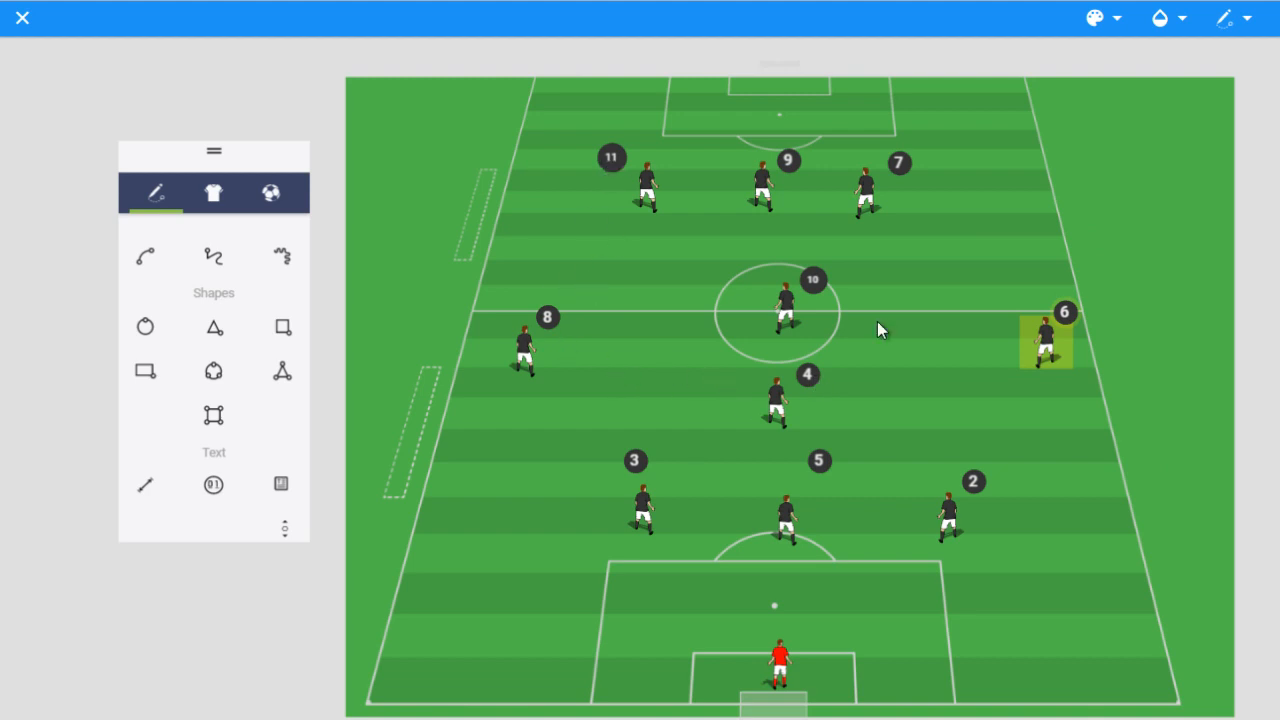
{"action": "mouse_move", "coordinate": [1014, 255]}
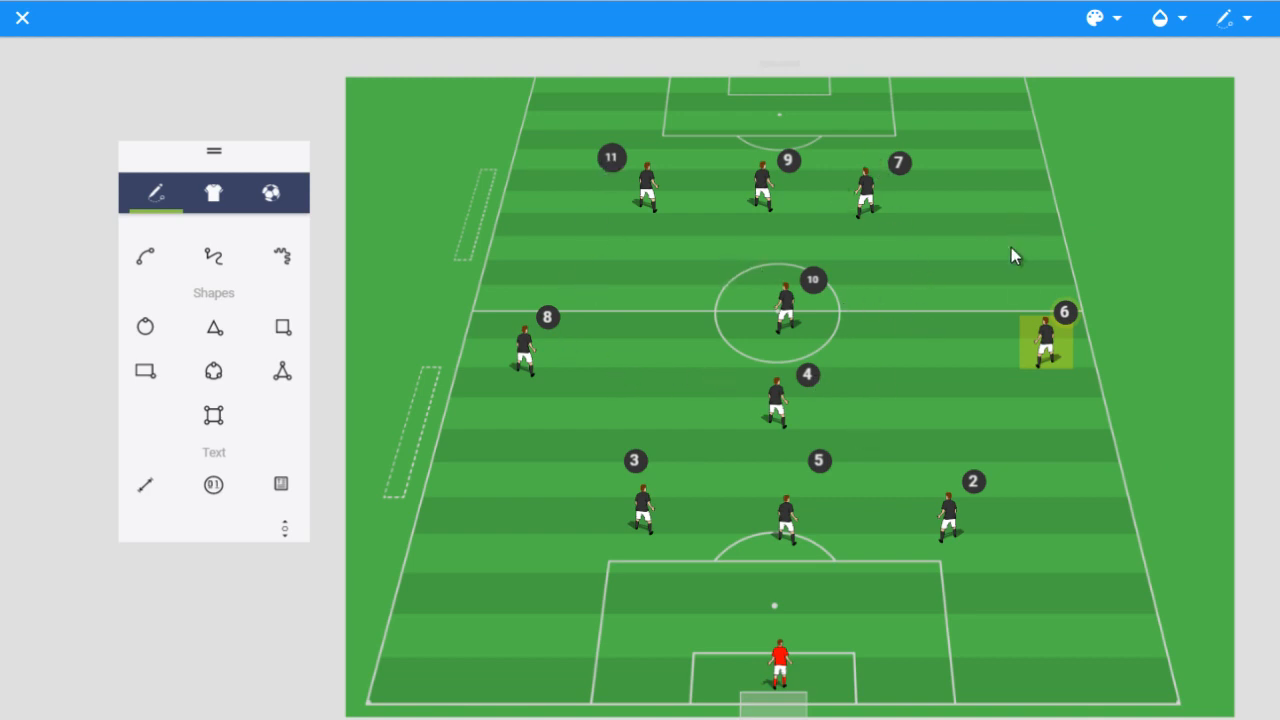
{"action": "mouse_move", "coordinate": [808, 486]}
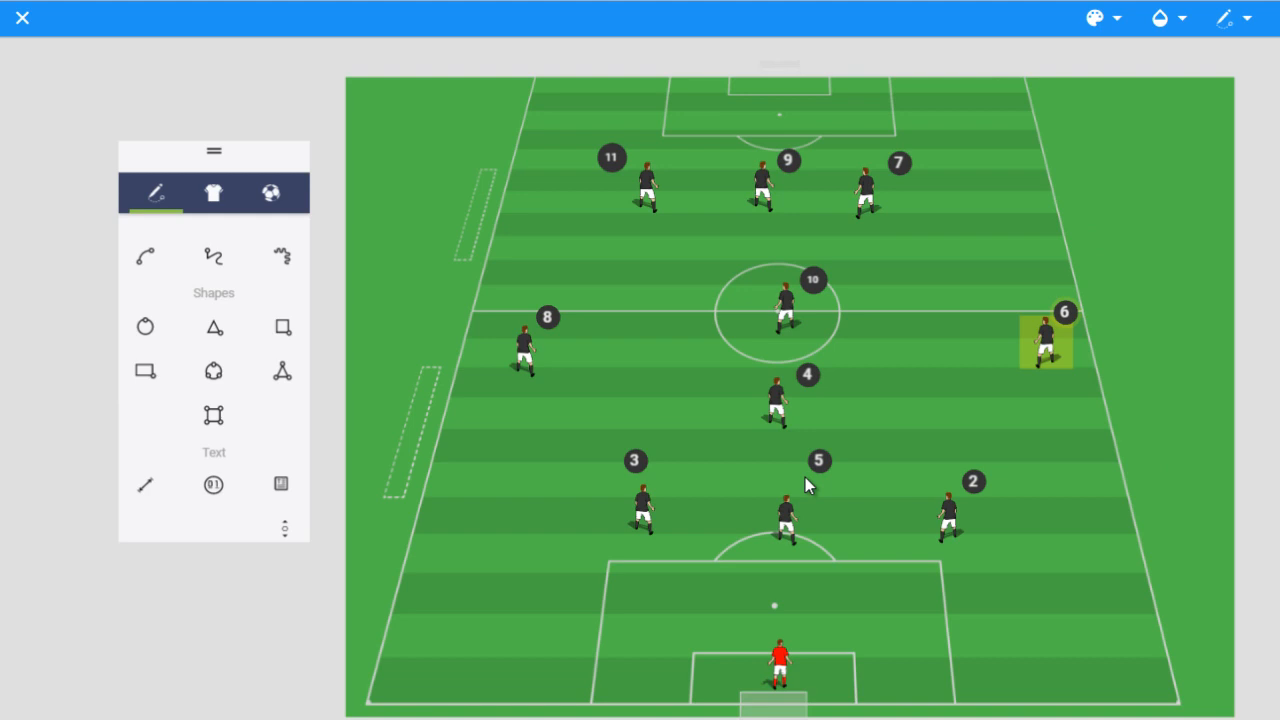
{"action": "mouse_move", "coordinate": [983, 539]}
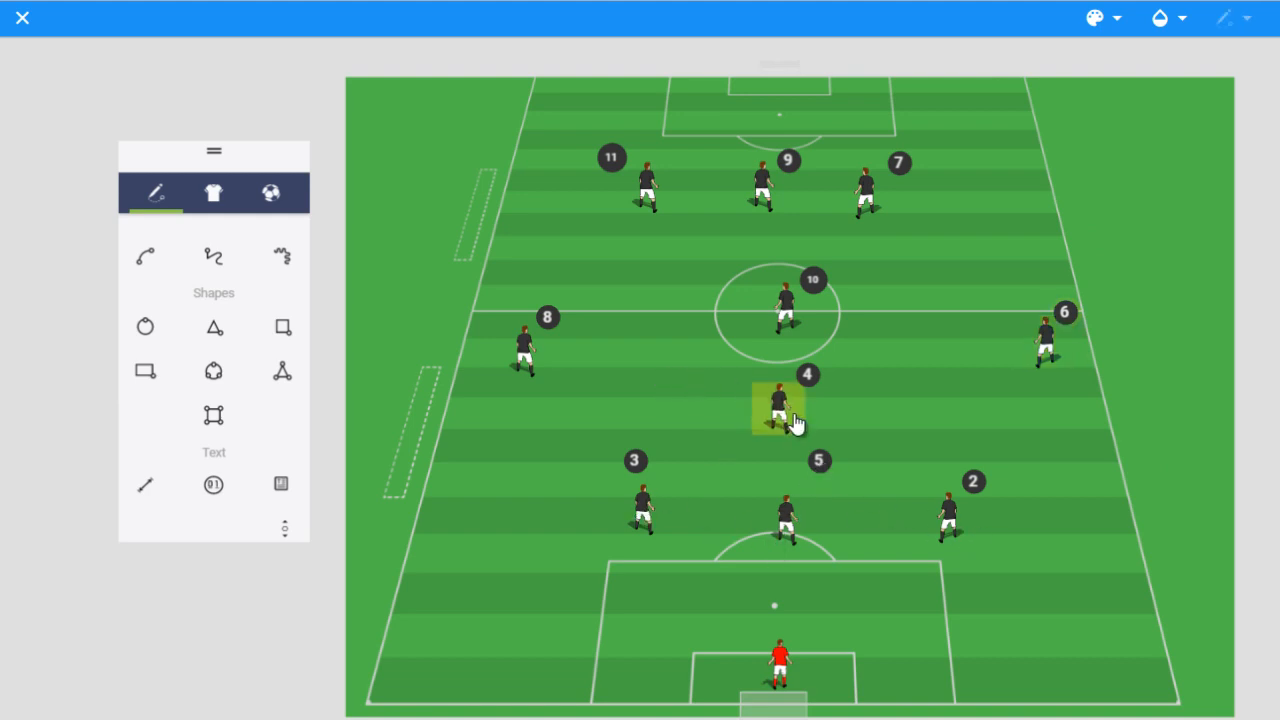
{"action": "mouse_move", "coordinate": [790, 315]}
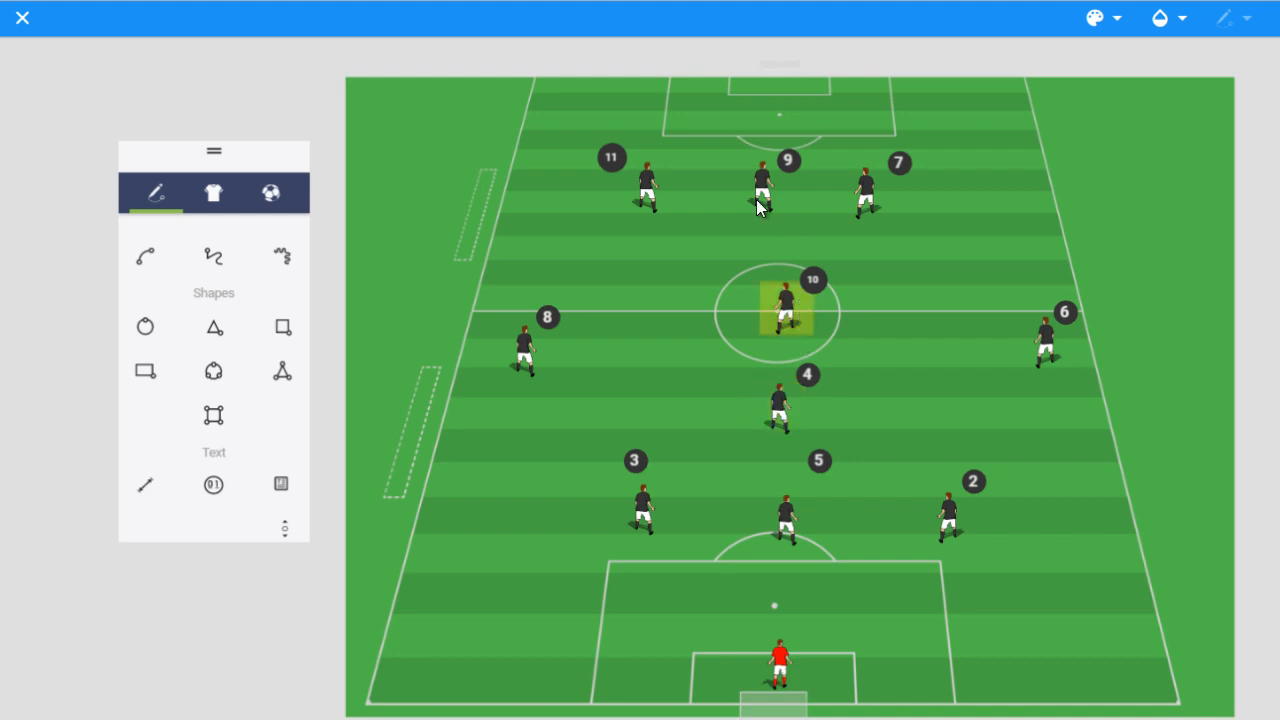
{"action": "mouse_move", "coordinate": [800, 290]}
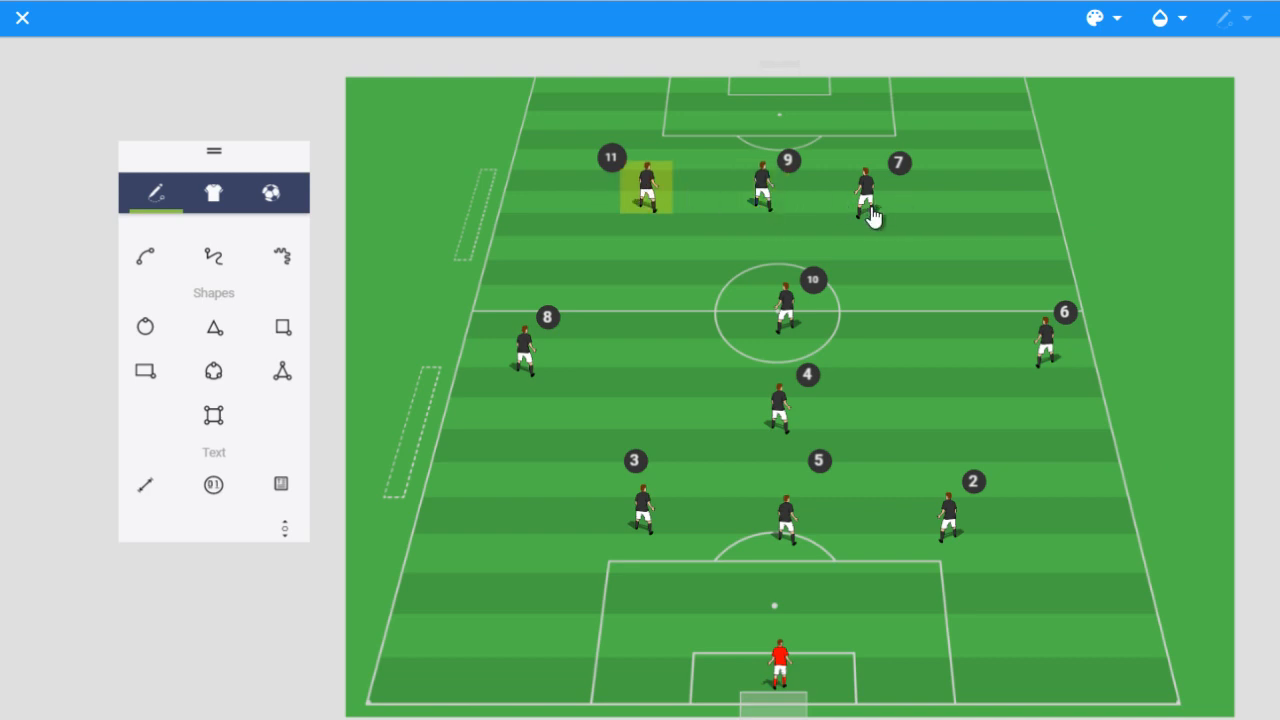
{"action": "left_click", "coordinate": [866, 190]}
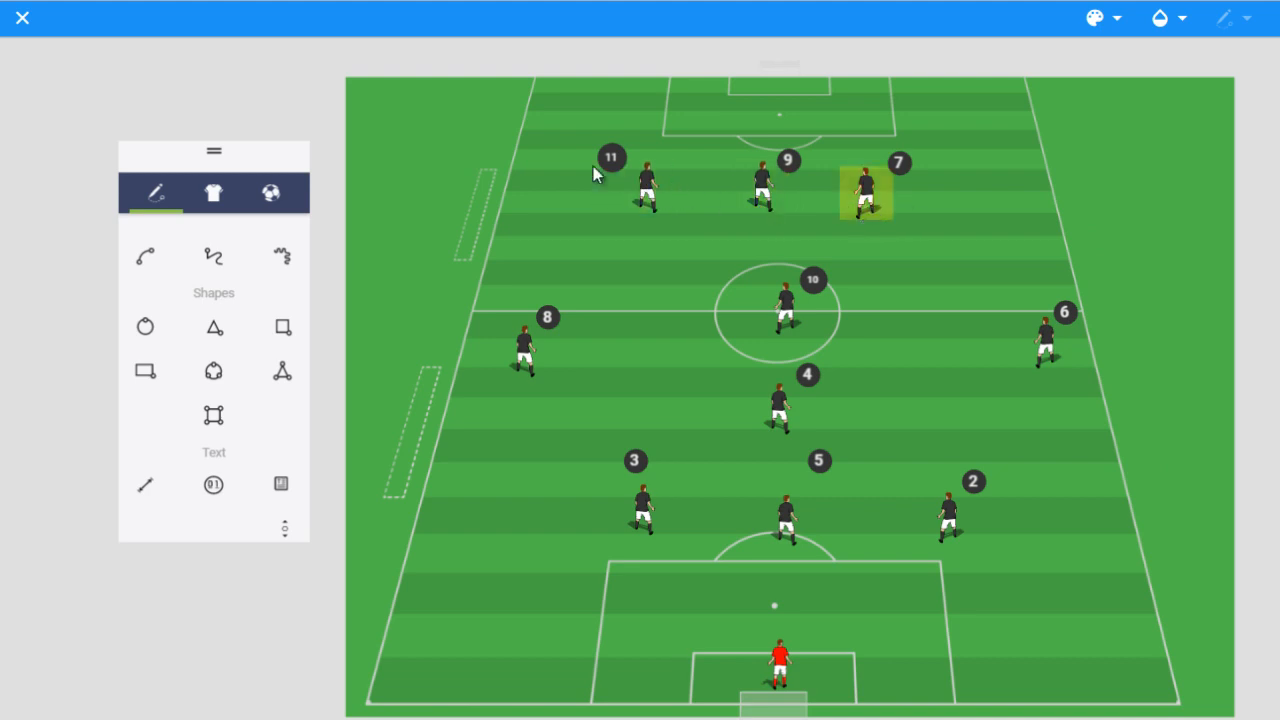
{"action": "mouse_move", "coordinate": [913, 187]}
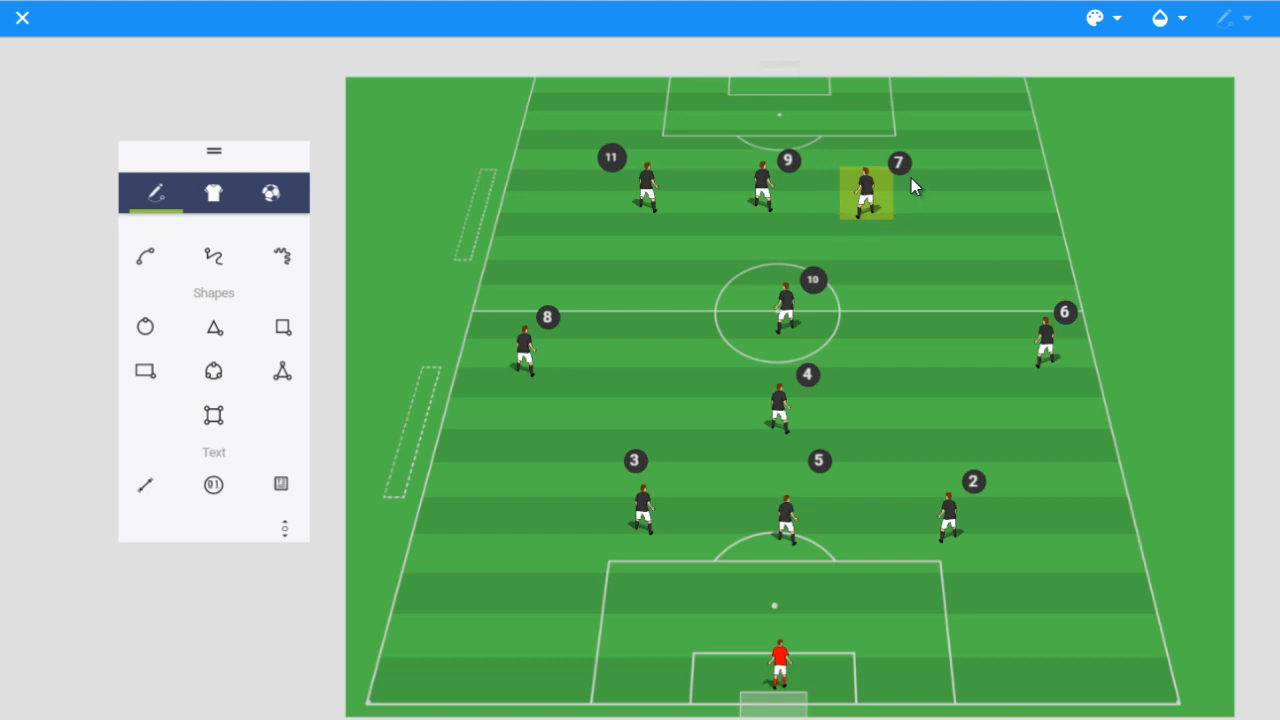
{"action": "mouse_move", "coordinate": [718, 296]}
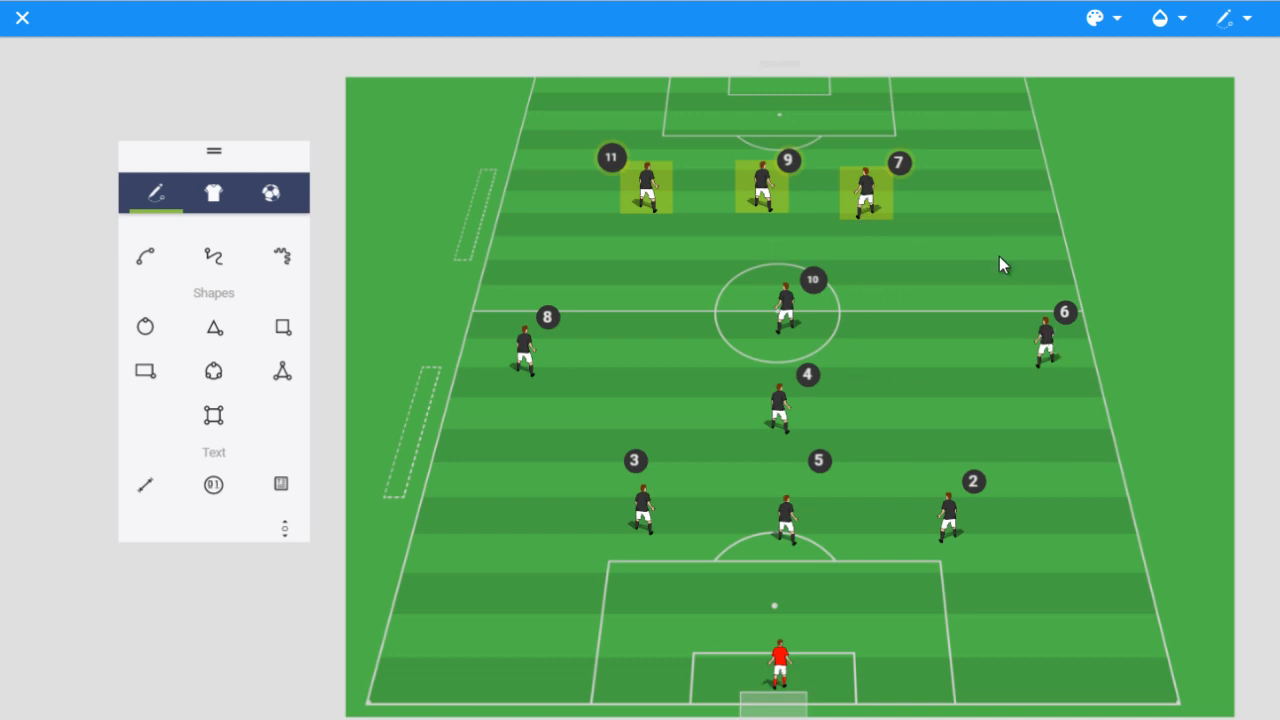
{"action": "mouse_move", "coordinate": [1033, 343]}
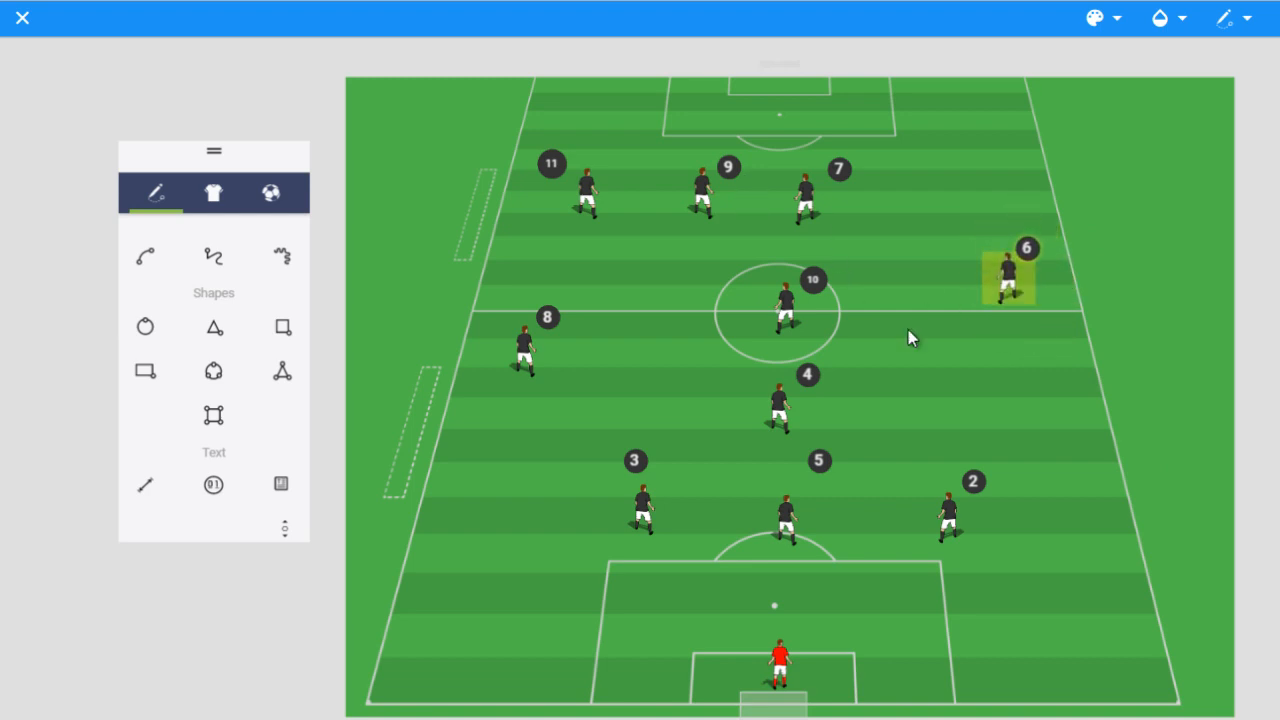
{"action": "mouse_move", "coordinate": [910, 148]}
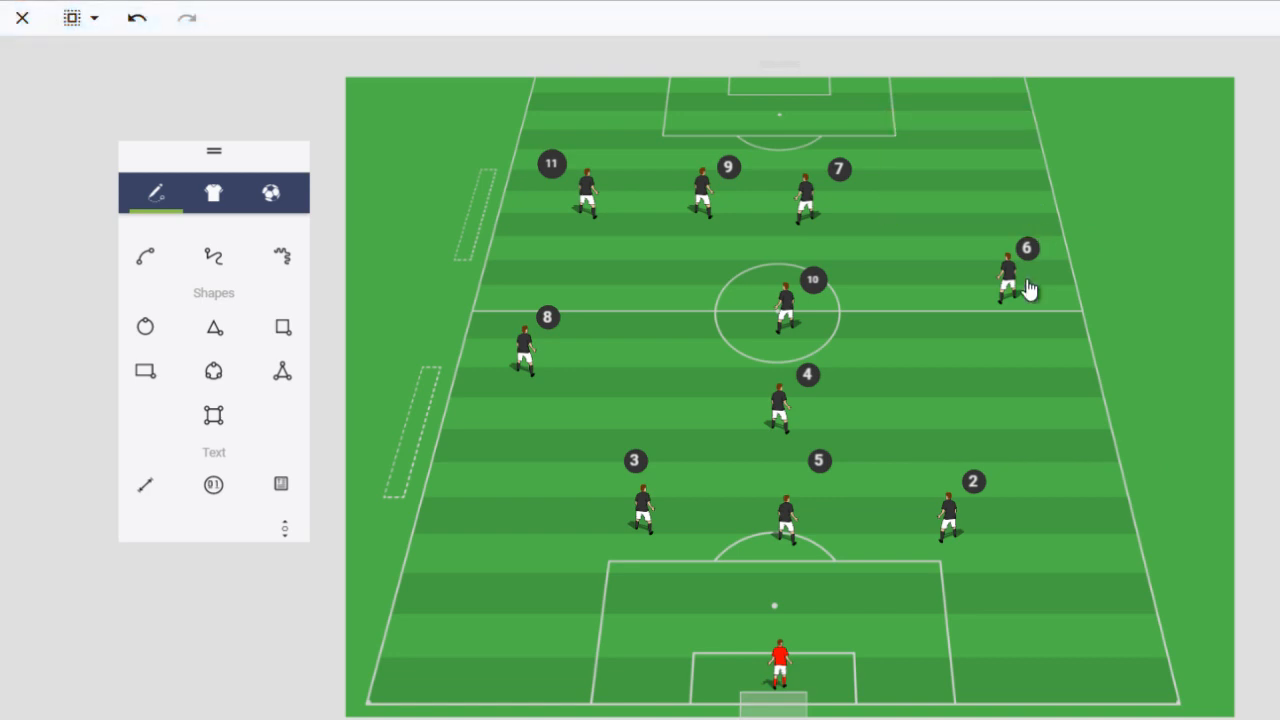
{"action": "mouse_move", "coordinate": [995, 250]}
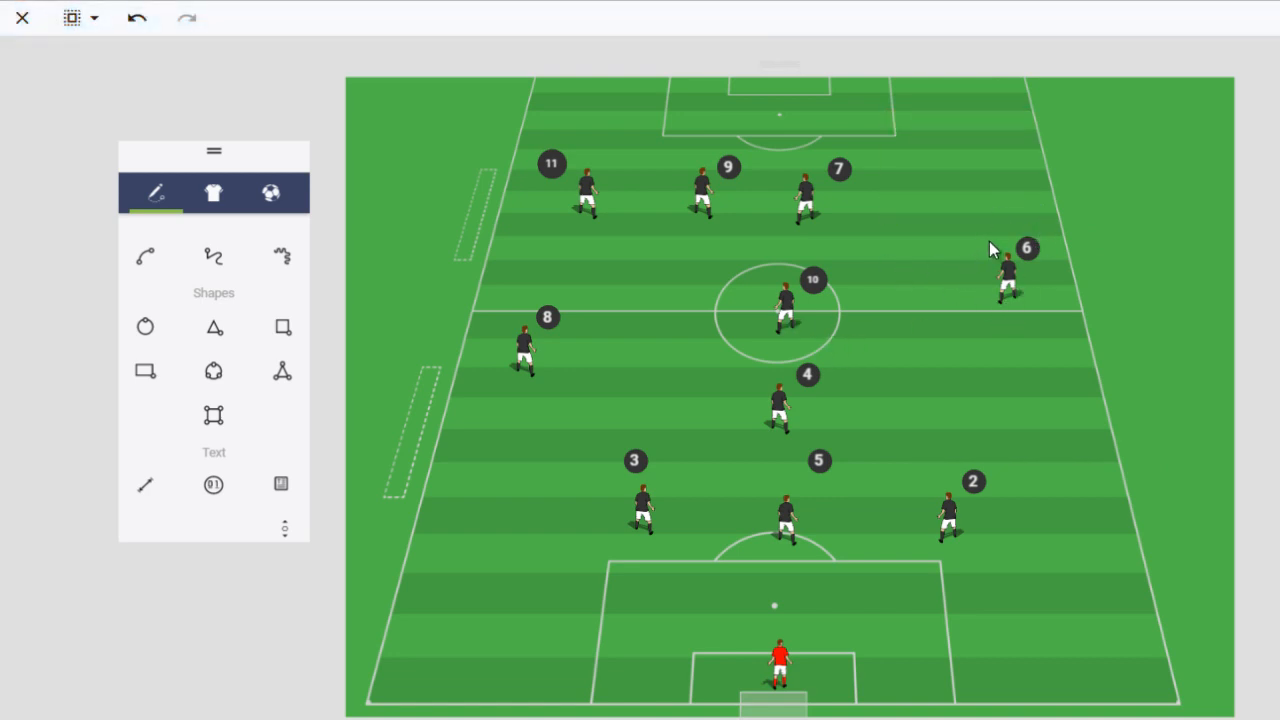
{"action": "mouse_move", "coordinate": [985, 230]}
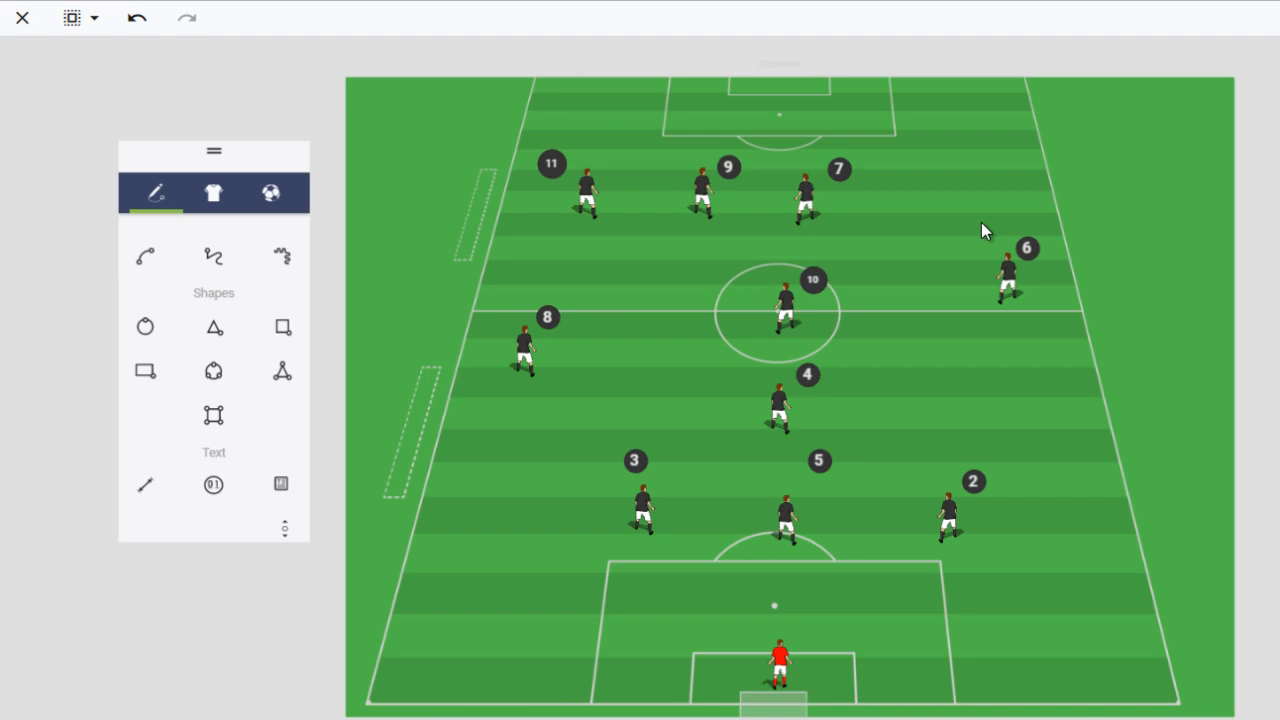
Click the board to finish the front-three shift and number 6's advance
{"action": "left_click", "coordinate": [1010, 280]}
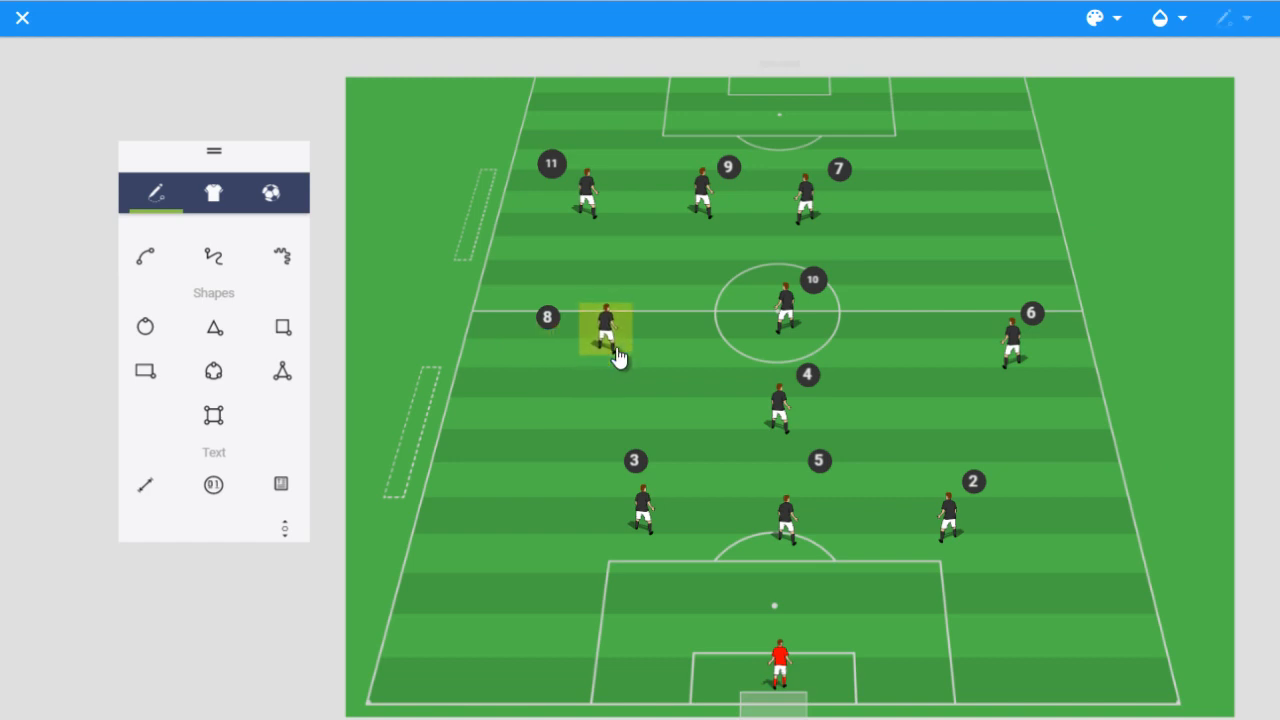
{"action": "mouse_move", "coordinate": [515, 135]}
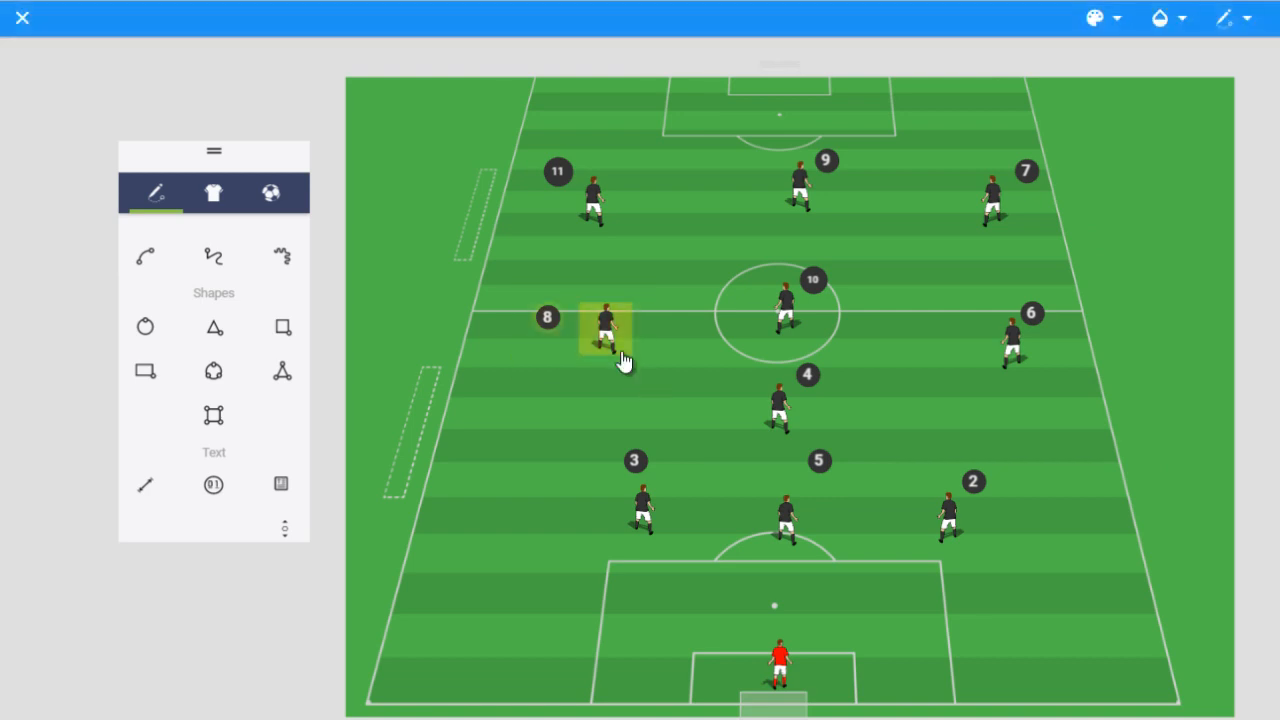
Adjust midfielder 8's position and move number 6 out on the right
{"action": "left_click_drag", "start_coordinate": [600, 330], "coordinate": [670, 330]}
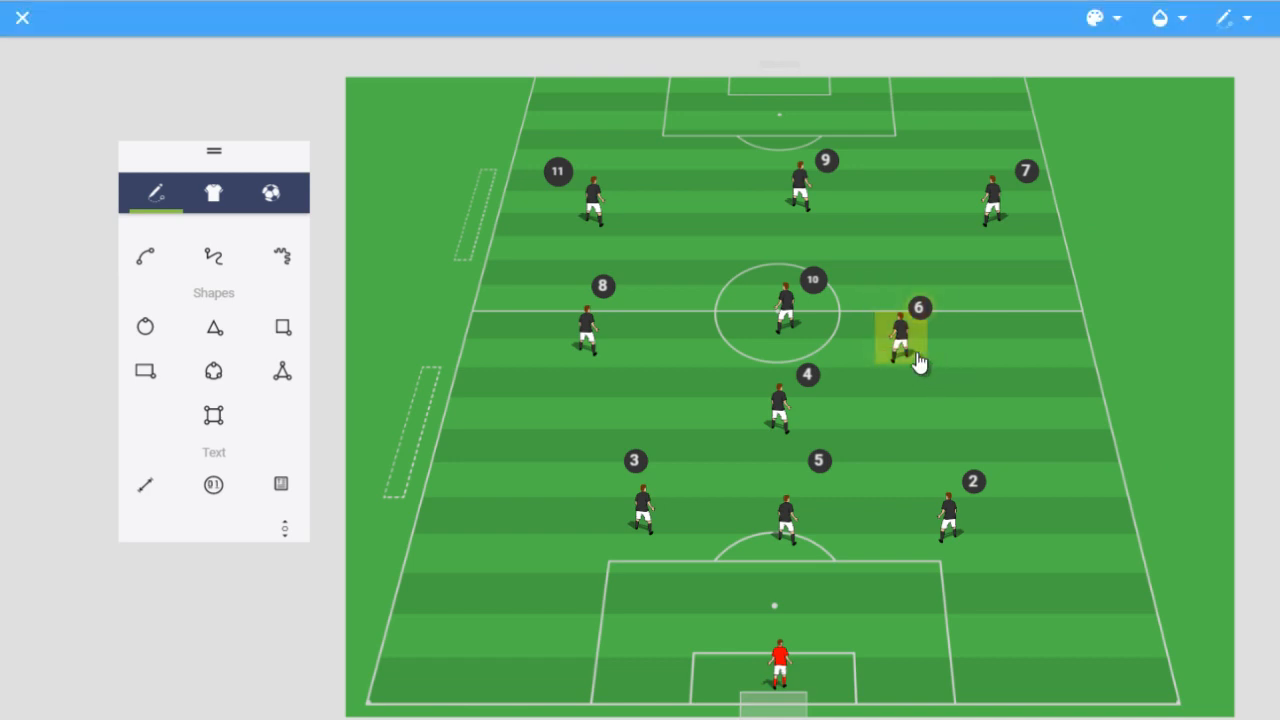
{"action": "left_click_drag", "start_coordinate": [905, 335], "coordinate": [1020, 330]}
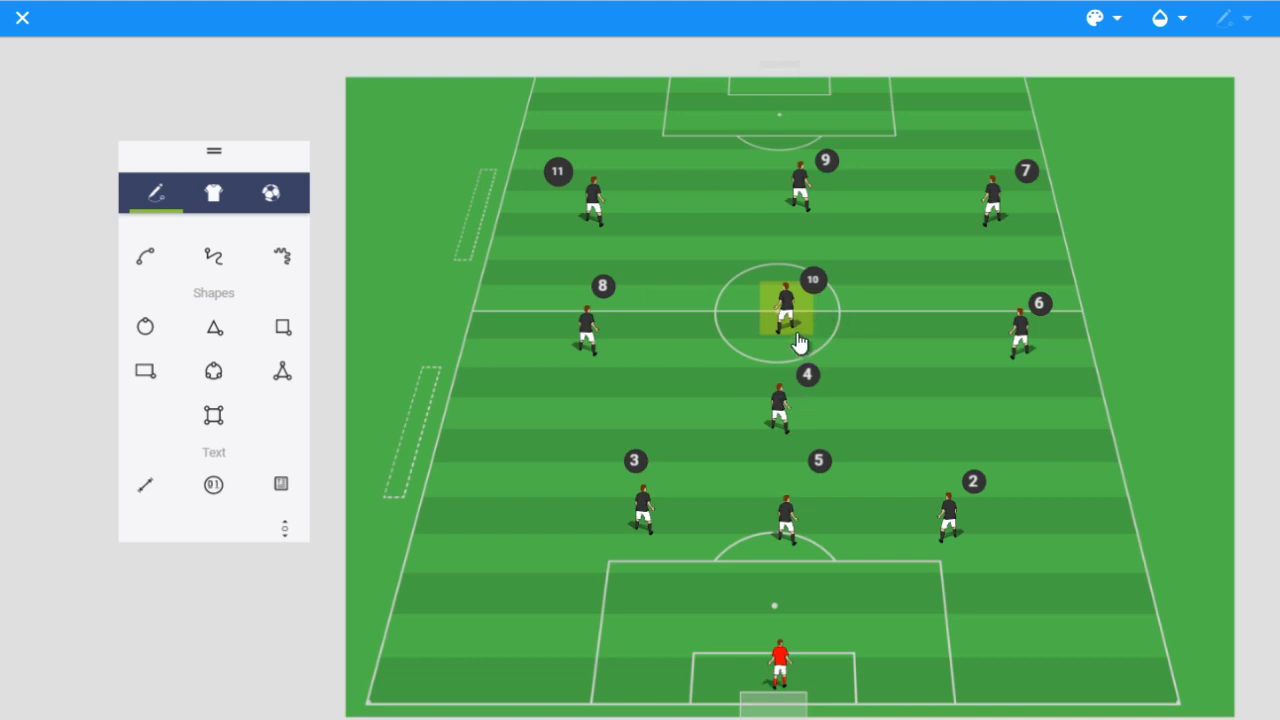
{"action": "mouse_move", "coordinate": [775, 430]}
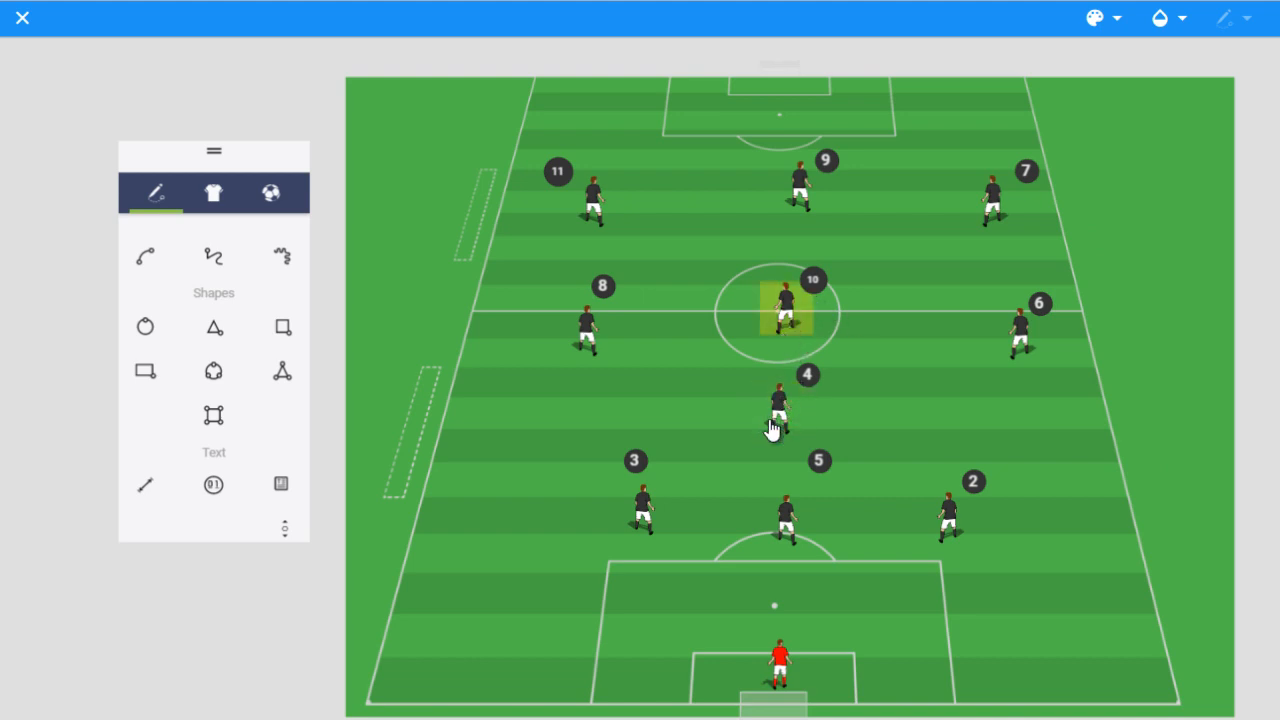
{"action": "mouse_move", "coordinate": [805, 318]}
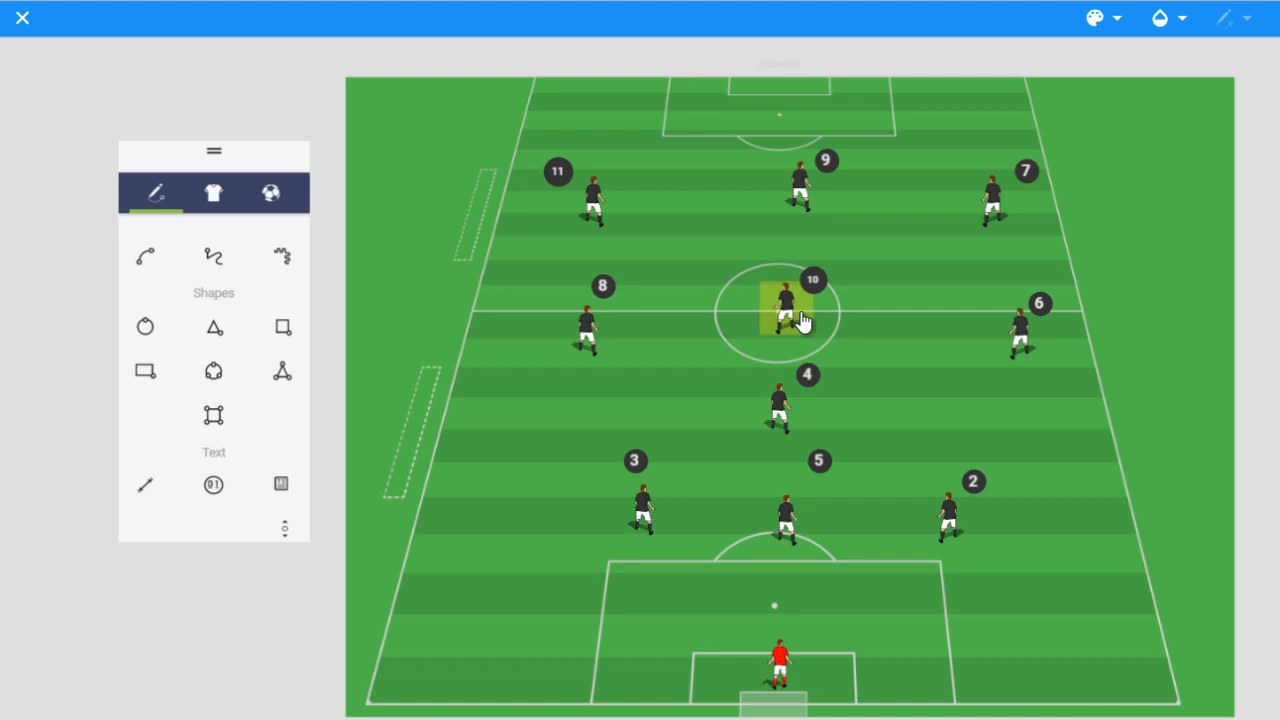
Drag a selection box over player 8 to bring the wide midfielder inward
{"action": "left_click_drag", "start_coordinate": [805, 318], "coordinate": [565, 268]}
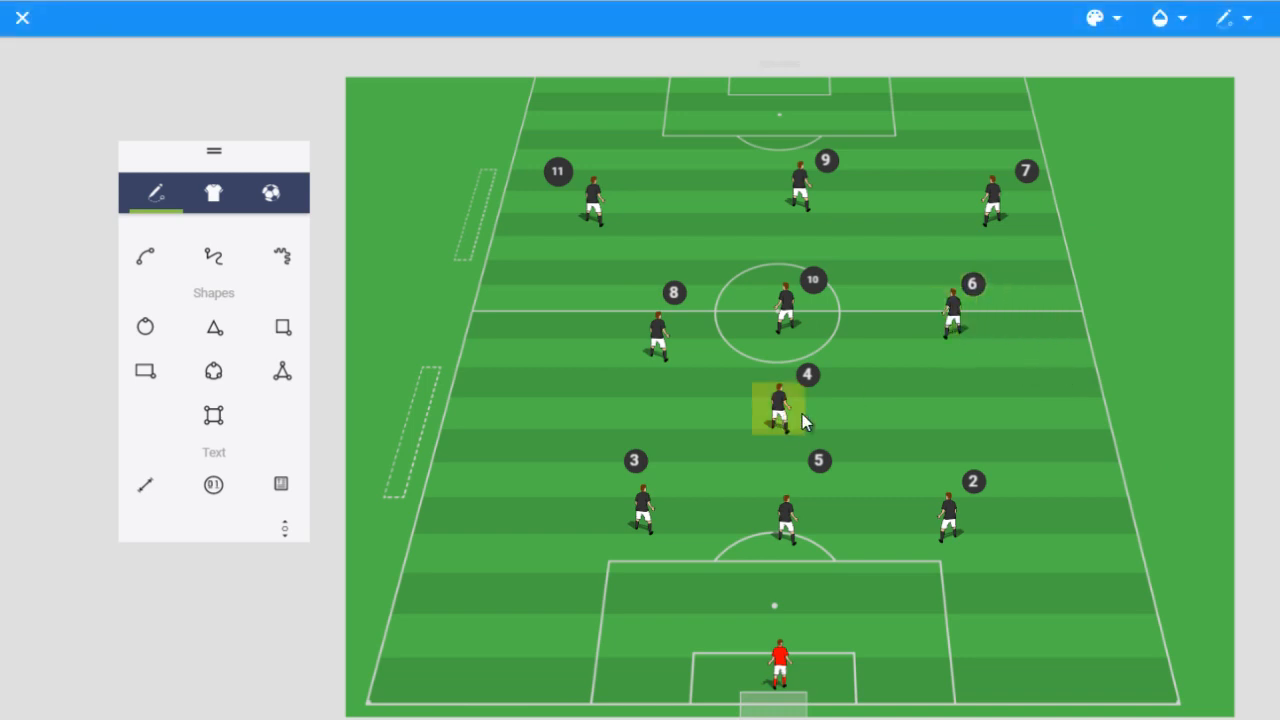
{"action": "mouse_move", "coordinate": [775, 335]}
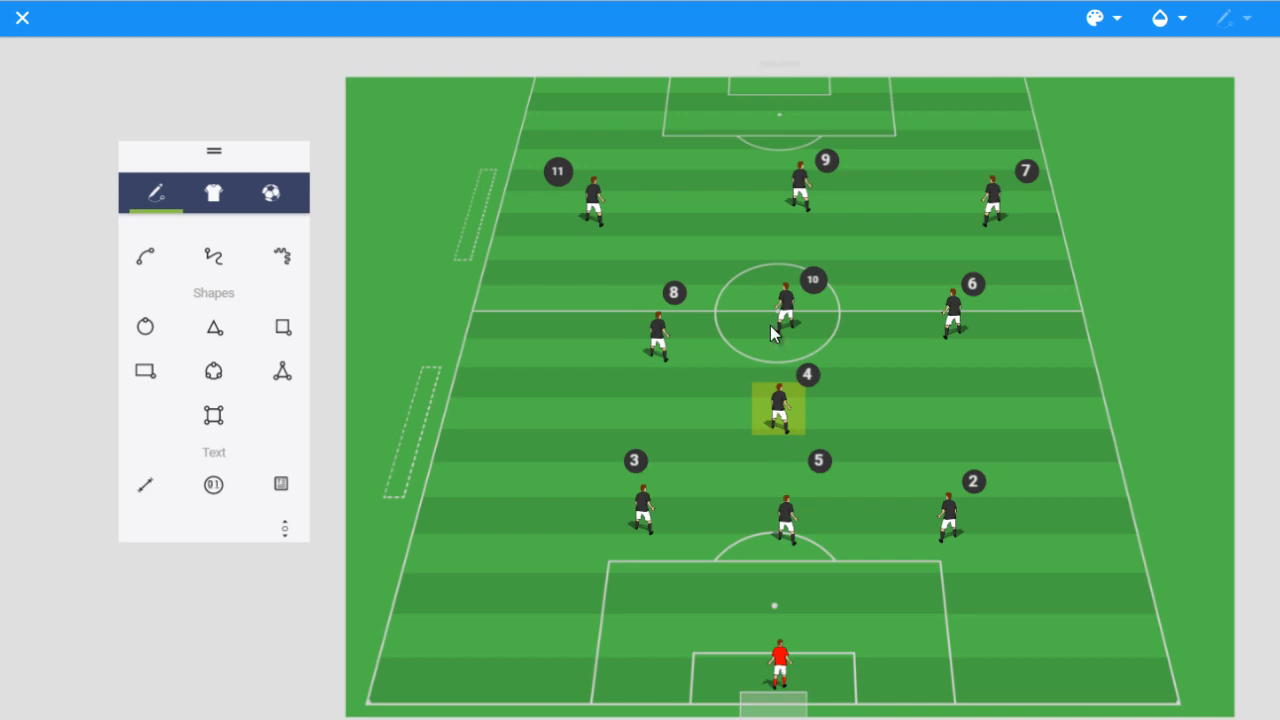
{"action": "mouse_move", "coordinate": [877, 338]}
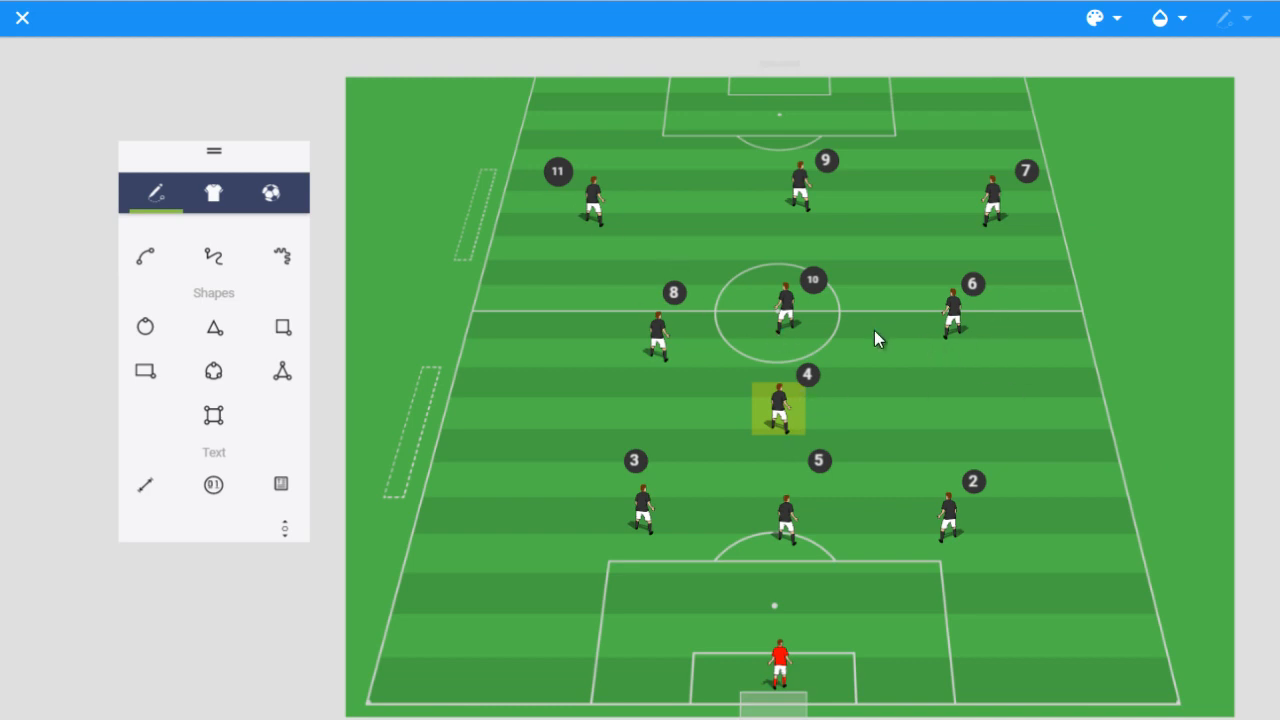
{"action": "mouse_move", "coordinate": [738, 378]}
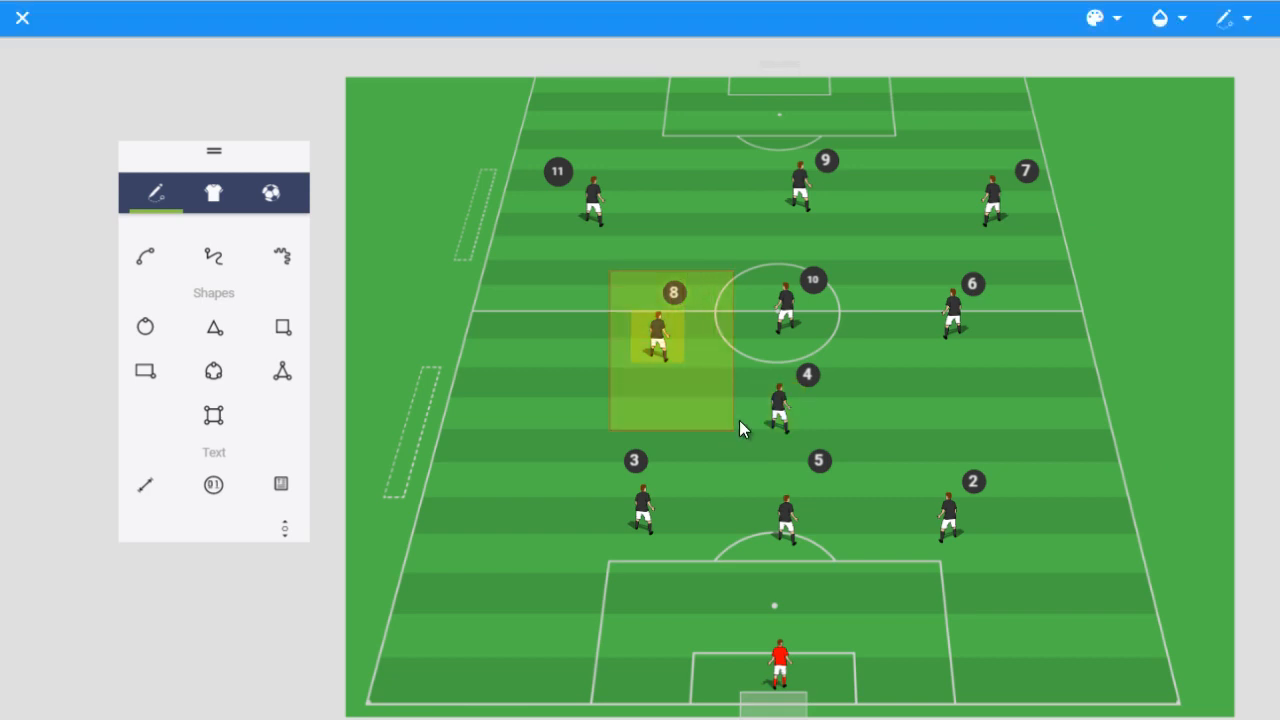
Move player 8 to the left touchline and player 6 to the right touchline
{"action": "left_click_drag", "start_coordinate": [660, 335], "coordinate": [535, 340]}
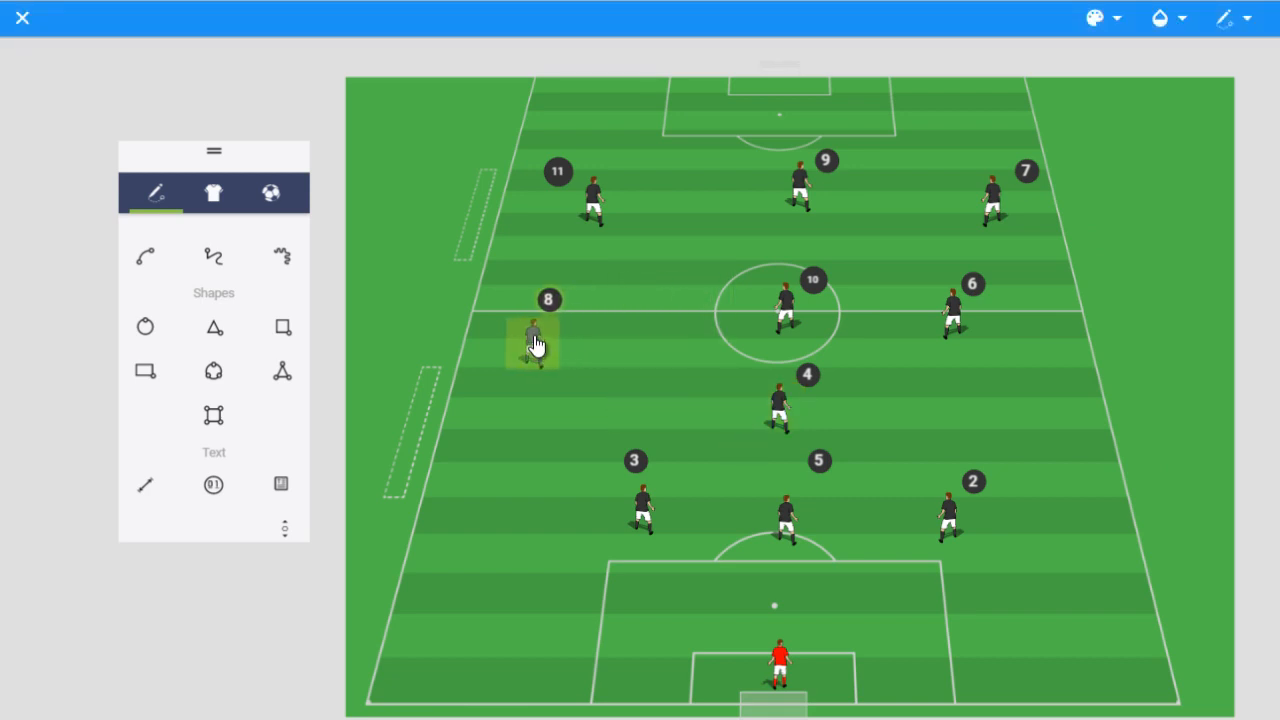
{"action": "left_click_drag", "start_coordinate": [535, 340], "coordinate": [970, 320]}
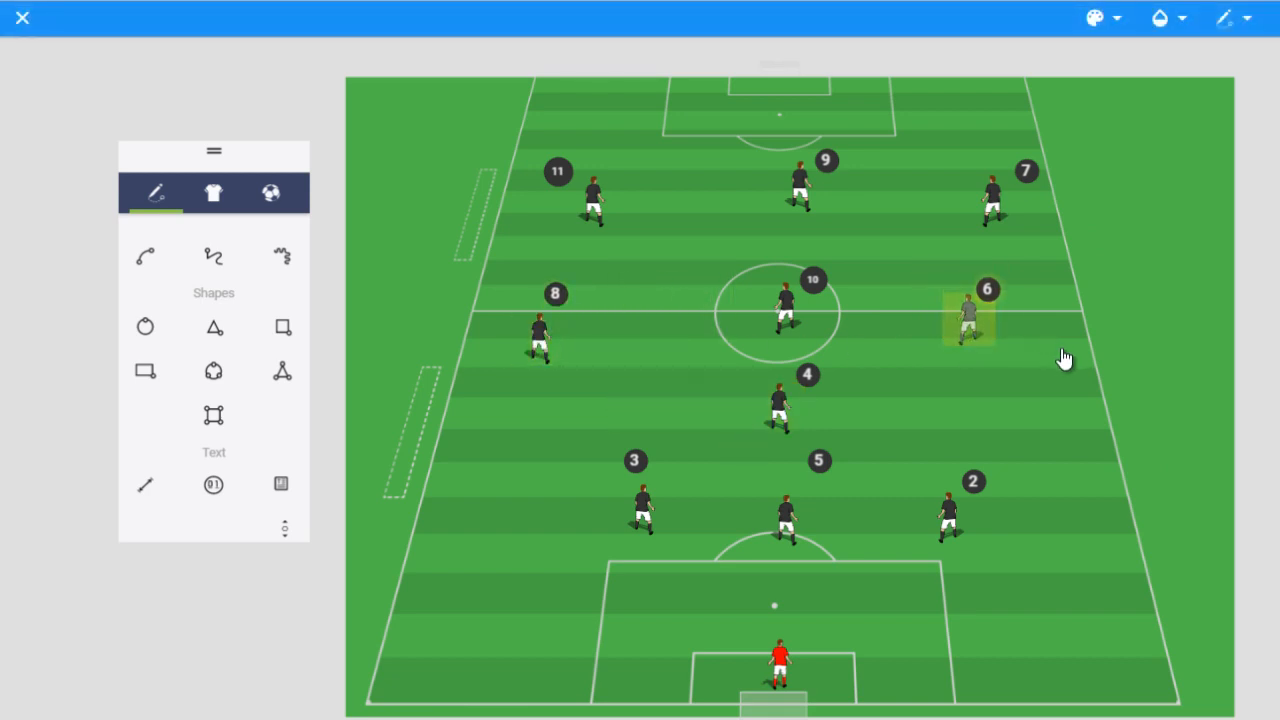
{"action": "left_click_drag", "start_coordinate": [970, 320], "coordinate": [1085, 350]}
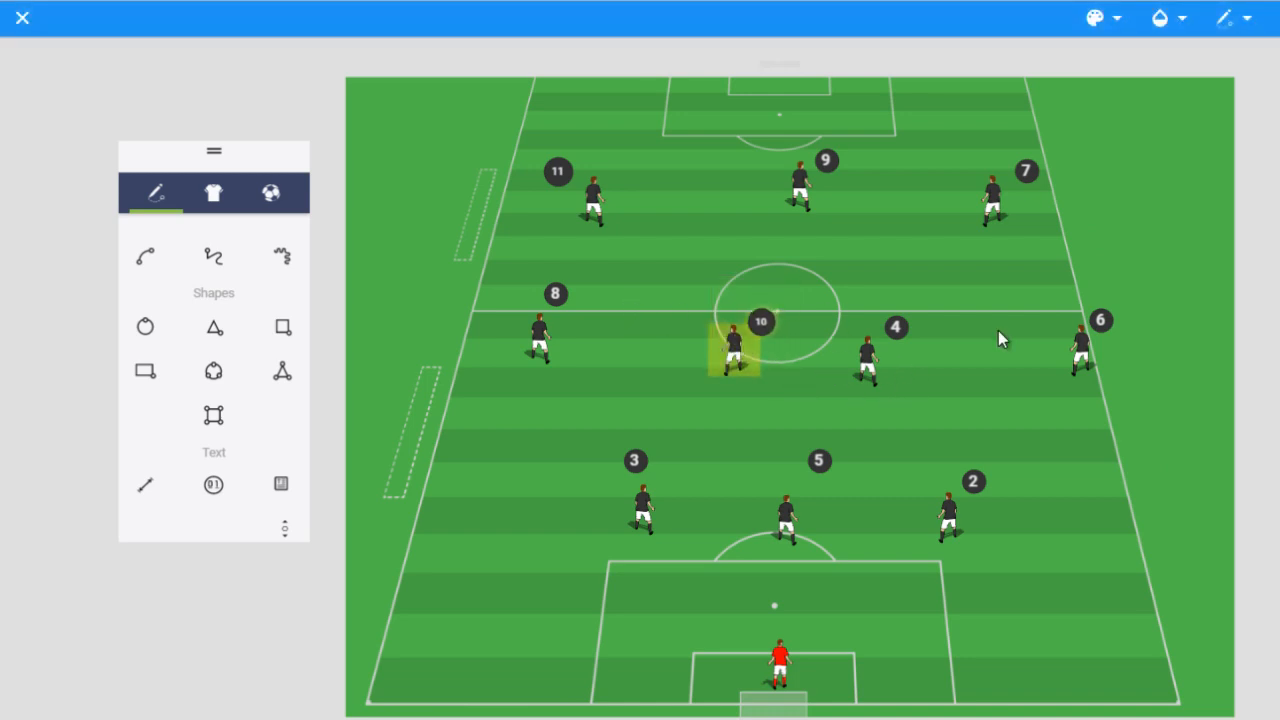
{"action": "mouse_move", "coordinate": [840, 403]}
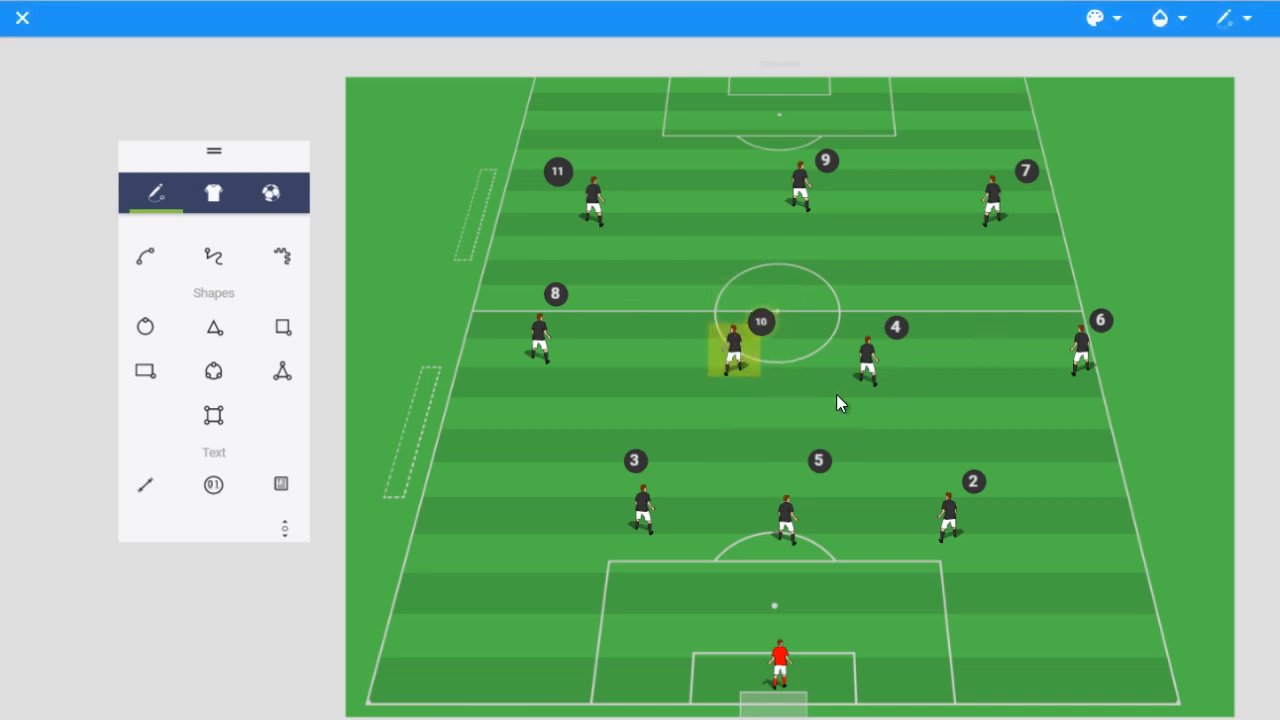
{"action": "mouse_move", "coordinate": [575, 280]}
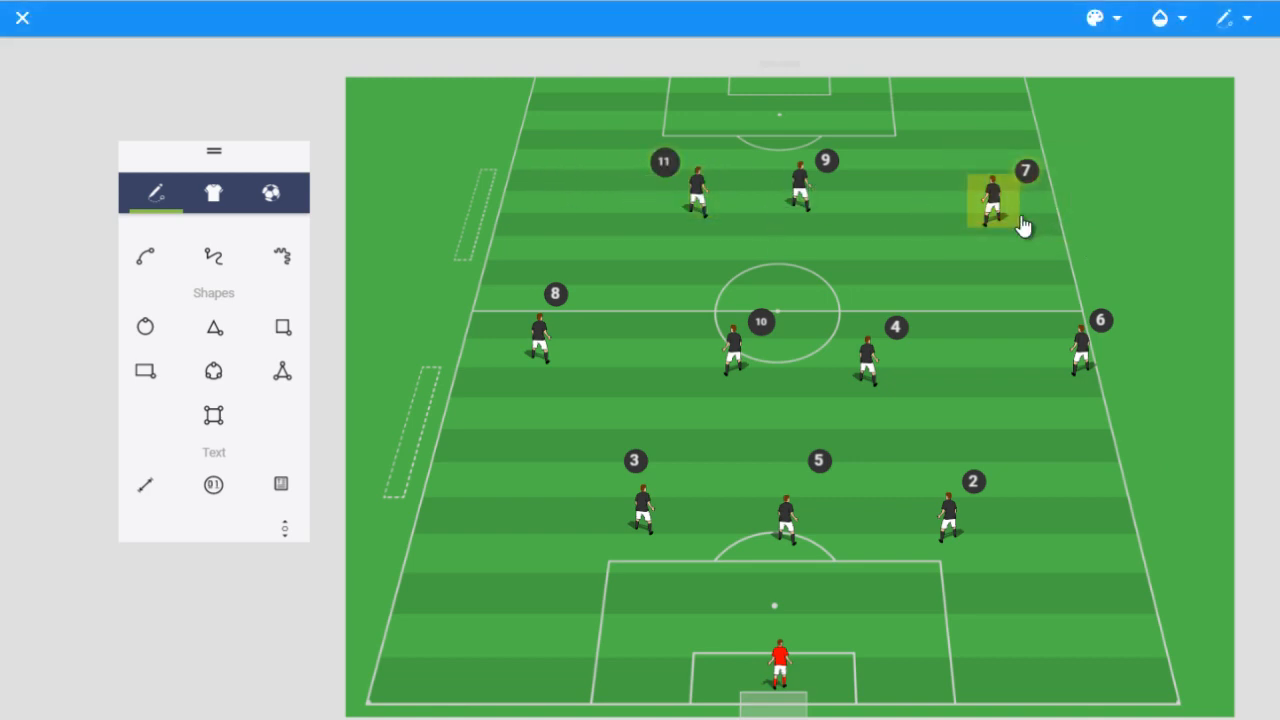
Tuck forward 7 inward alongside 9 and 11
{"action": "left_click_drag", "start_coordinate": [990, 195], "coordinate": [905, 185]}
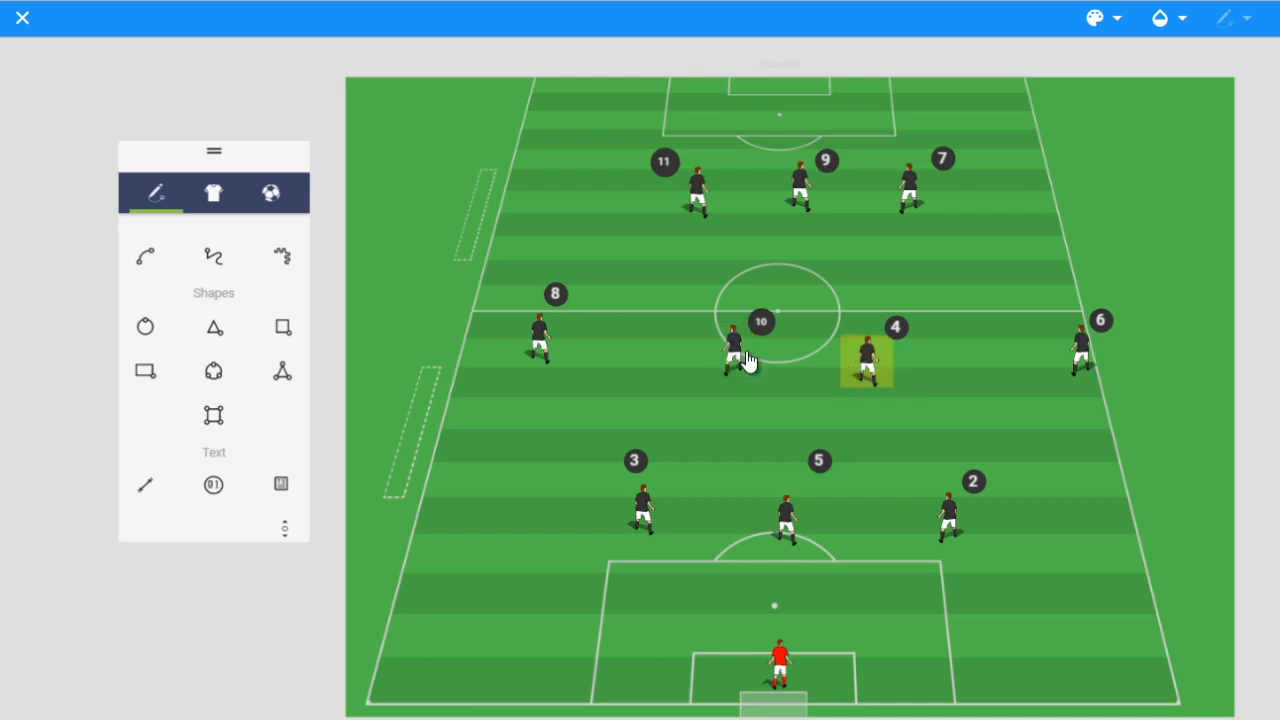
{"action": "mouse_move", "coordinate": [697, 203]}
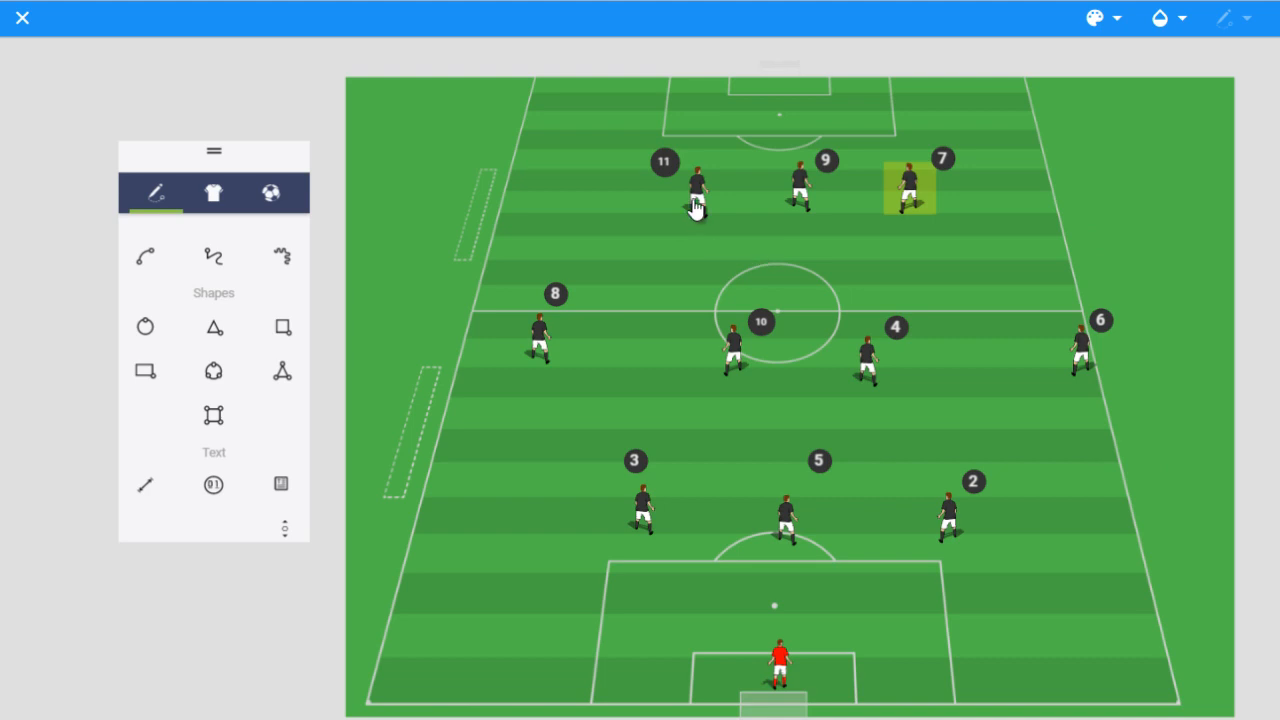
{"action": "mouse_move", "coordinate": [875, 235]}
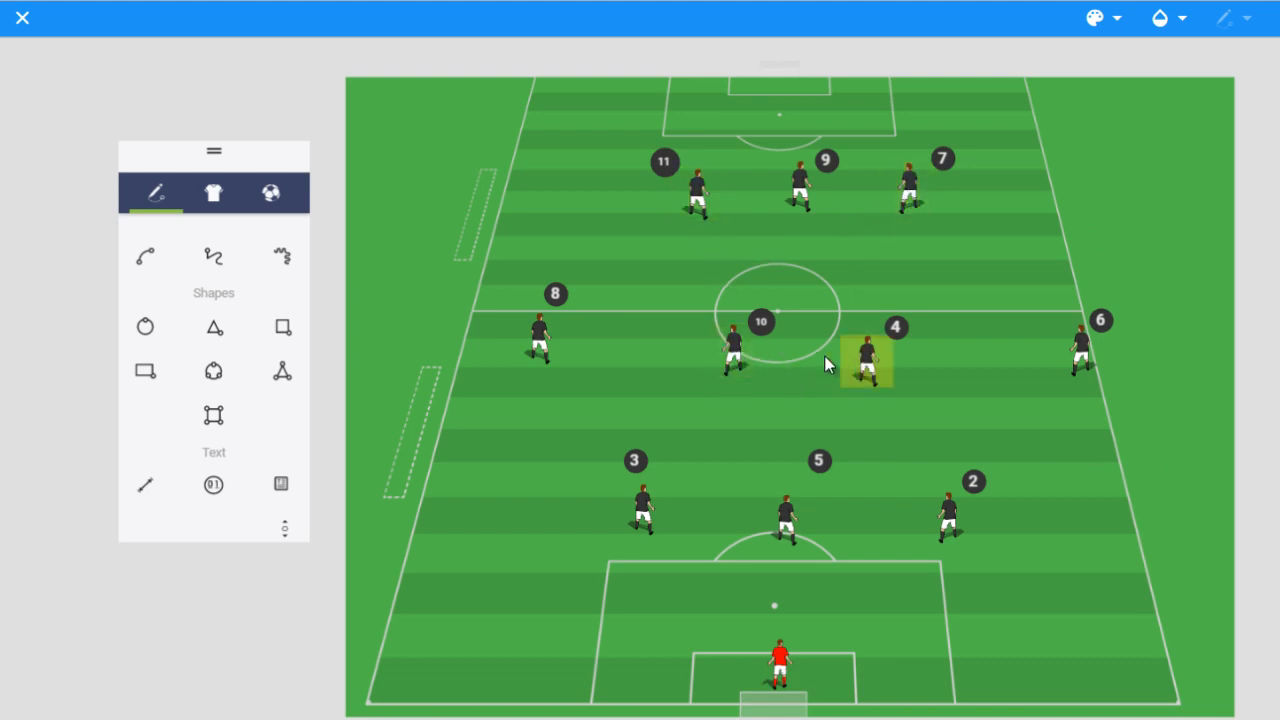
{"action": "mouse_move", "coordinate": [730, 413]}
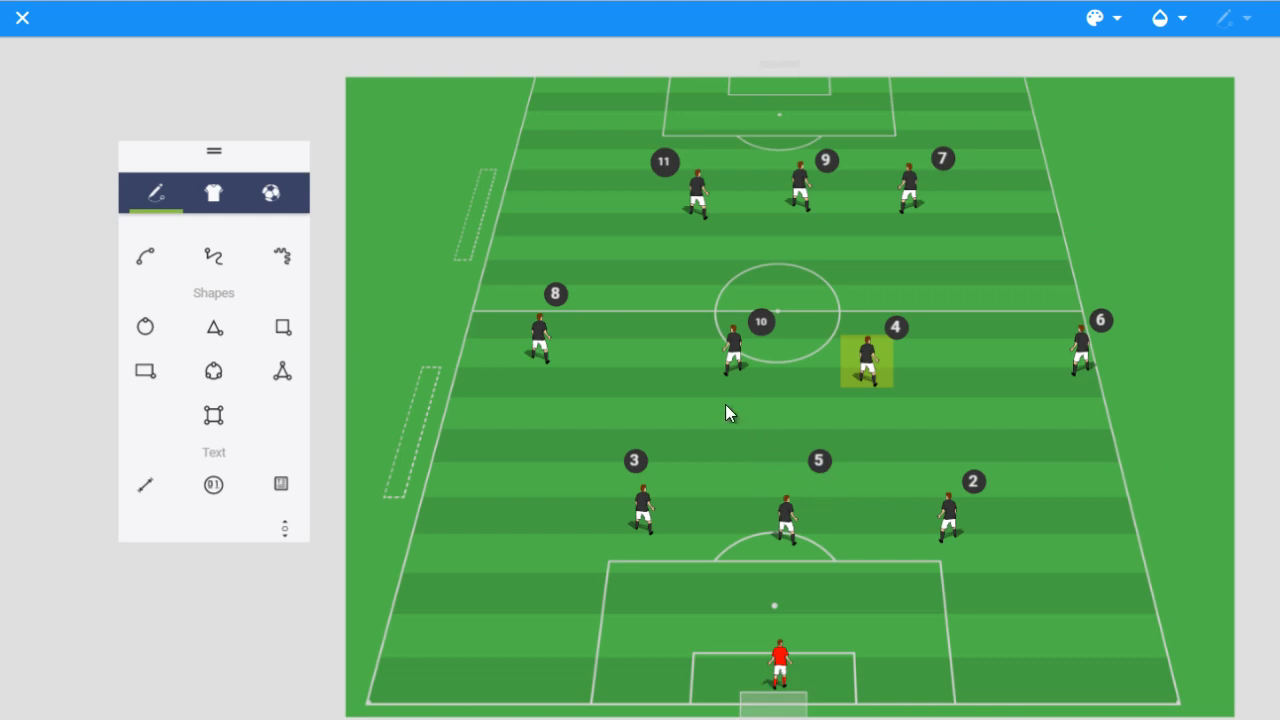
{"action": "mouse_move", "coordinate": [748, 357]}
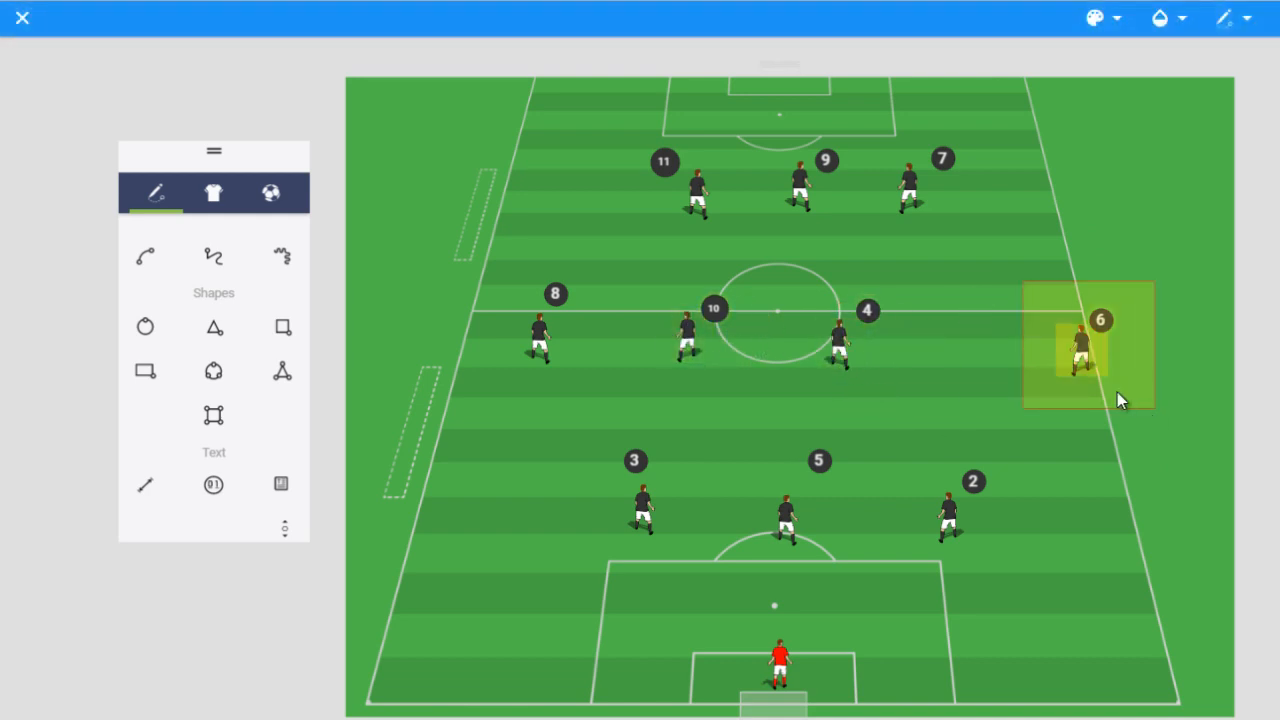
Drag player 6 in from the right touchline onto the halfway line
{"action": "left_click_drag", "start_coordinate": [1085, 345], "coordinate": [1000, 320]}
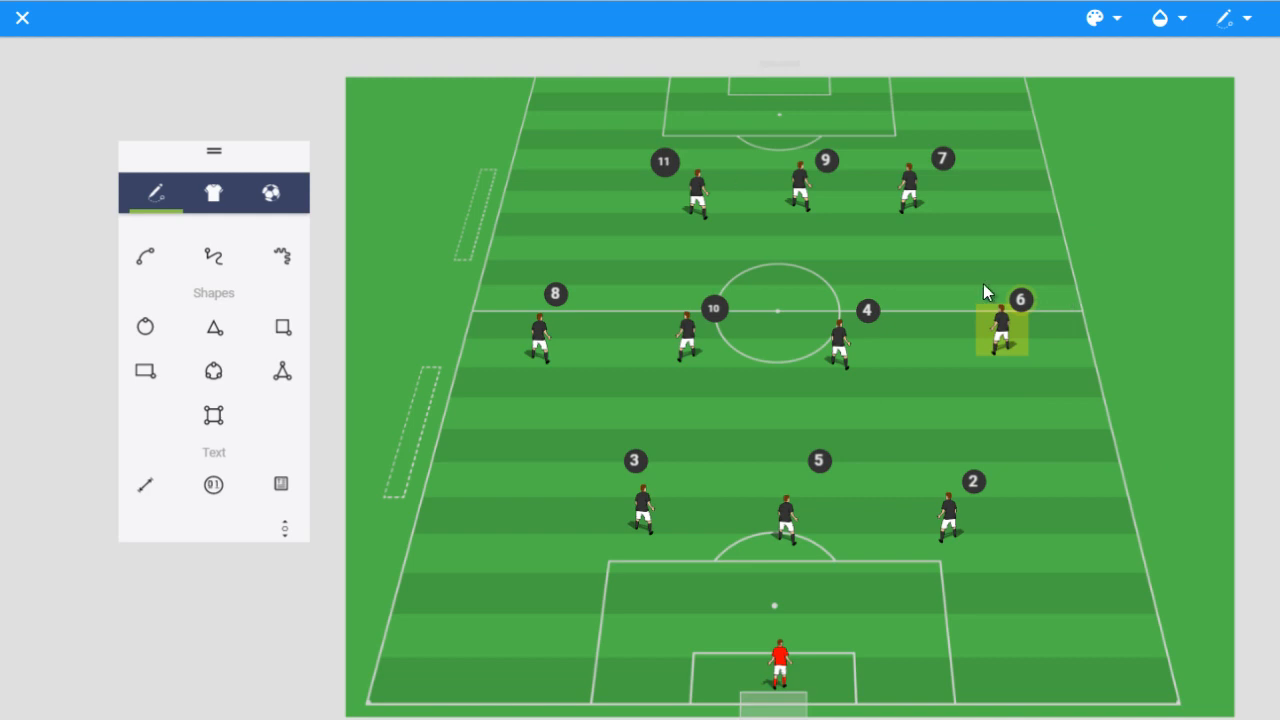
{"action": "mouse_move", "coordinate": [867, 204]}
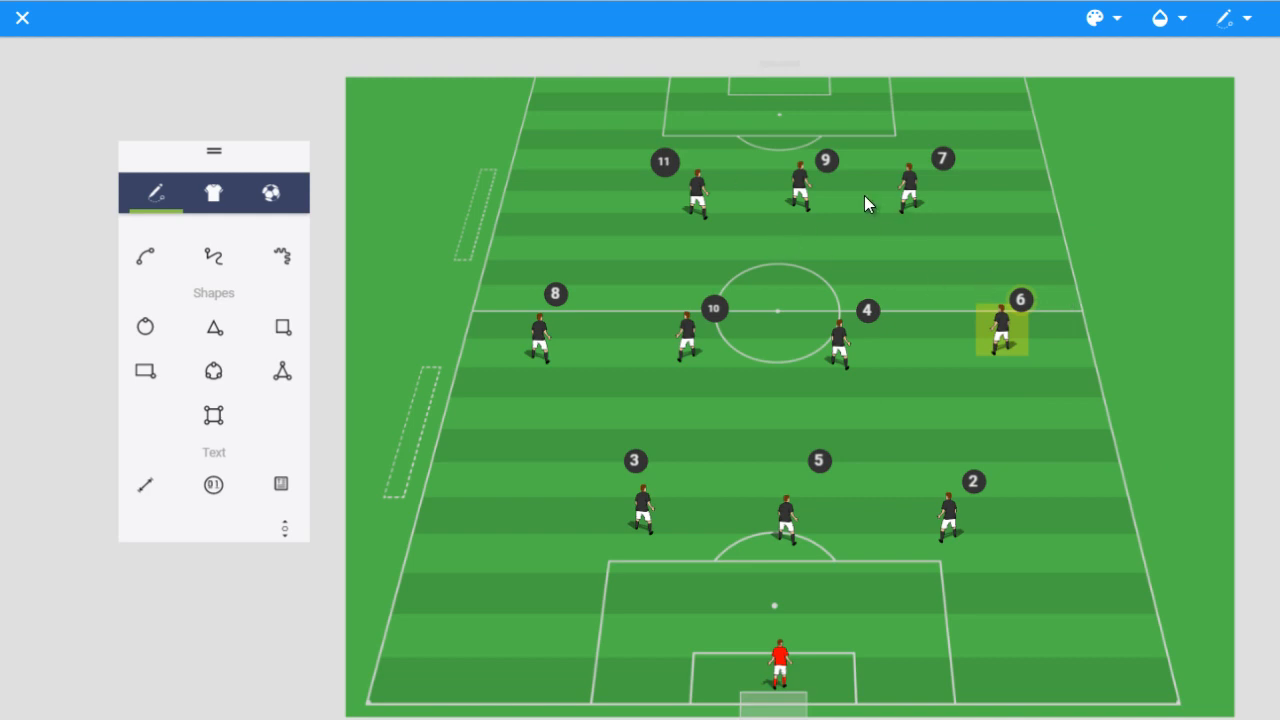
{"action": "mouse_move", "coordinate": [878, 222]}
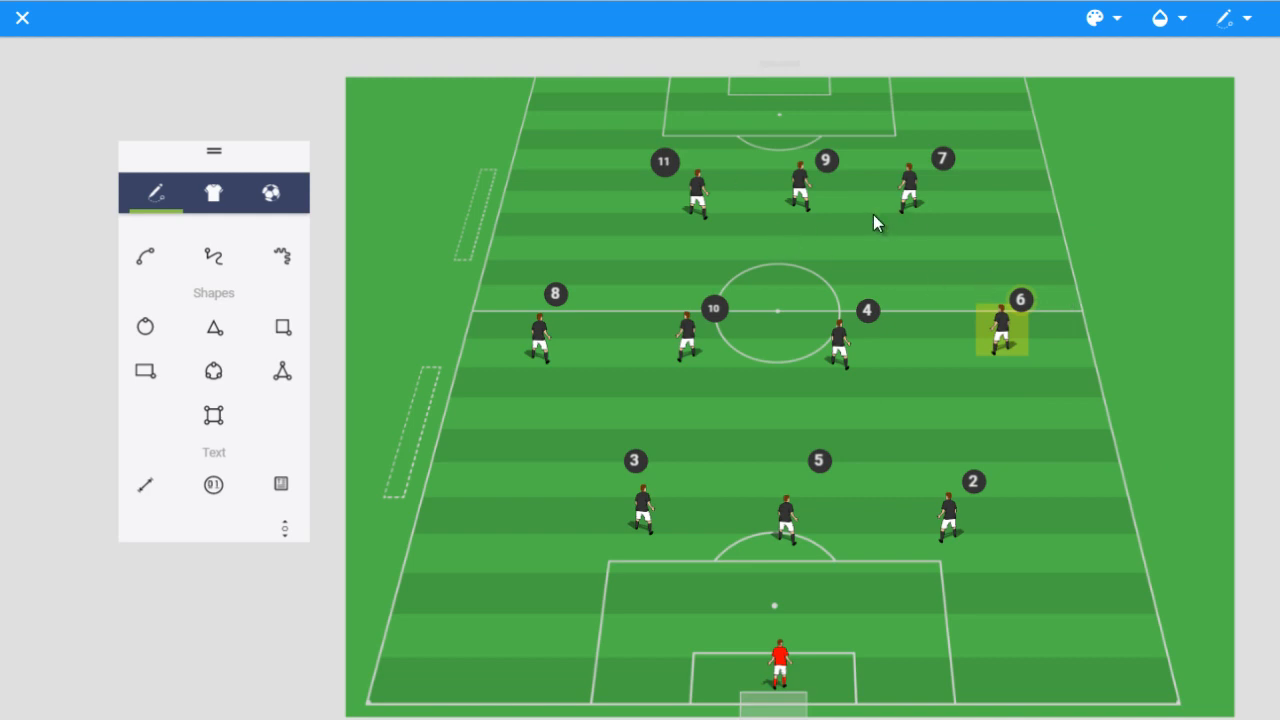
{"action": "mouse_move", "coordinate": [912, 562]}
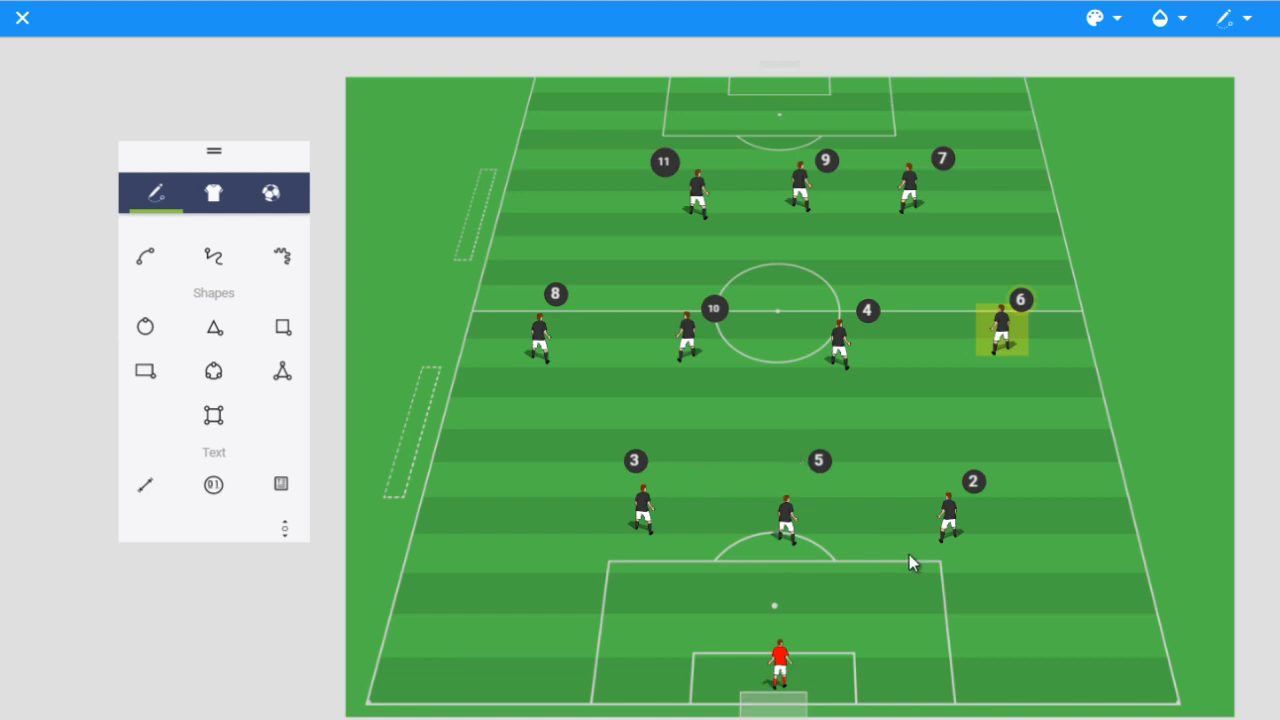
{"action": "mouse_move", "coordinate": [583, 437]}
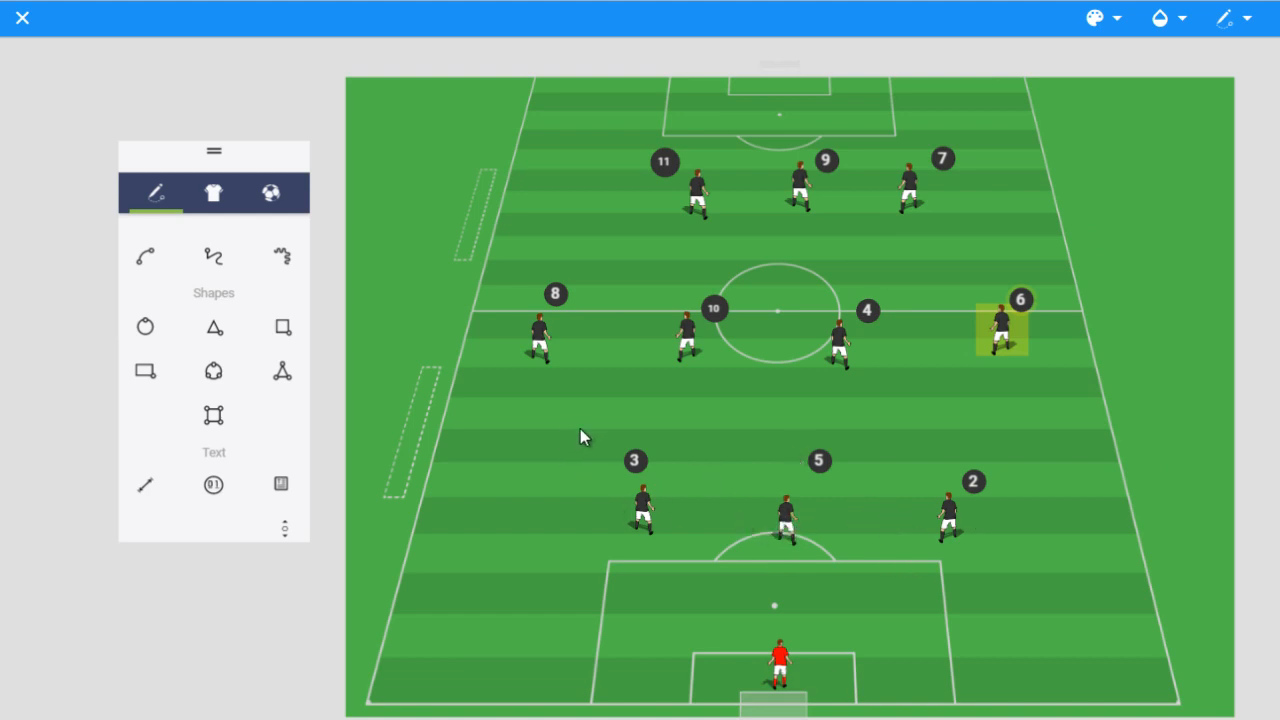
{"action": "mouse_move", "coordinate": [591, 461]}
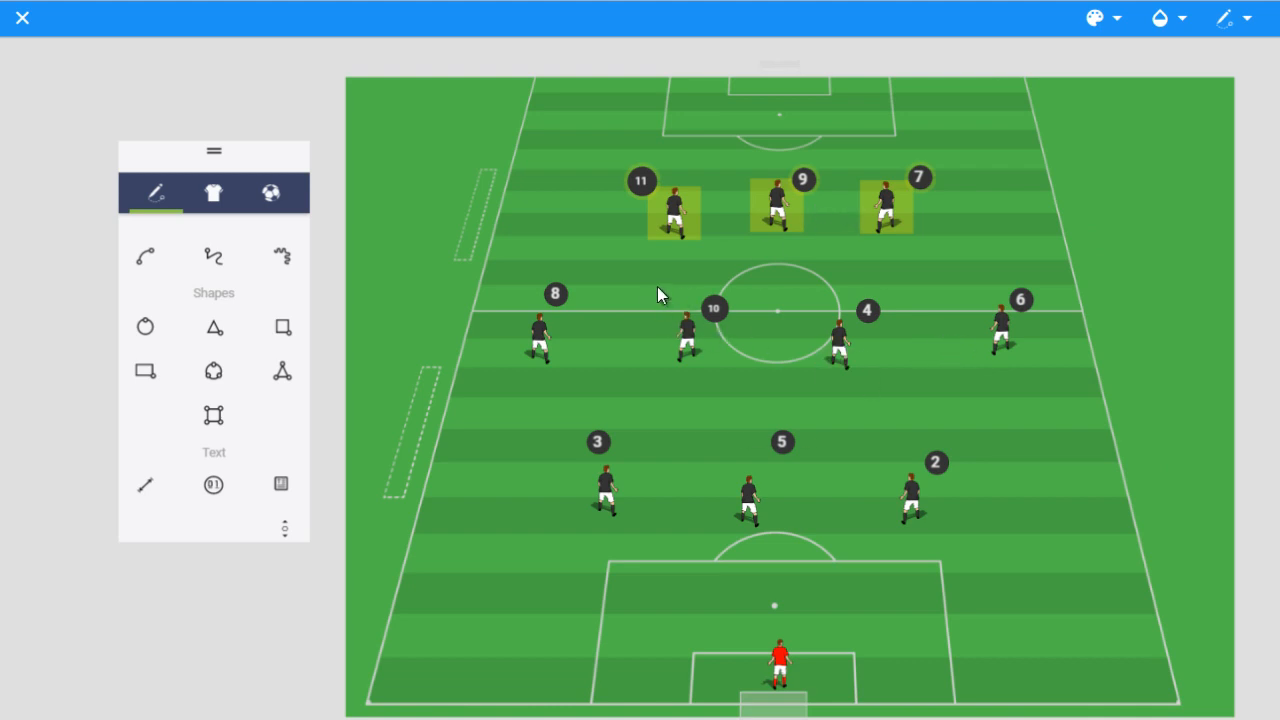
Pull the three forwards slightly deeper and place player 4 centrally behind player 10
{"action": "left_click_drag", "start_coordinate": [715, 308], "coordinate": [790, 315]}
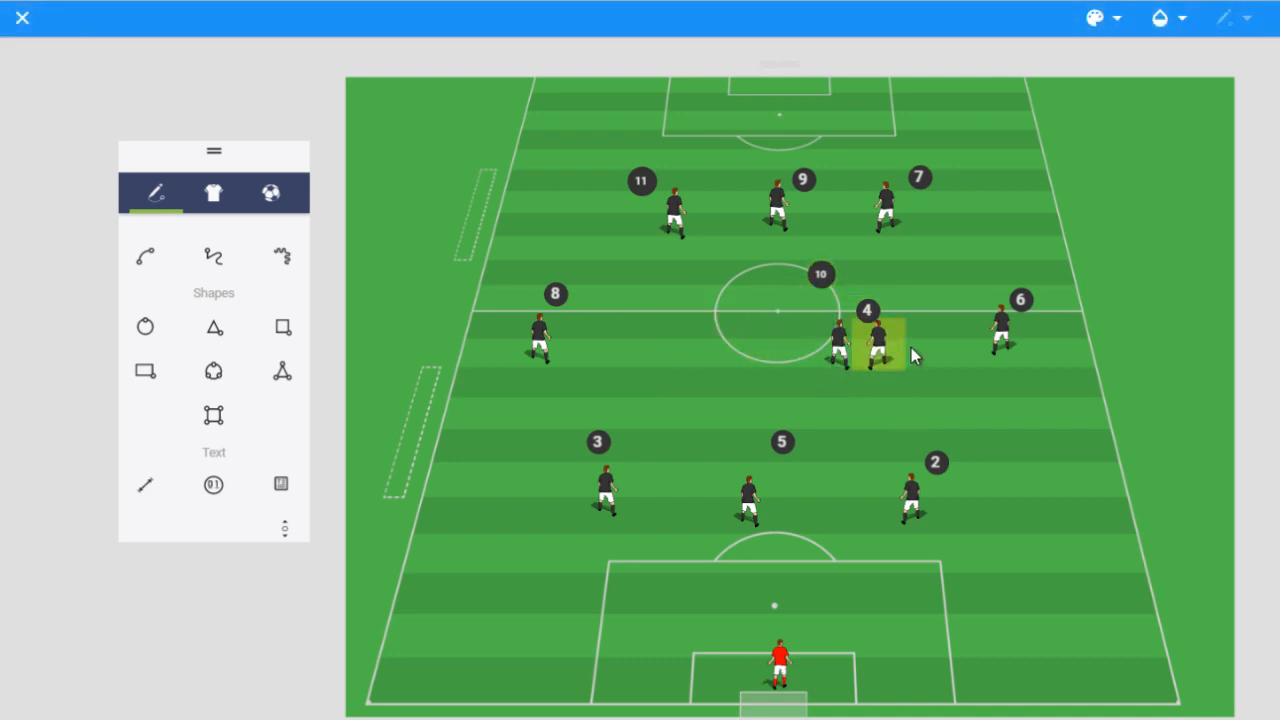
{"action": "left_click_drag", "start_coordinate": [880, 335], "coordinate": [810, 375]}
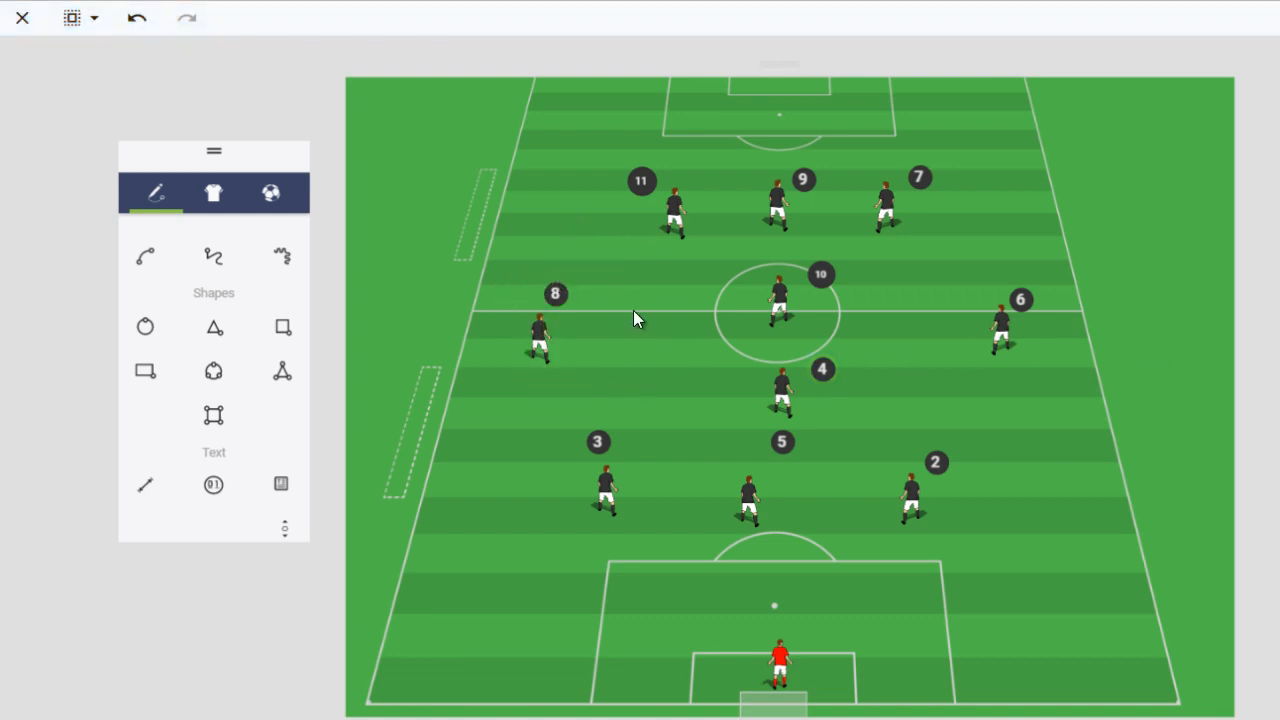
{"action": "mouse_move", "coordinate": [783, 317]}
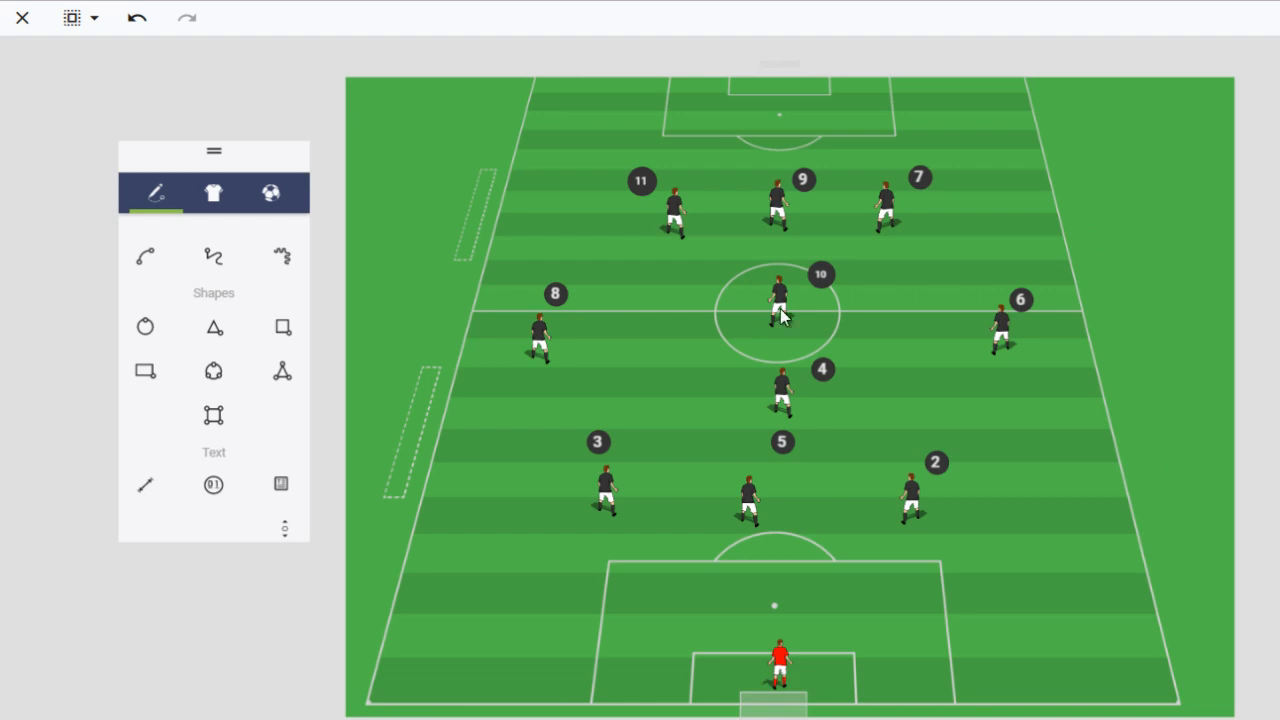
{"action": "mouse_move", "coordinate": [862, 323]}
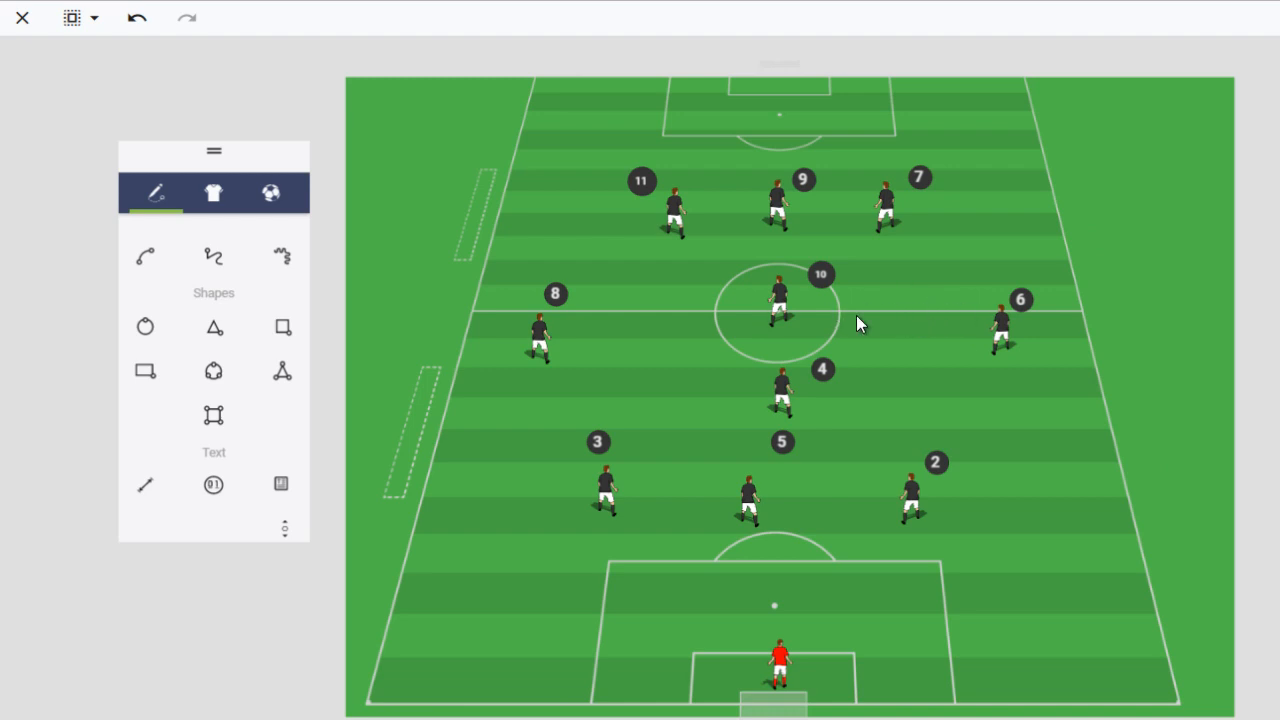
{"action": "mouse_move", "coordinate": [889, 360]}
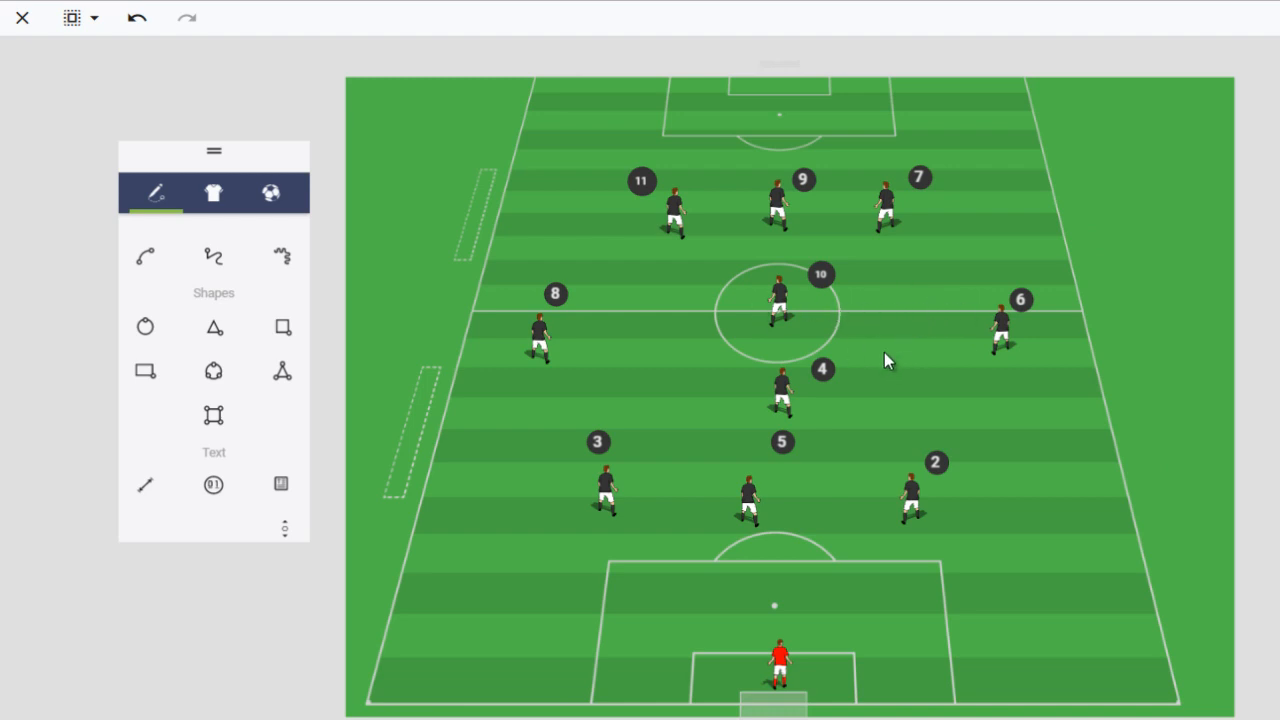
{"action": "left_click", "coordinate": [605, 490]}
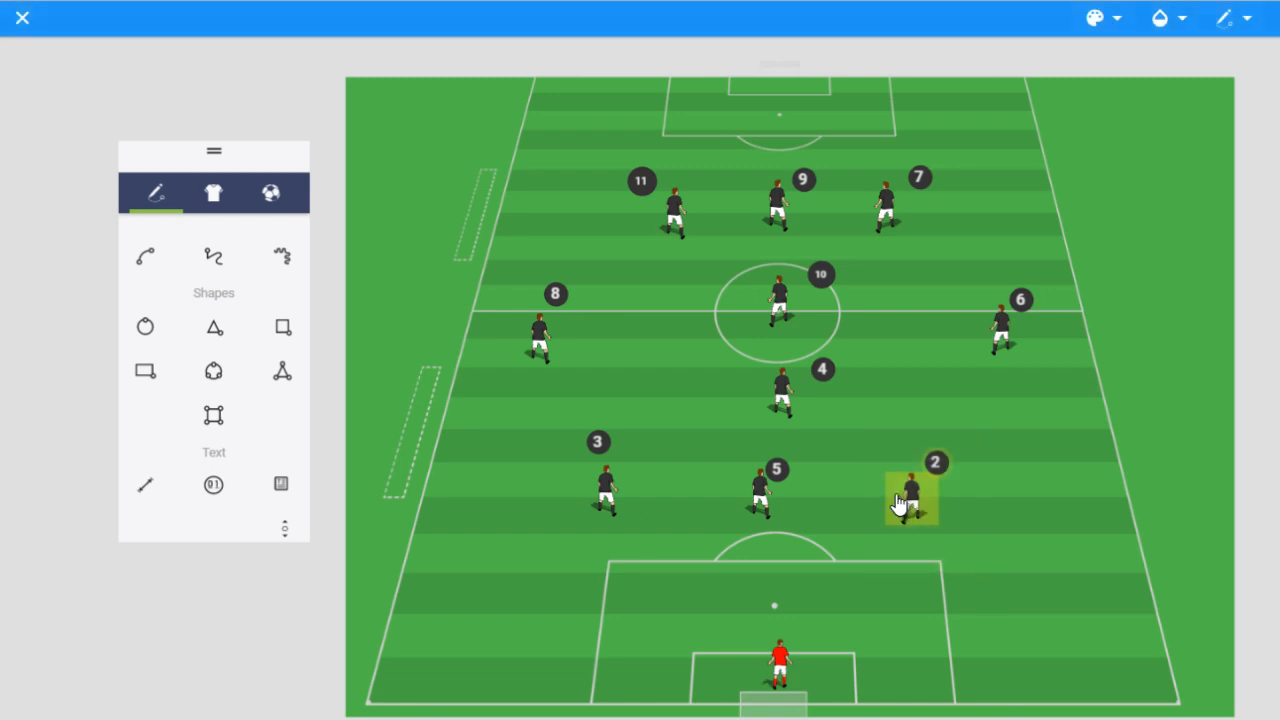
Push player 2 up the right flank and return player 4 to the centre
{"action": "left_click_drag", "start_coordinate": [910, 495], "coordinate": [1030, 415]}
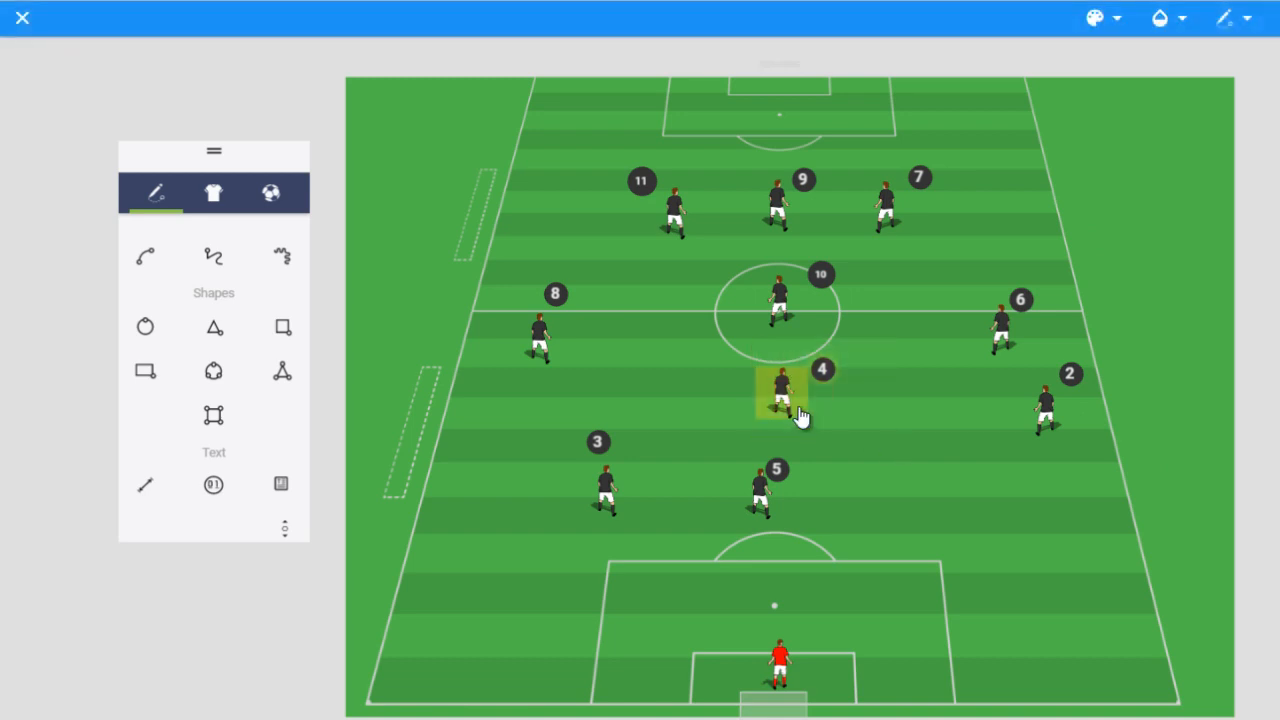
{"action": "left_click_drag", "start_coordinate": [782, 395], "coordinate": [835, 390]}
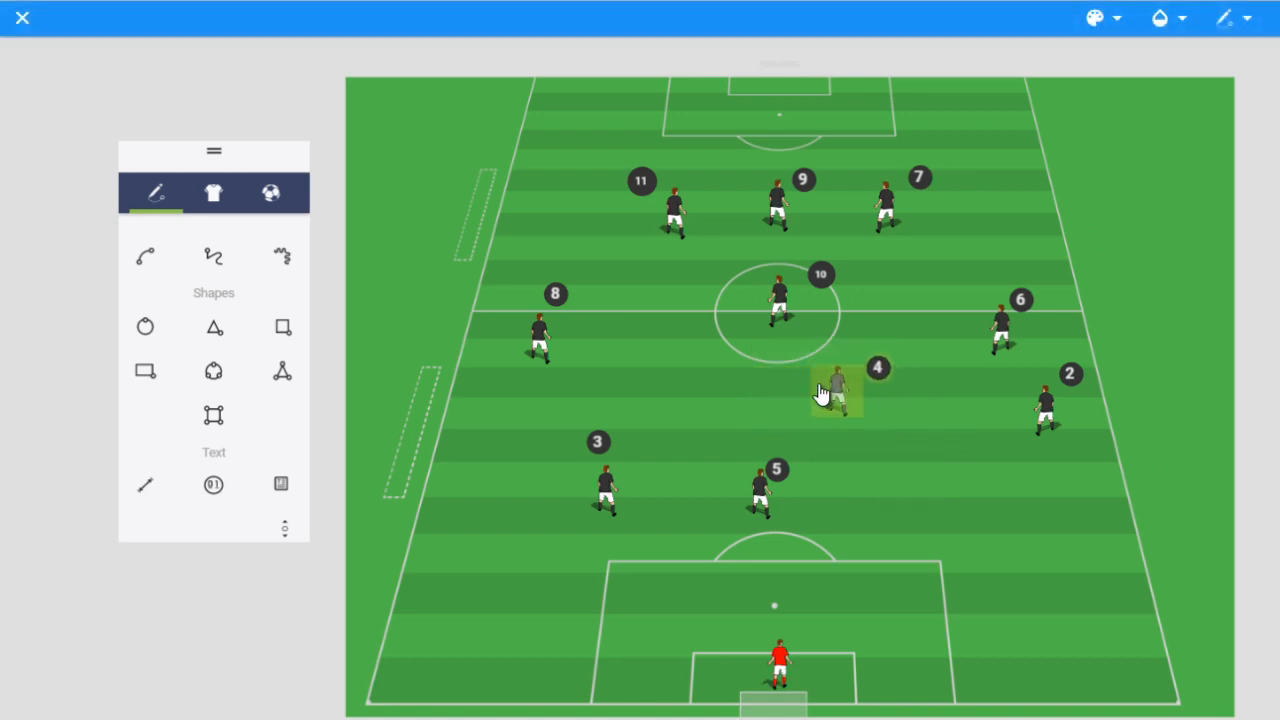
{"action": "left_click_drag", "start_coordinate": [835, 390], "coordinate": [780, 405]}
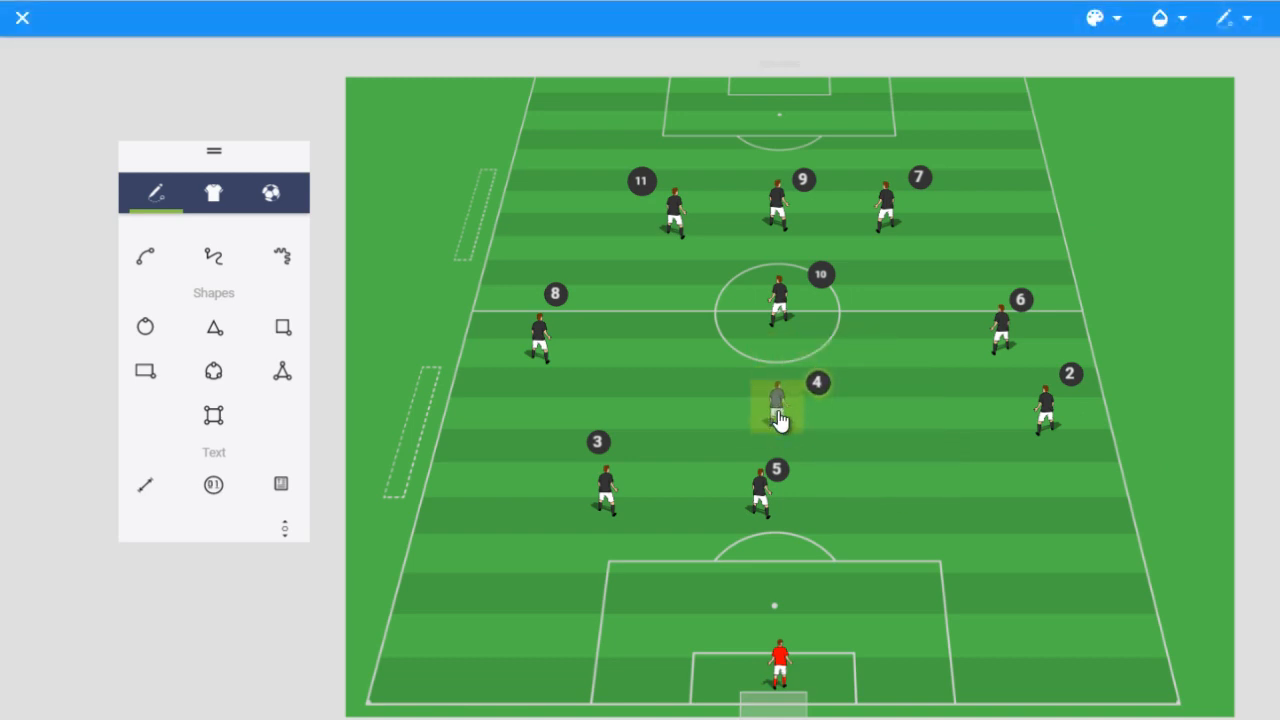
{"action": "left_click", "coordinate": [779, 405]}
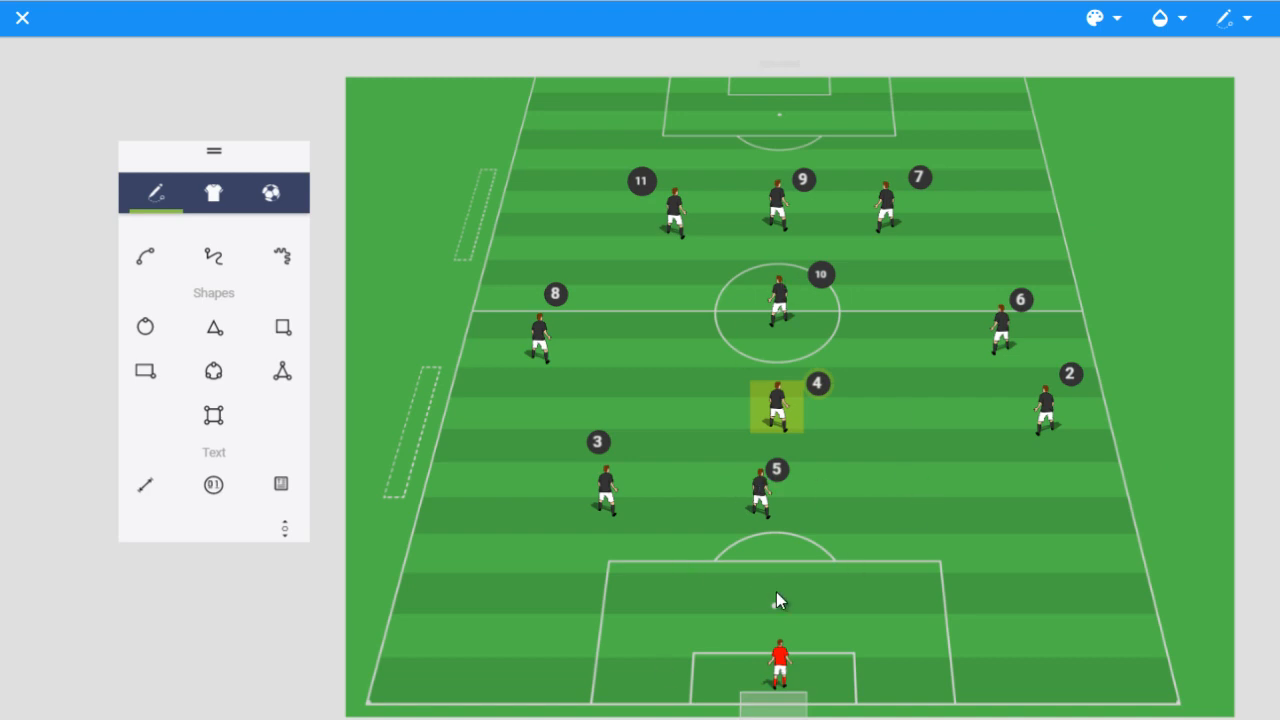
{"action": "mouse_move", "coordinate": [715, 468]}
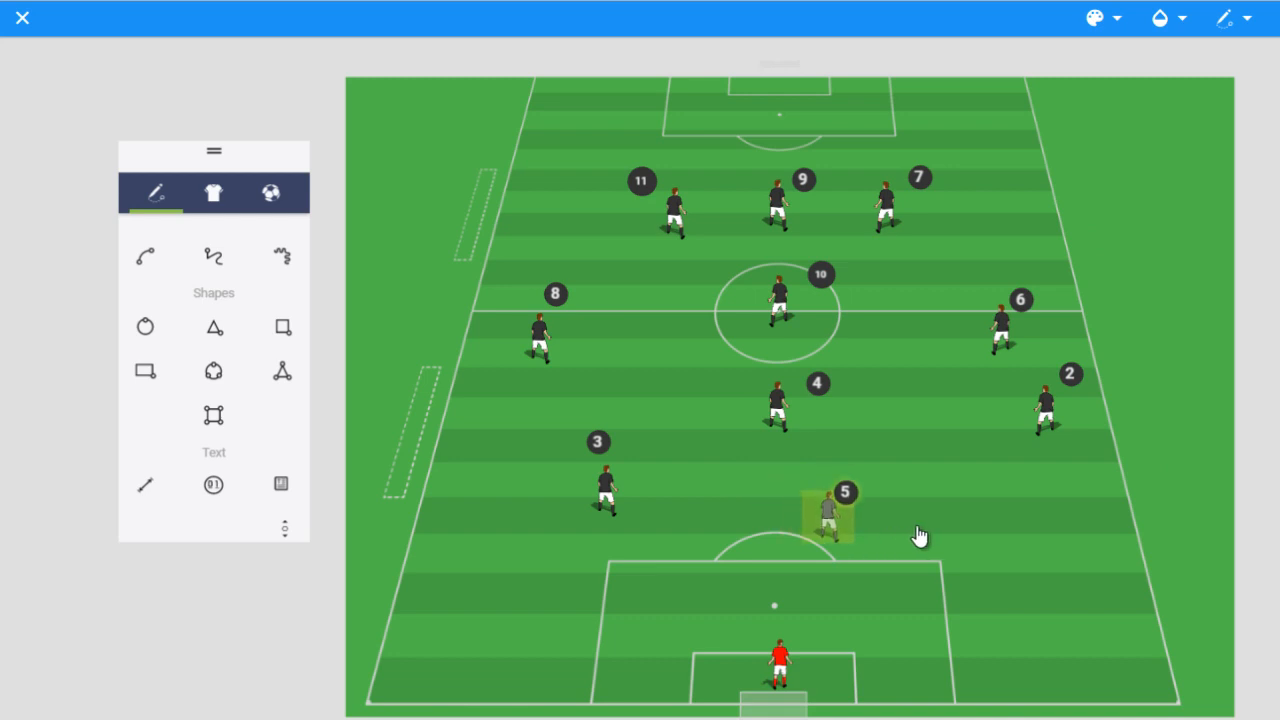
Move player 5 wide right of the defence, with player 4 just ahead of the back line
{"action": "left_click_drag", "start_coordinate": [830, 510], "coordinate": [950, 500]}
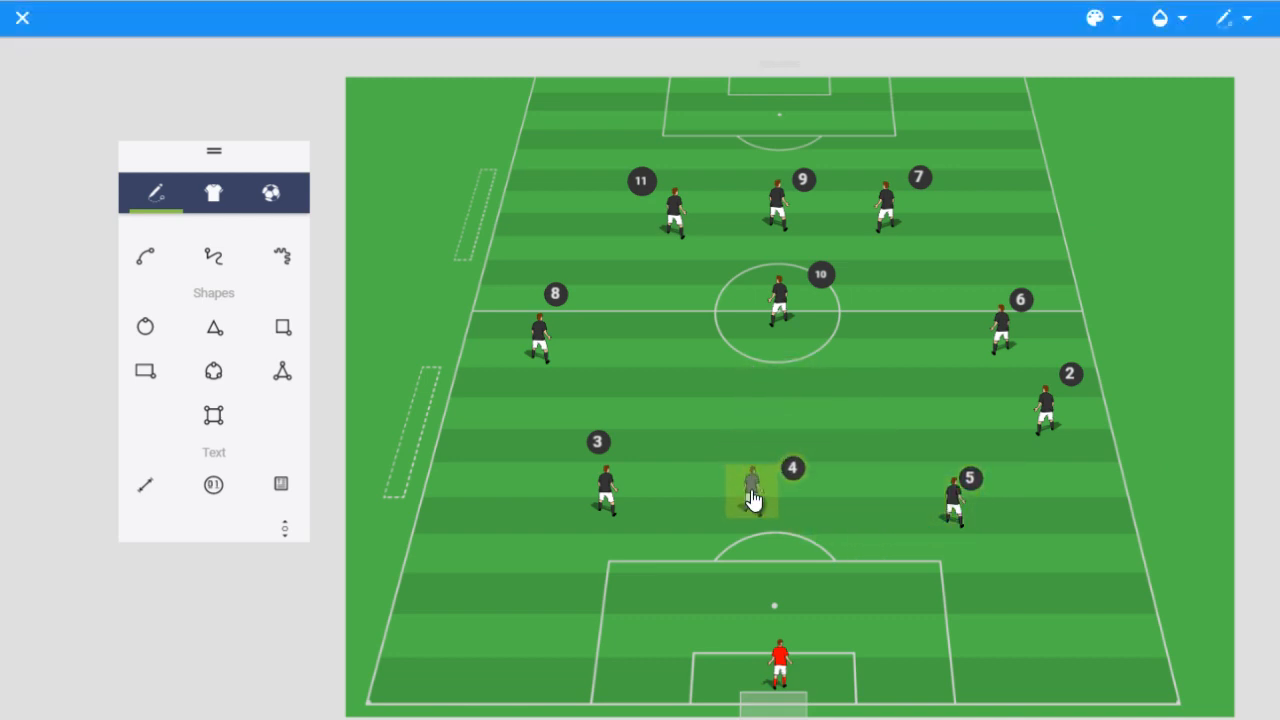
{"action": "left_click_drag", "start_coordinate": [753, 490], "coordinate": [775, 510]}
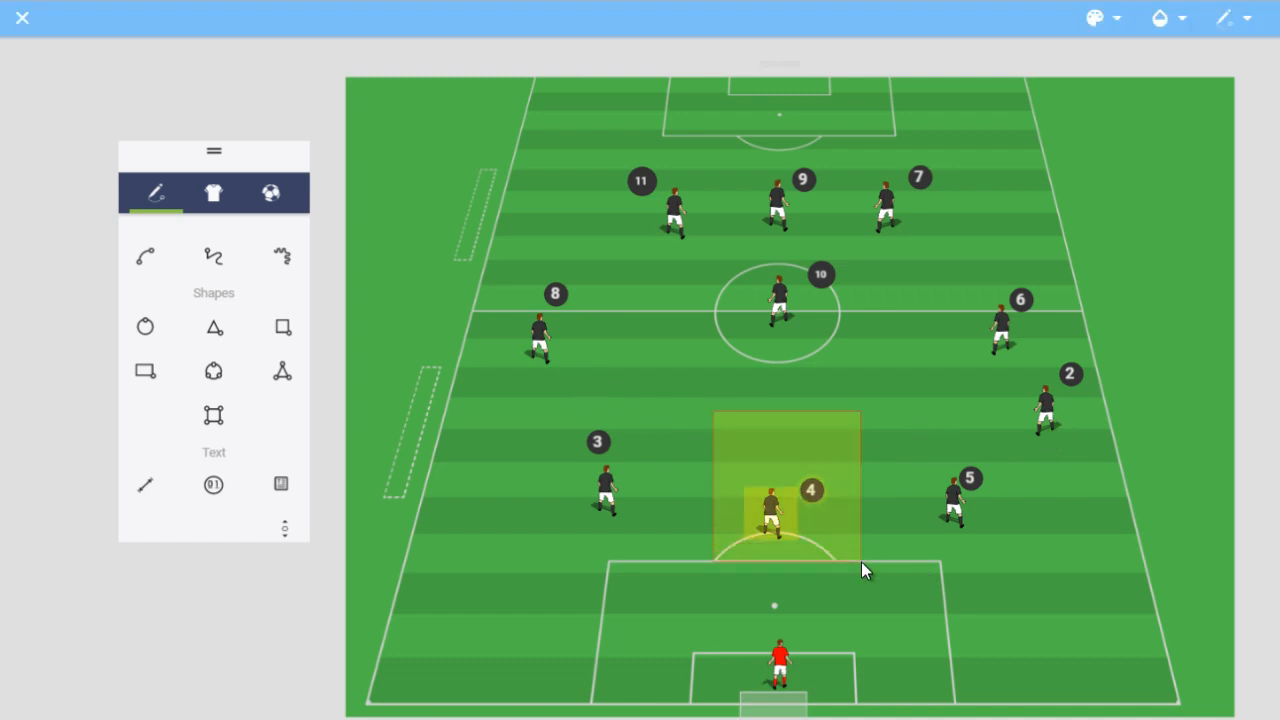
{"action": "left_click_drag", "start_coordinate": [778, 505], "coordinate": [795, 405]}
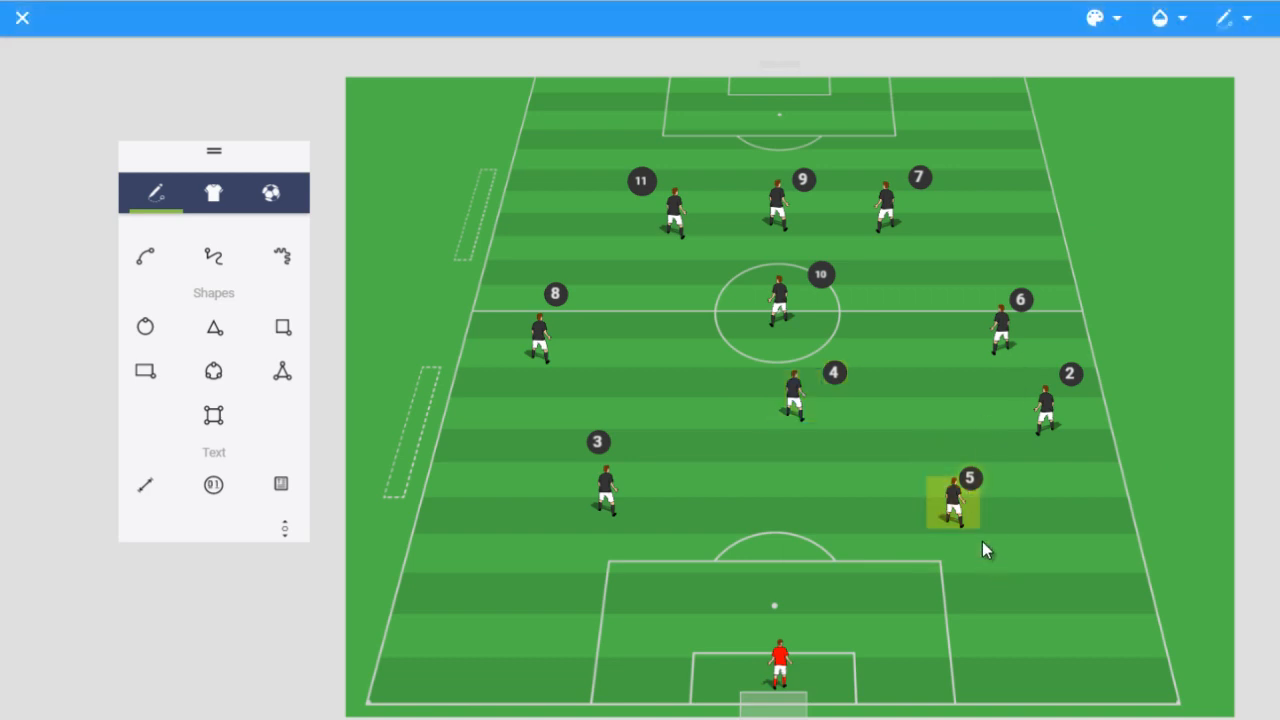
Return player 5 to centre defence and tuck player 2 in from the right flank
{"action": "left_click_drag", "start_coordinate": [955, 500], "coordinate": [800, 490]}
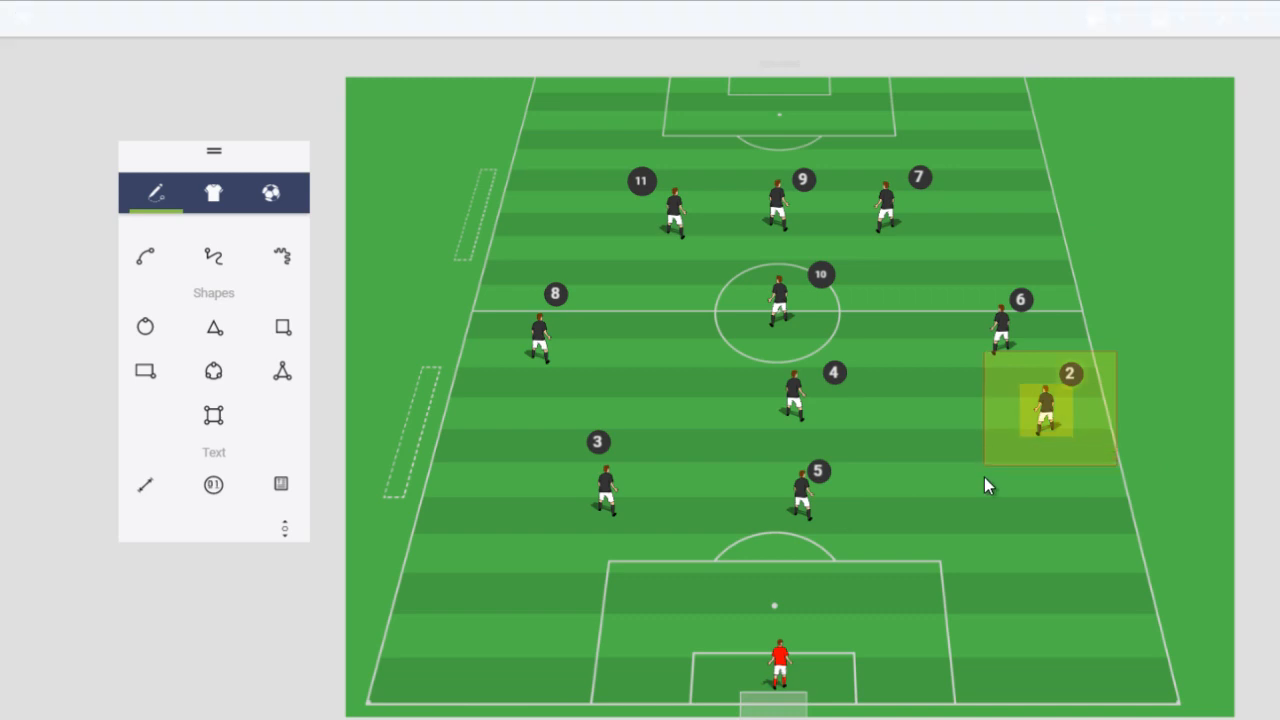
{"action": "left_click_drag", "start_coordinate": [1045, 405], "coordinate": [960, 475]}
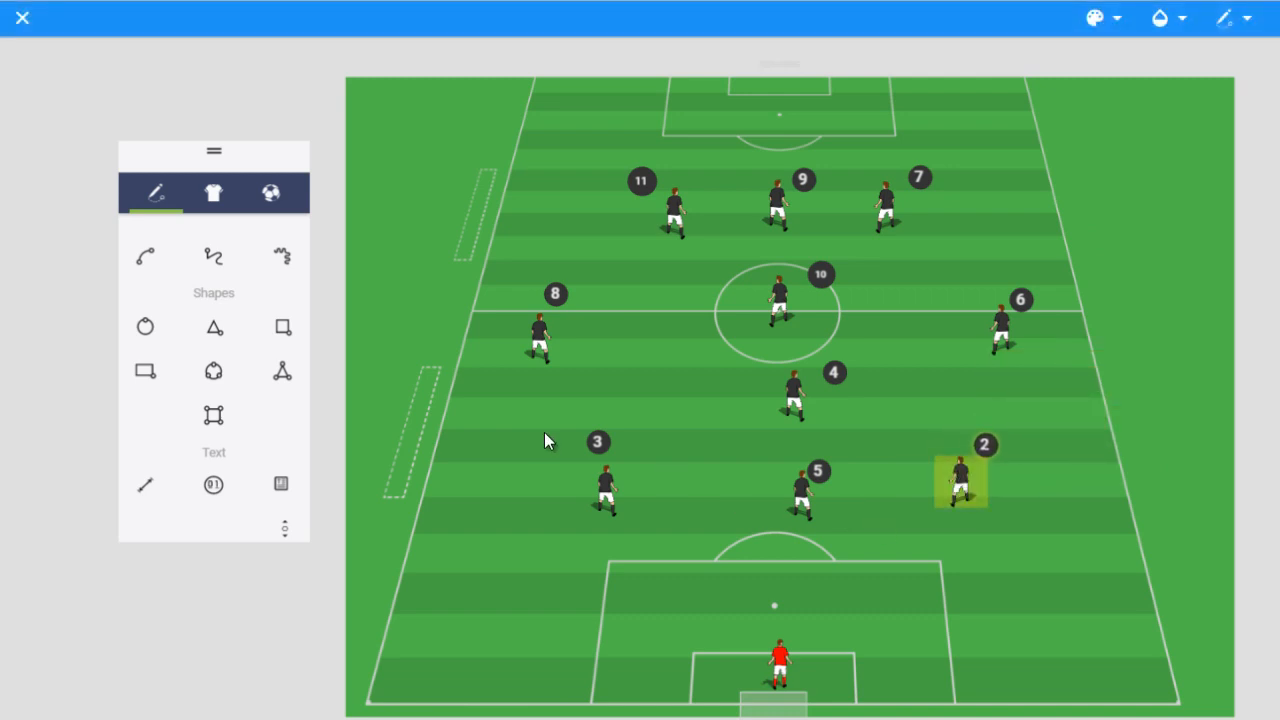
{"action": "mouse_move", "coordinate": [867, 513]}
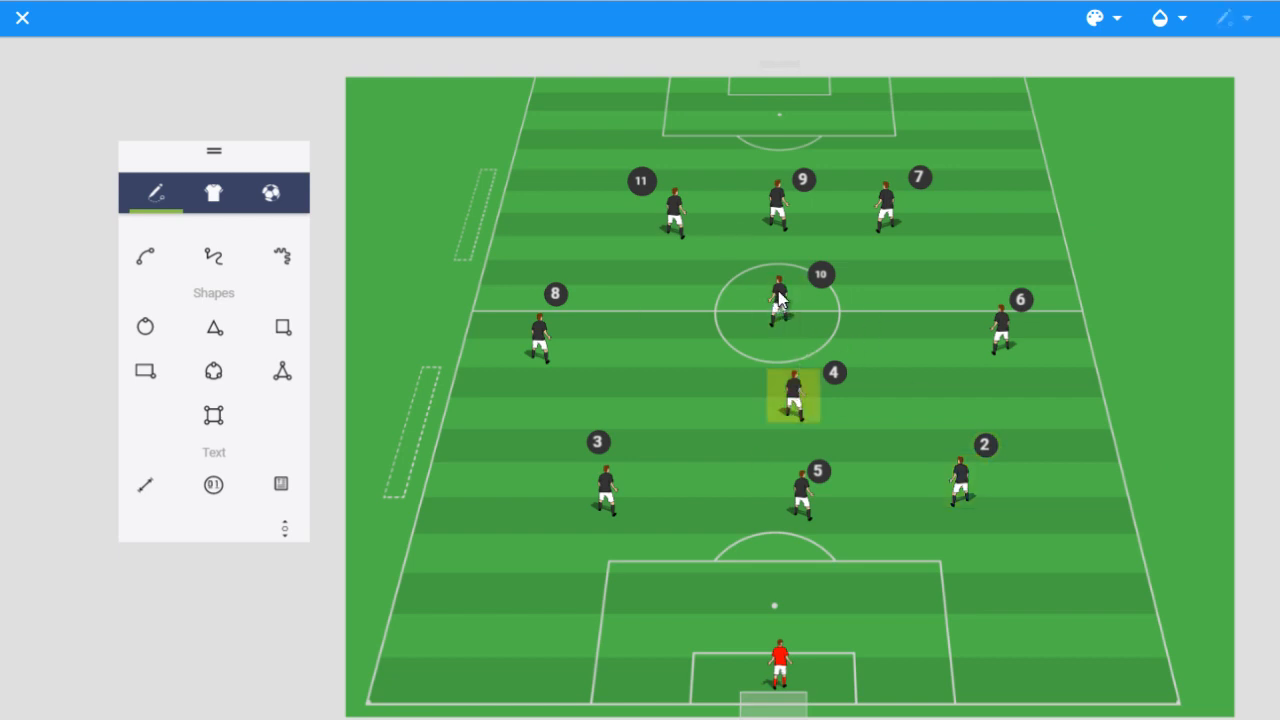
{"action": "mouse_move", "coordinate": [775, 312]}
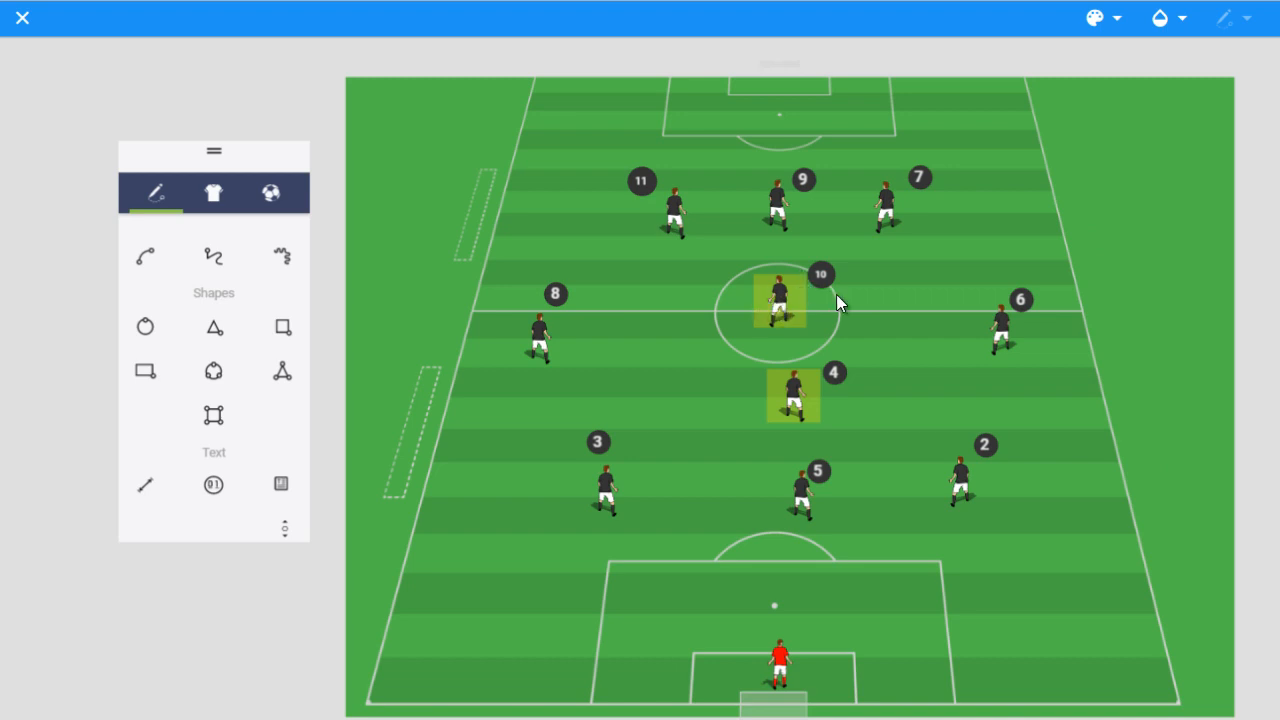
{"action": "mouse_move", "coordinate": [772, 328]}
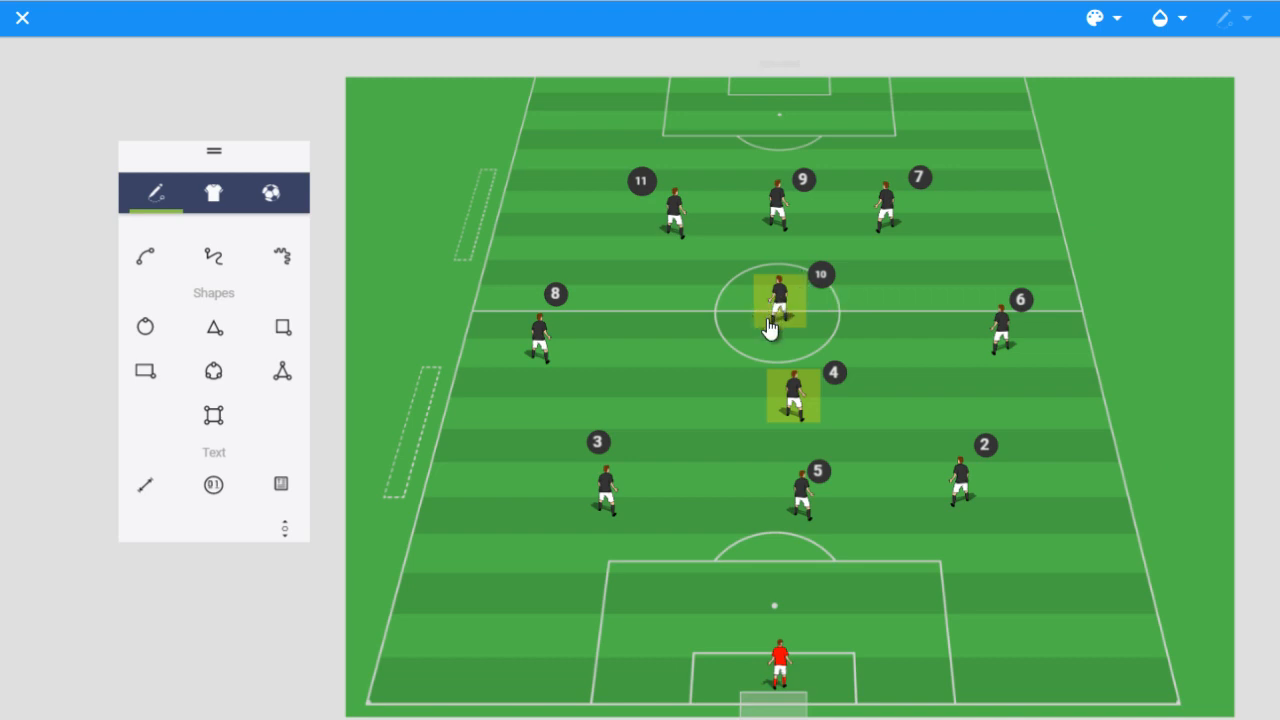
{"action": "mouse_move", "coordinate": [876, 396]}
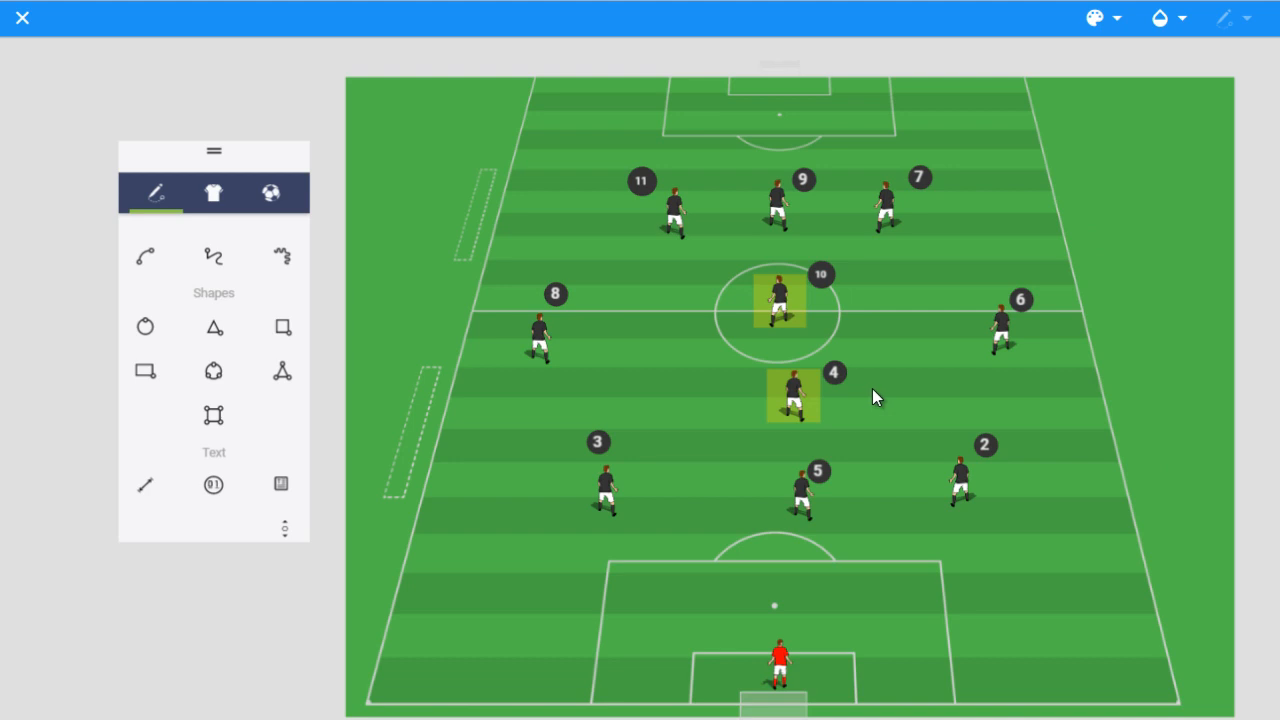
{"action": "mouse_move", "coordinate": [868, 378]}
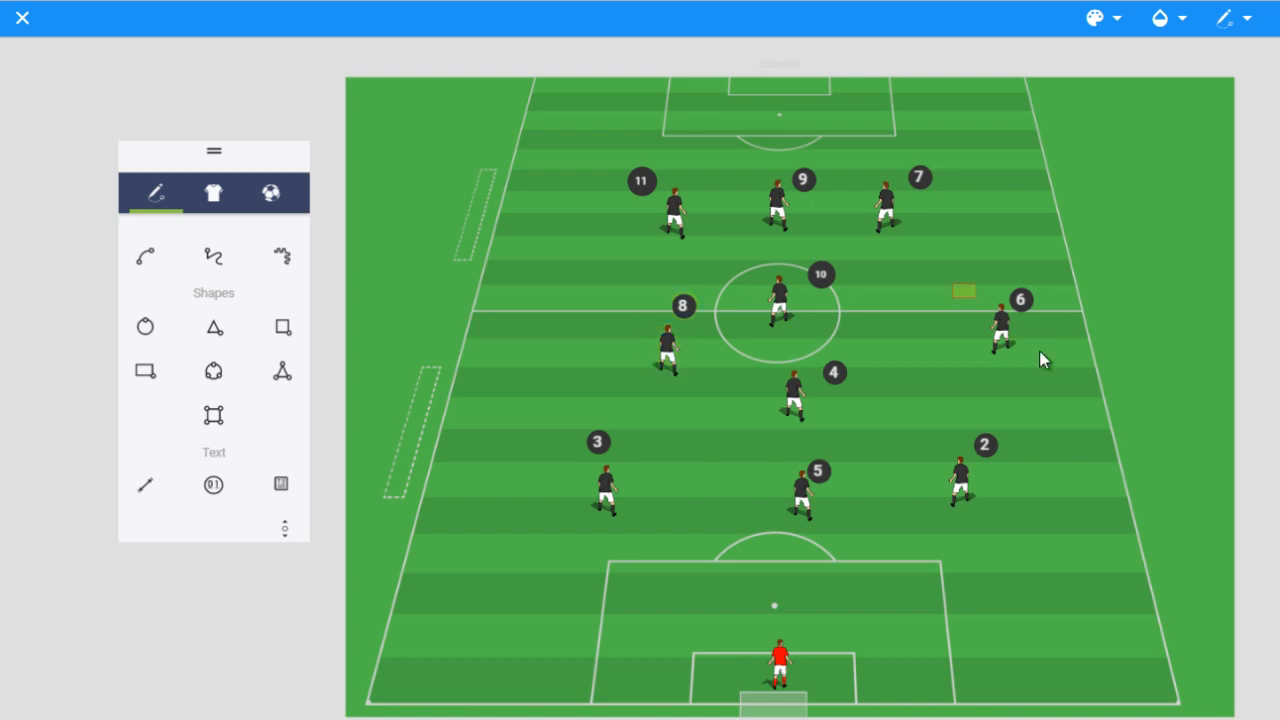
Move player 6 inside, push player 7 toward the right touchline, and reposition player 8
{"action": "left_click_drag", "start_coordinate": [1020, 300], "coordinate": [935, 340]}
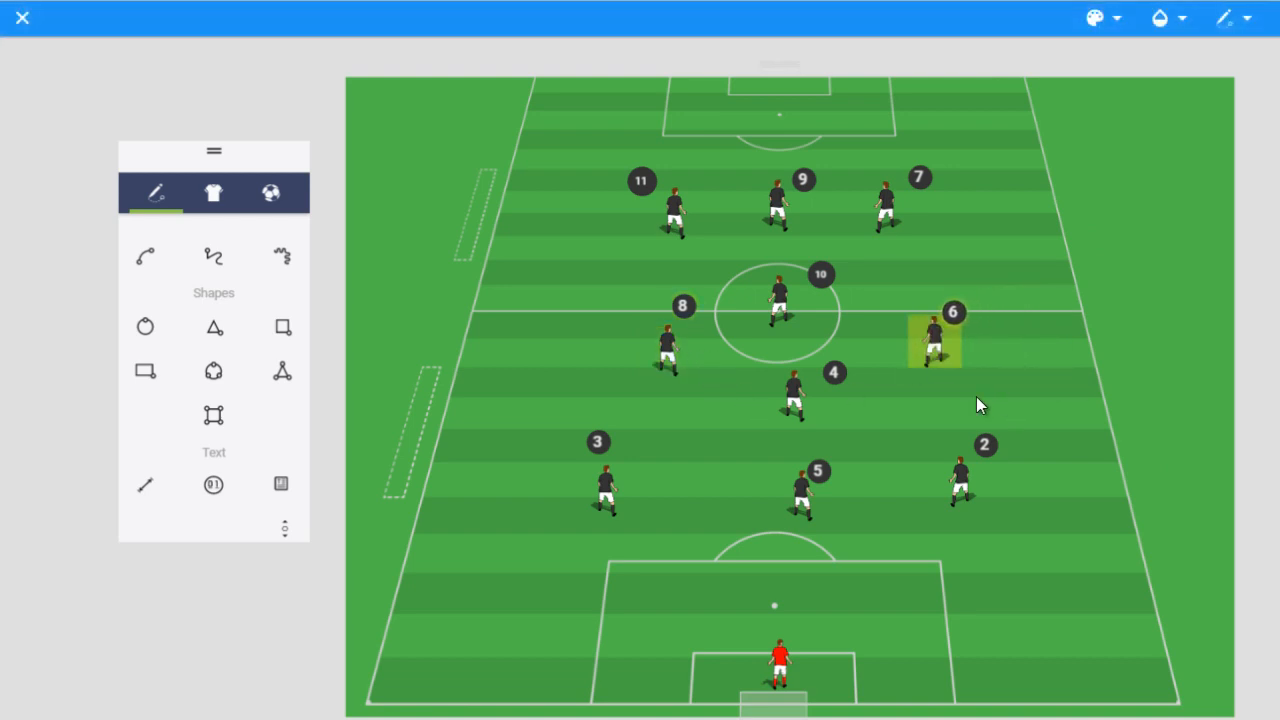
{"action": "mouse_move", "coordinate": [1005, 258]}
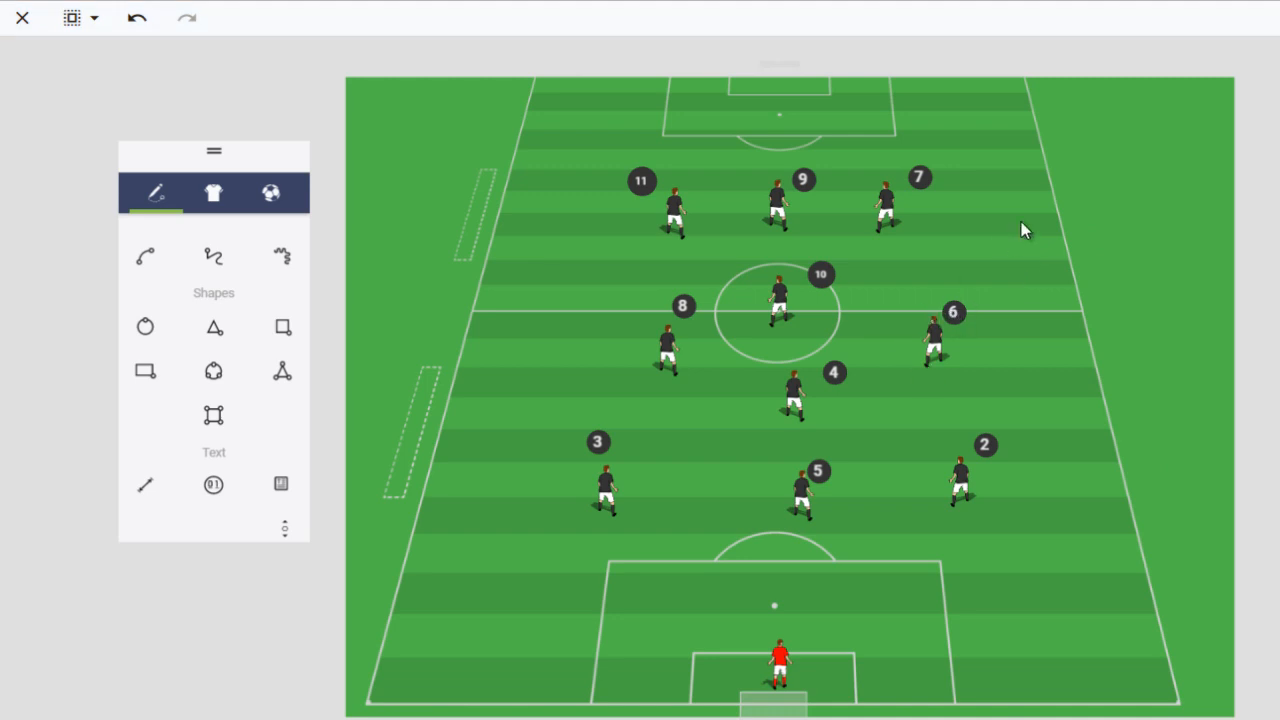
{"action": "left_click_drag", "start_coordinate": [1025, 228], "coordinate": [1090, 400]}
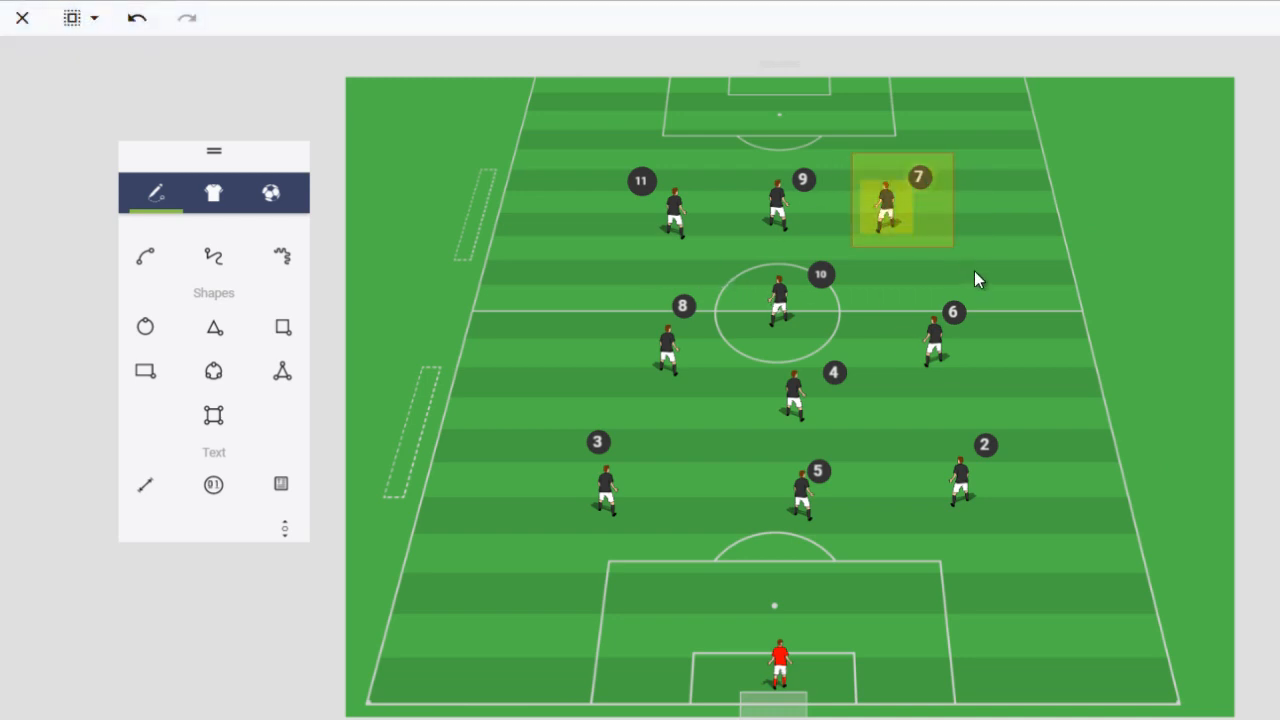
{"action": "left_click_drag", "start_coordinate": [900, 200], "coordinate": [985, 220]}
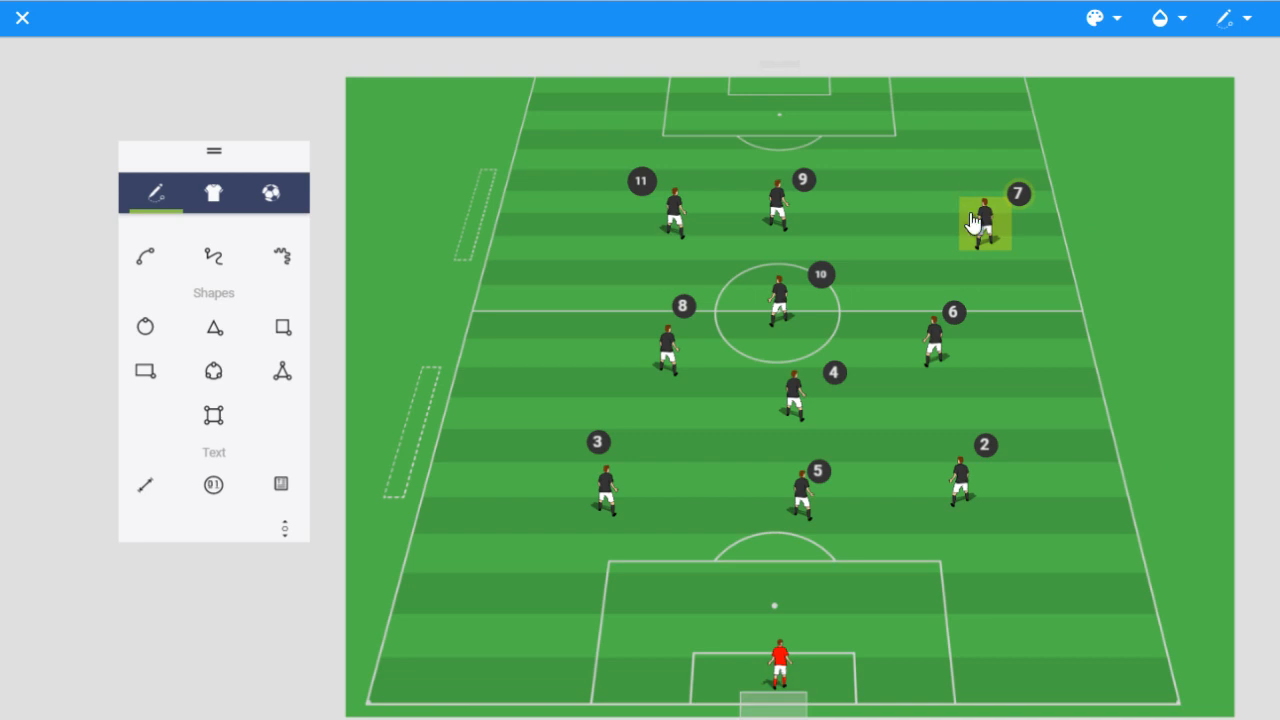
{"action": "mouse_move", "coordinate": [1003, 279]}
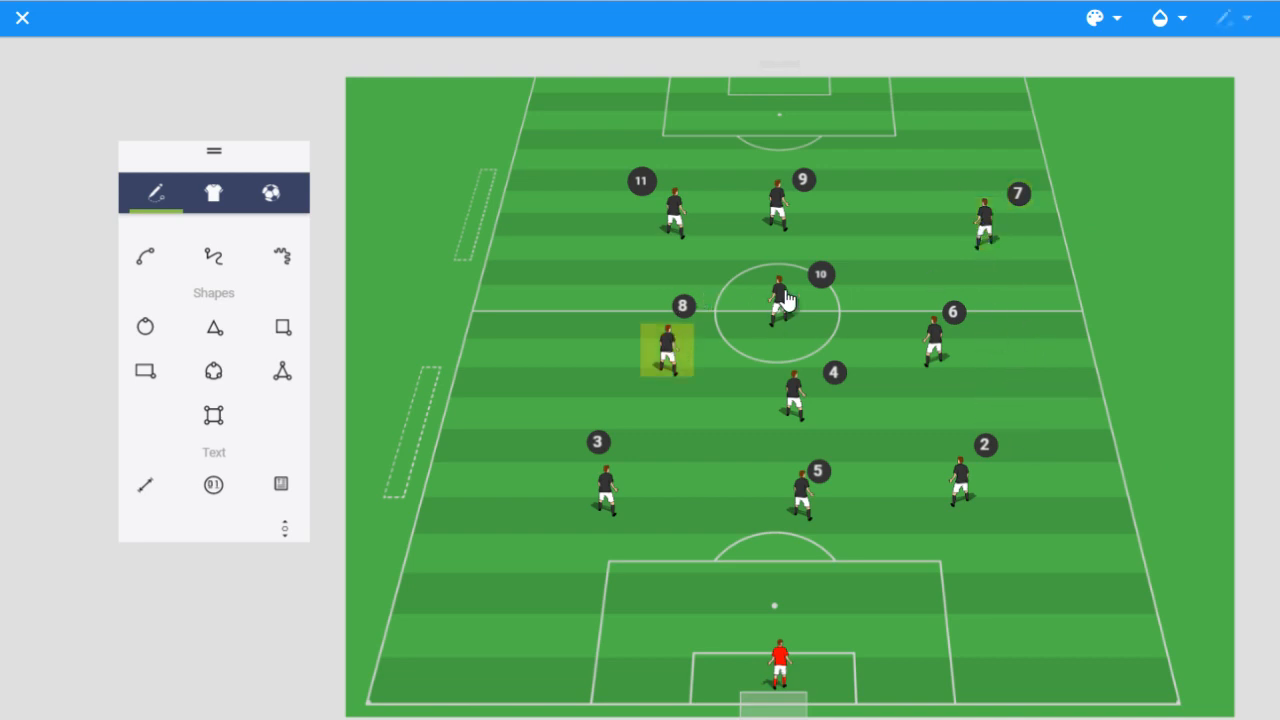
{"action": "left_click_drag", "start_coordinate": [668, 350], "coordinate": [795, 395]}
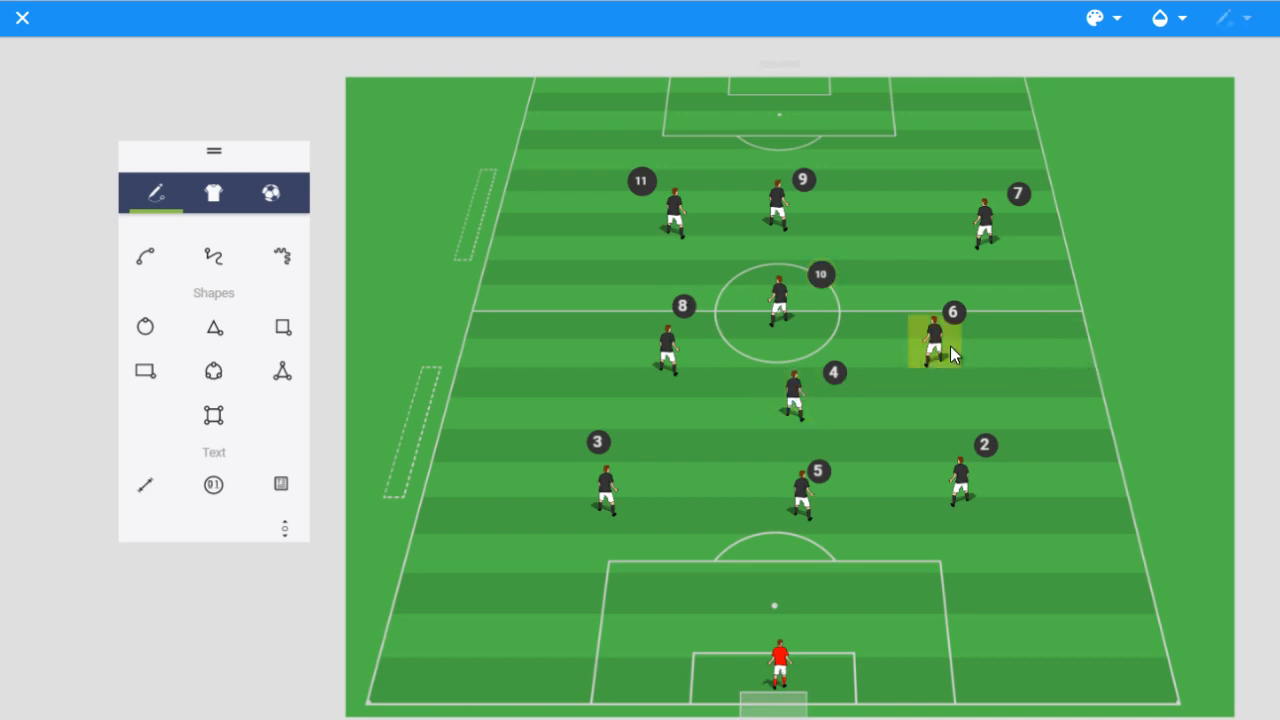
{"action": "mouse_move", "coordinate": [615, 300]}
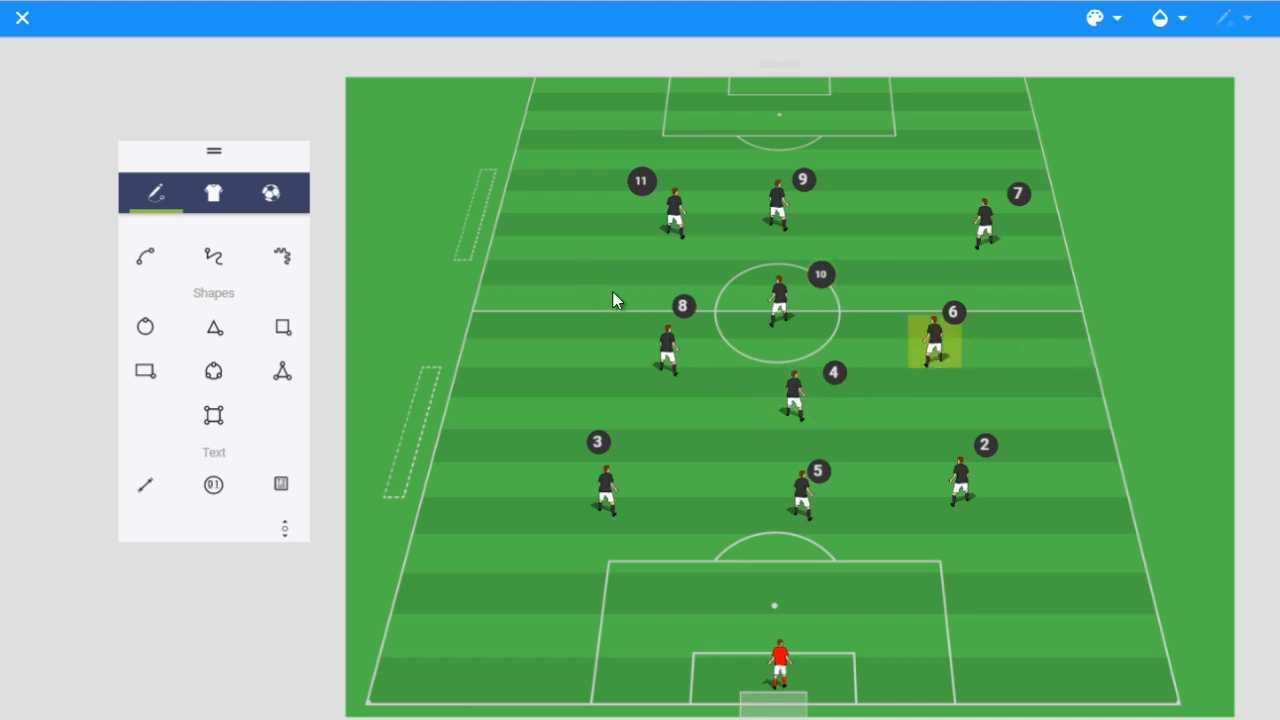
{"action": "mouse_move", "coordinate": [932, 163]}
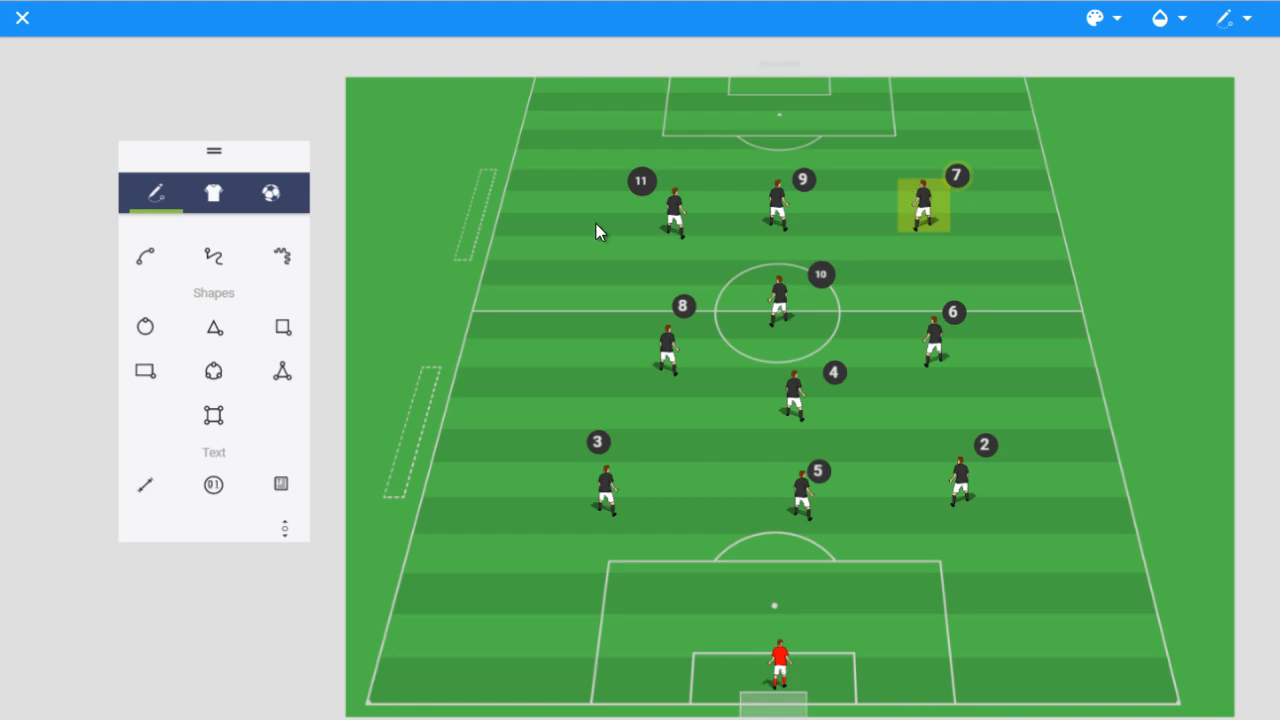
{"action": "mouse_move", "coordinate": [872, 225]}
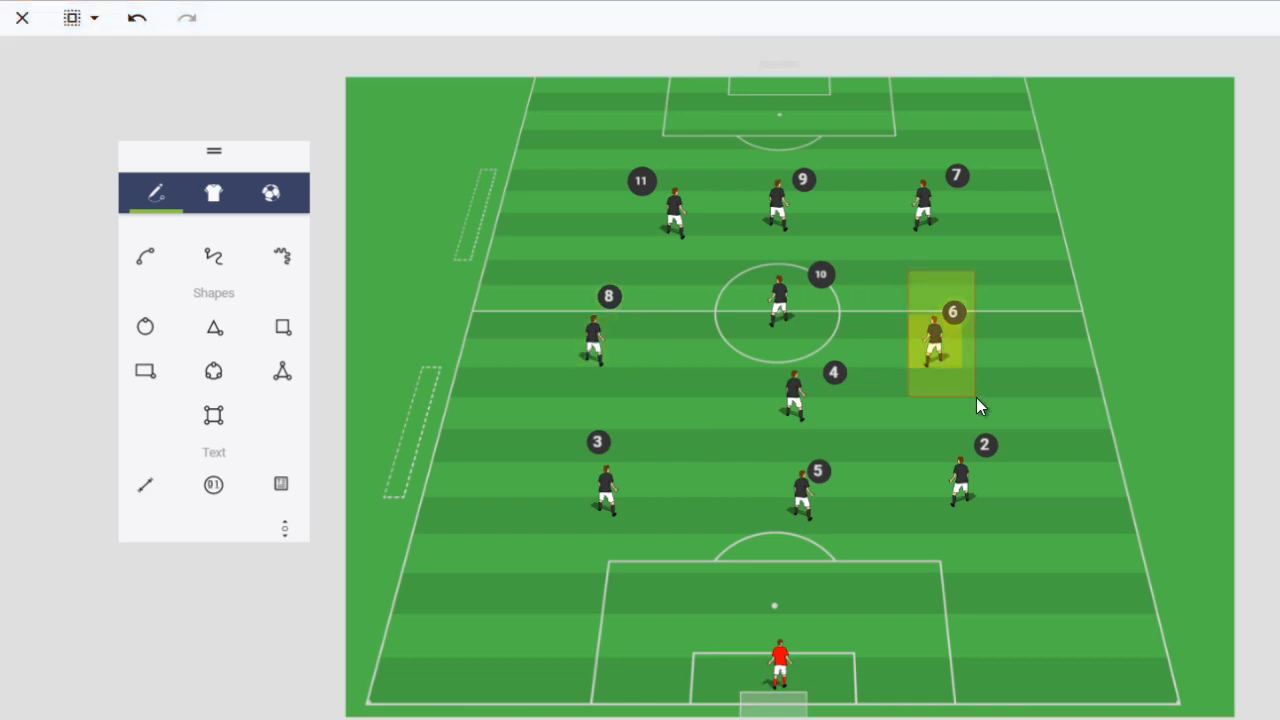
Push player 6 out to the right touchline and pick player 4 in midfield
{"action": "left_click_drag", "start_coordinate": [935, 335], "coordinate": [1020, 325]}
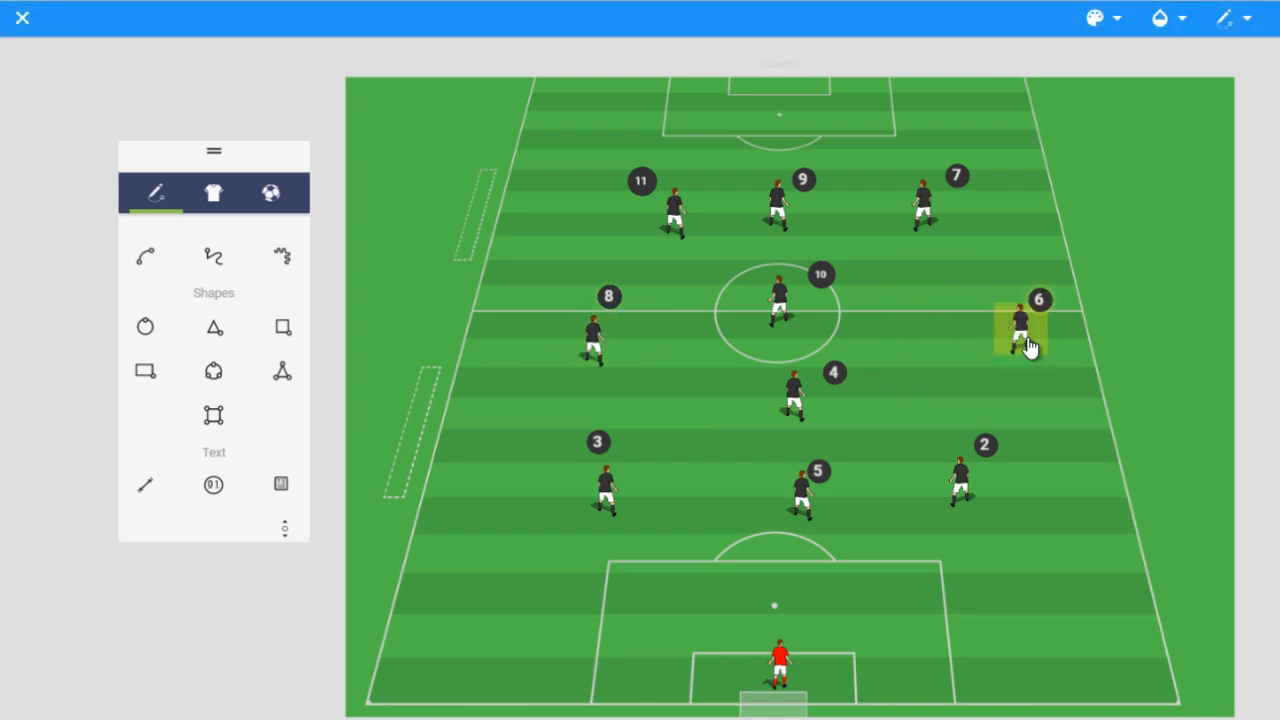
{"action": "mouse_move", "coordinate": [1040, 352]}
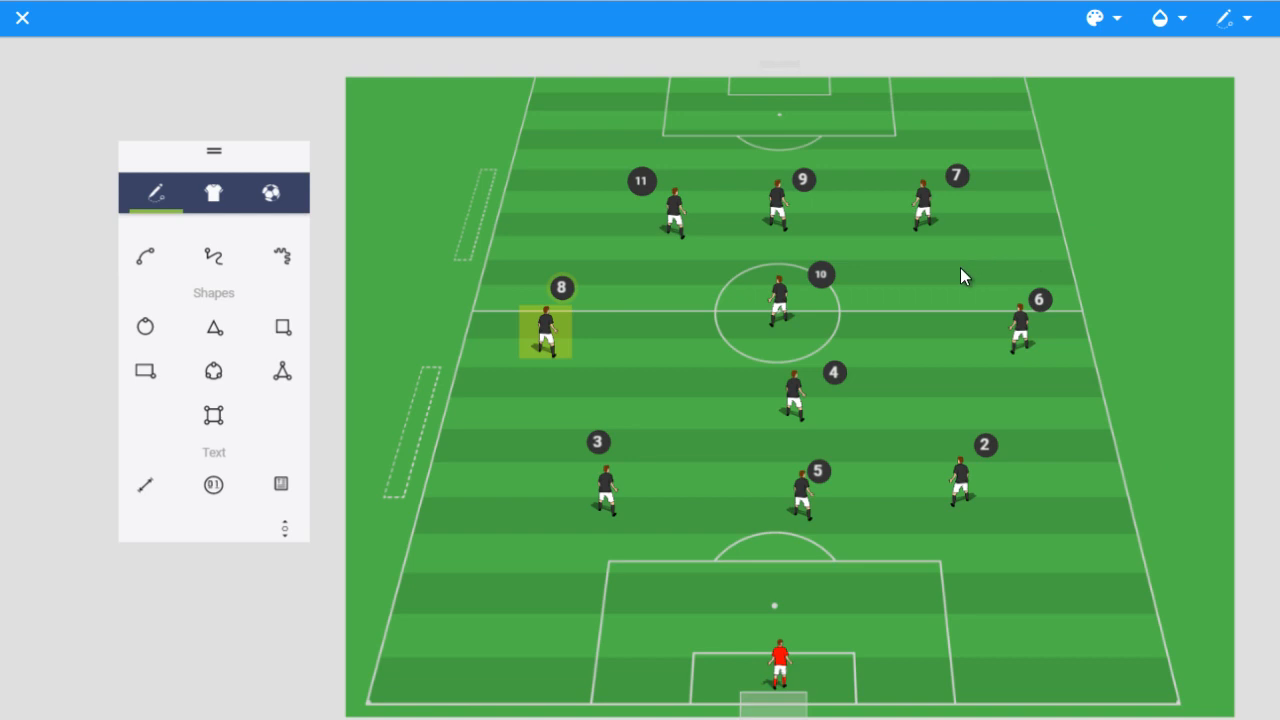
{"action": "left_click", "coordinate": [1040, 310]}
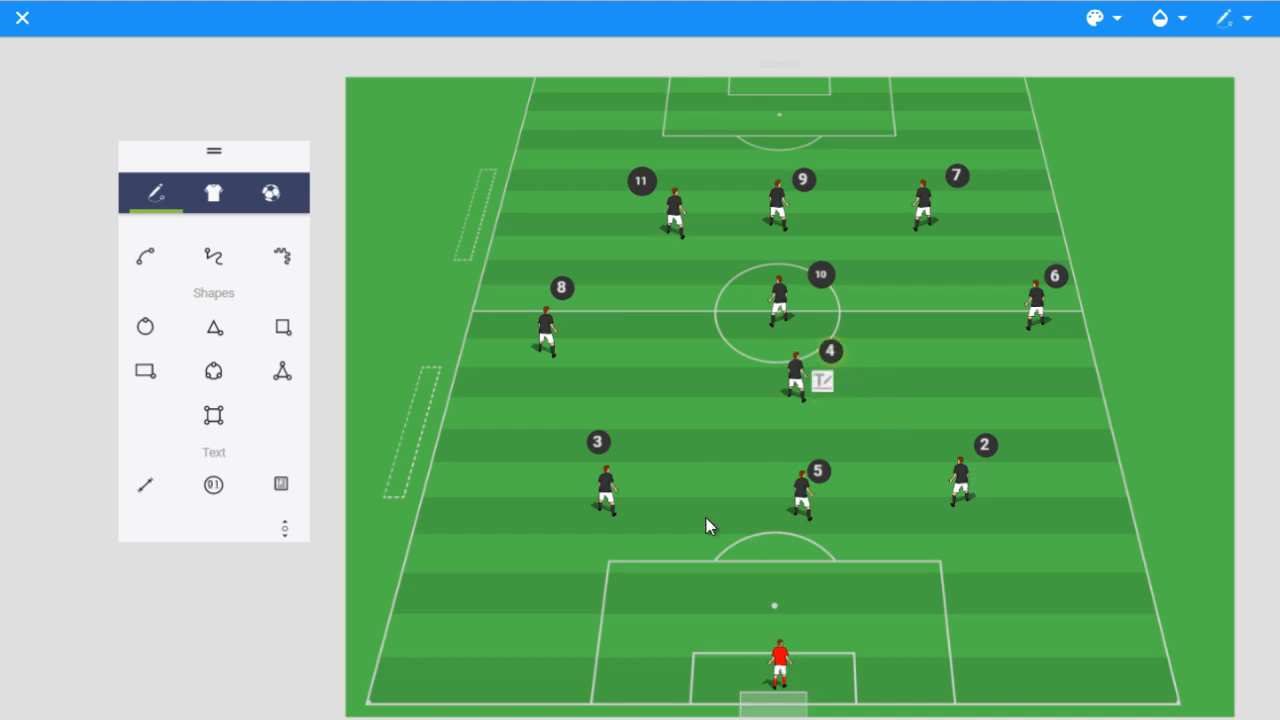
{"action": "mouse_move", "coordinate": [805, 188]}
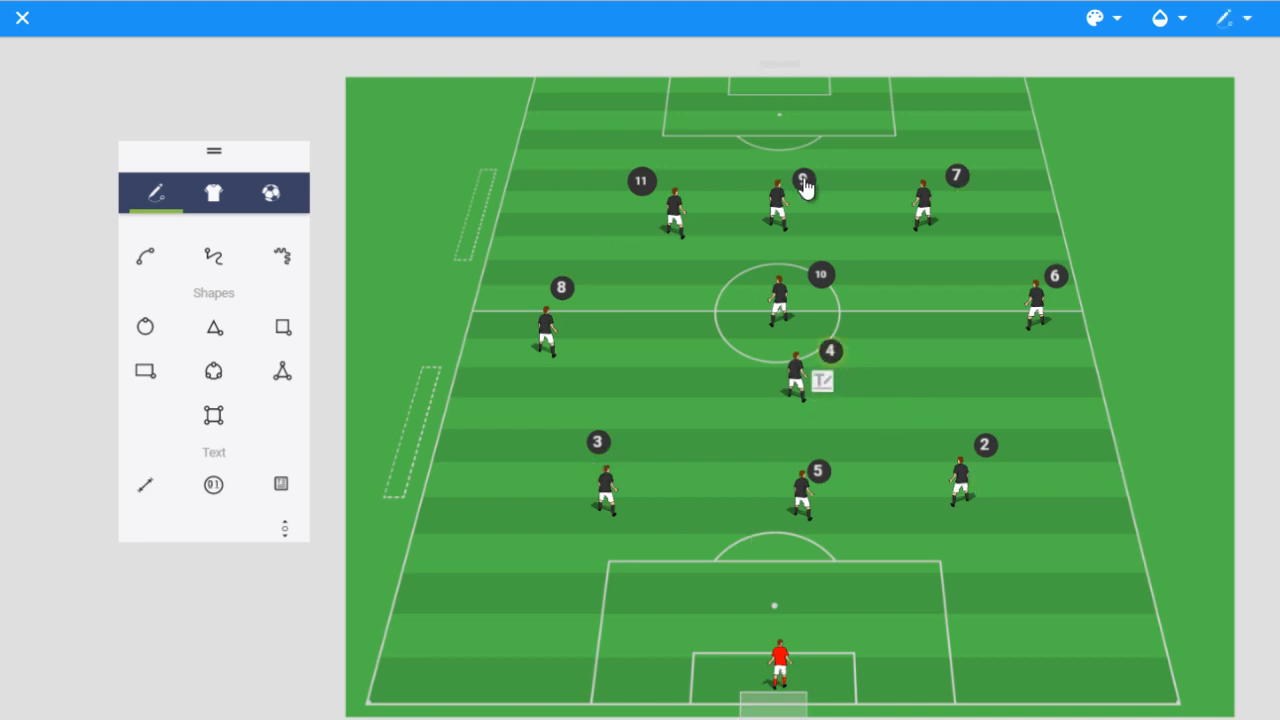